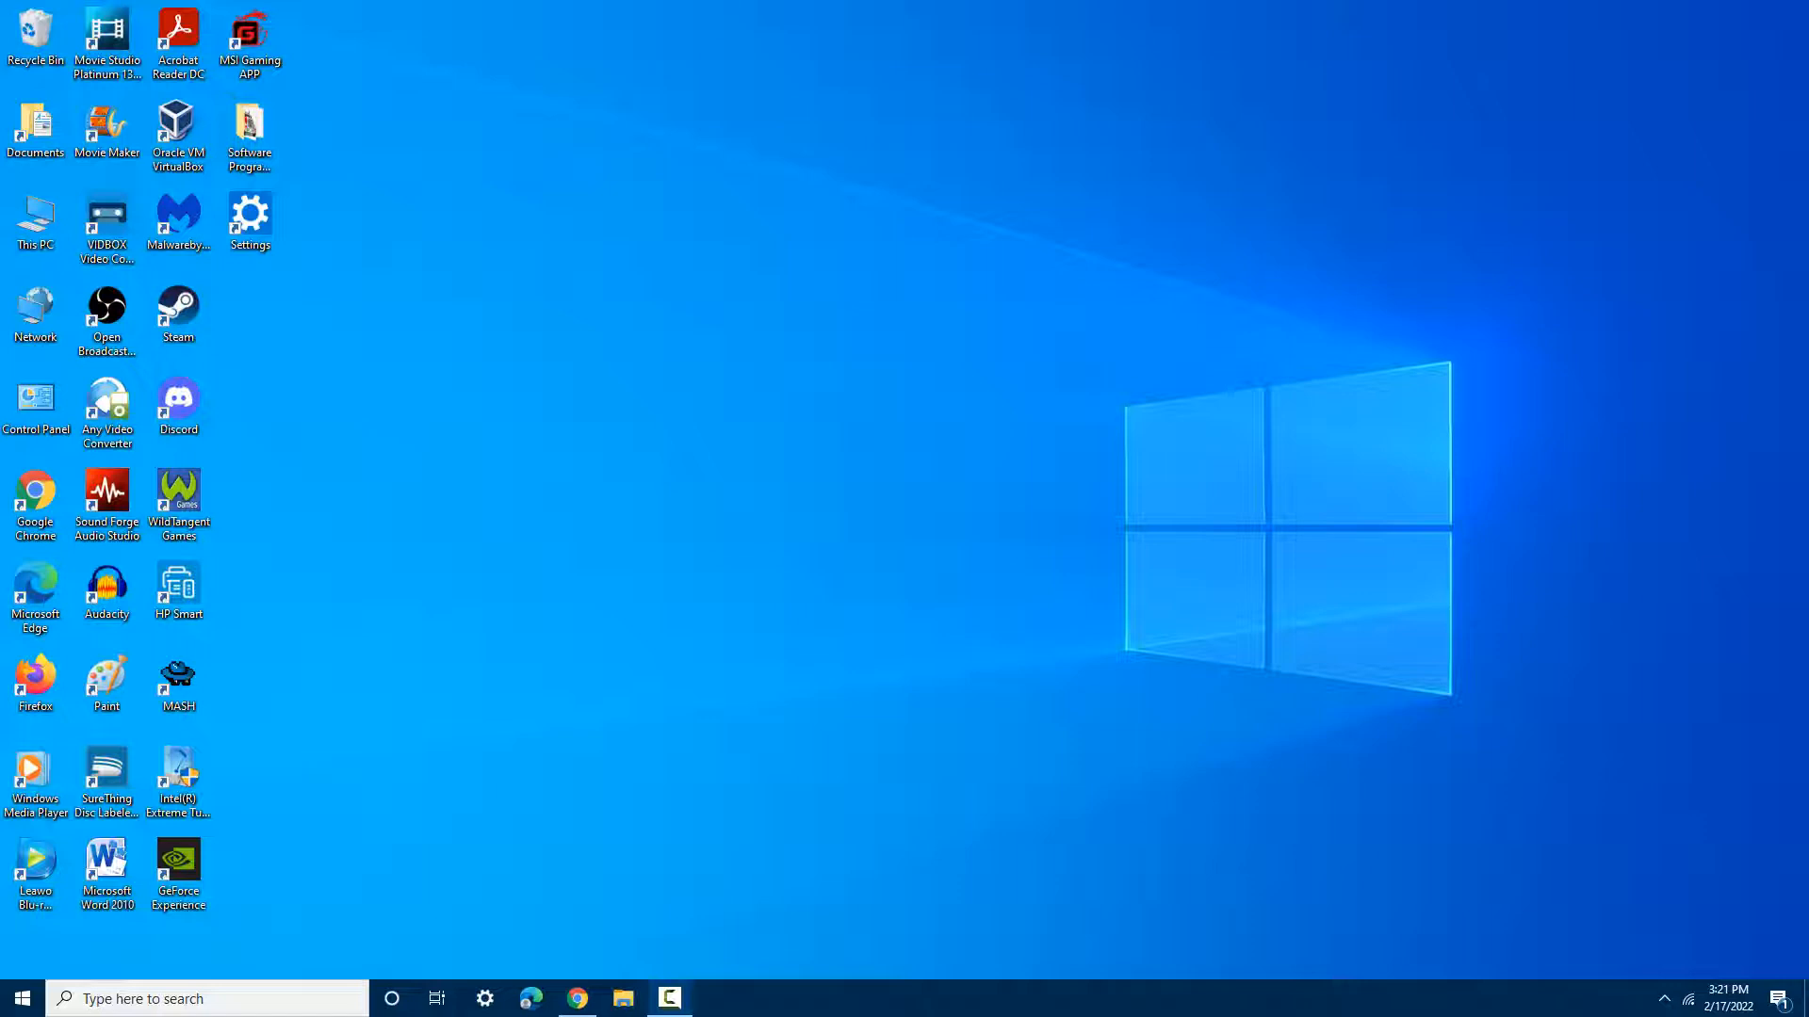
mouse_move(711, 313)
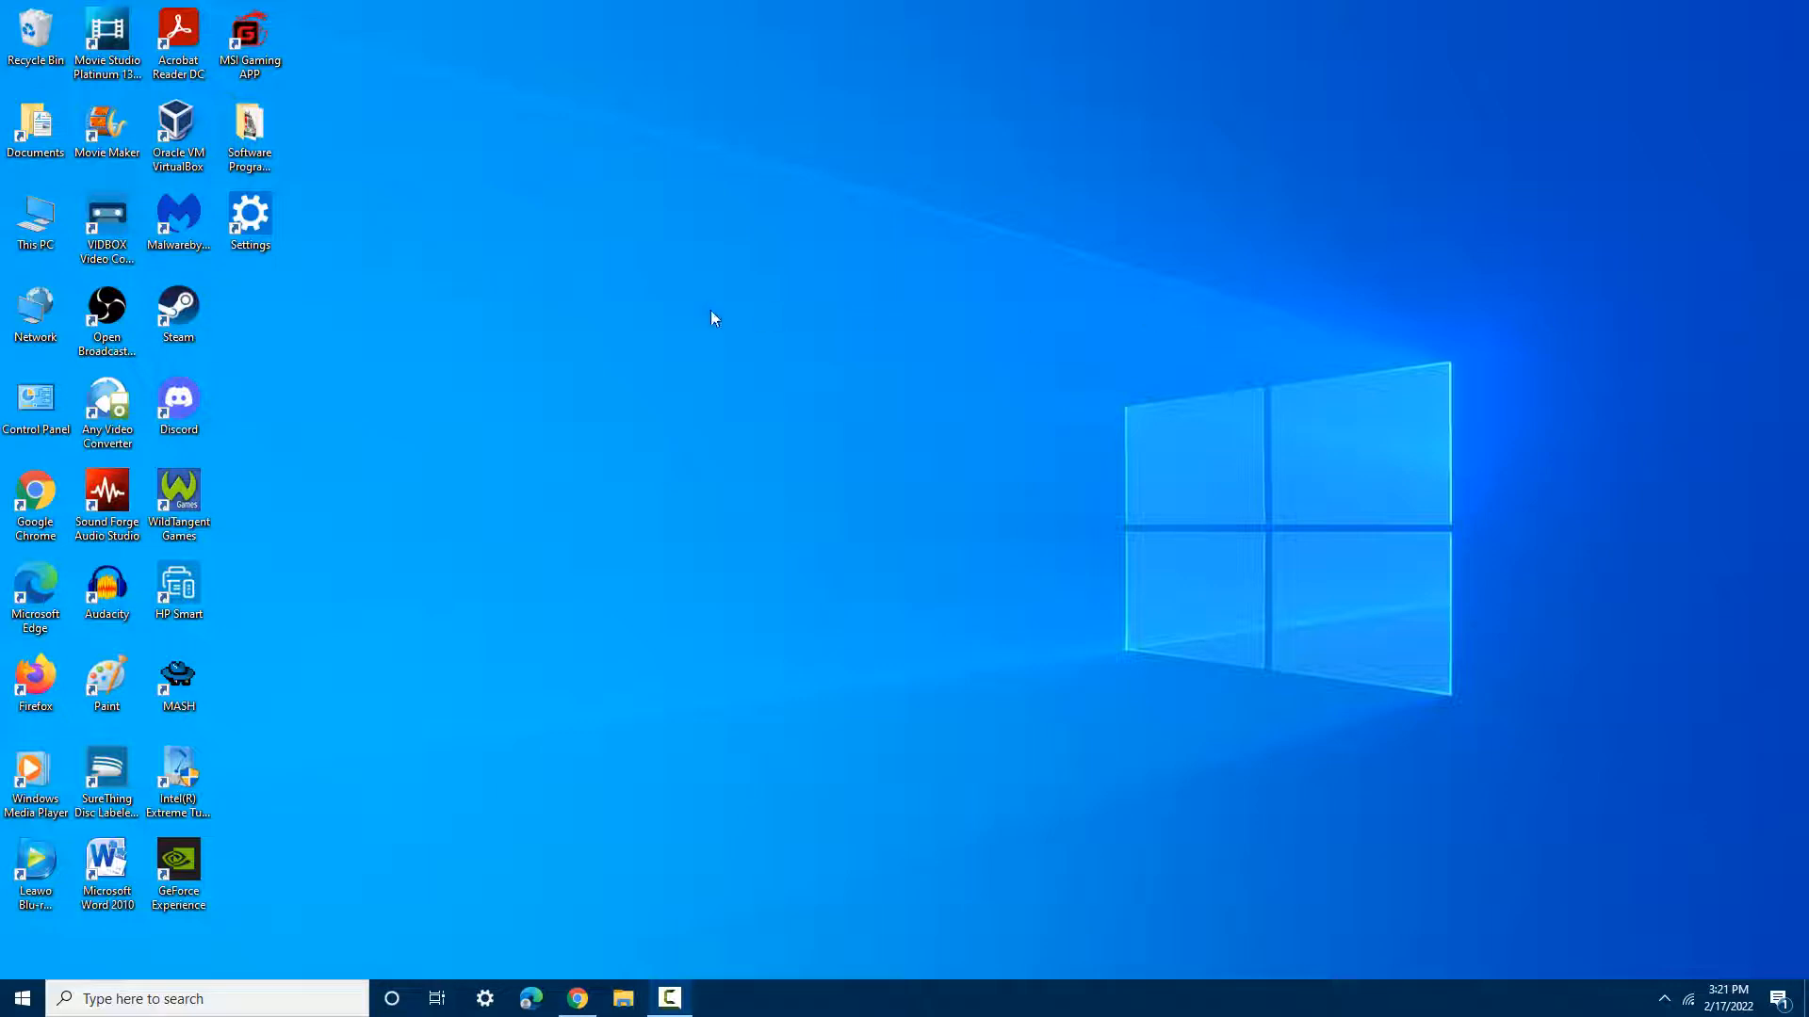
mouse_move(272, 802)
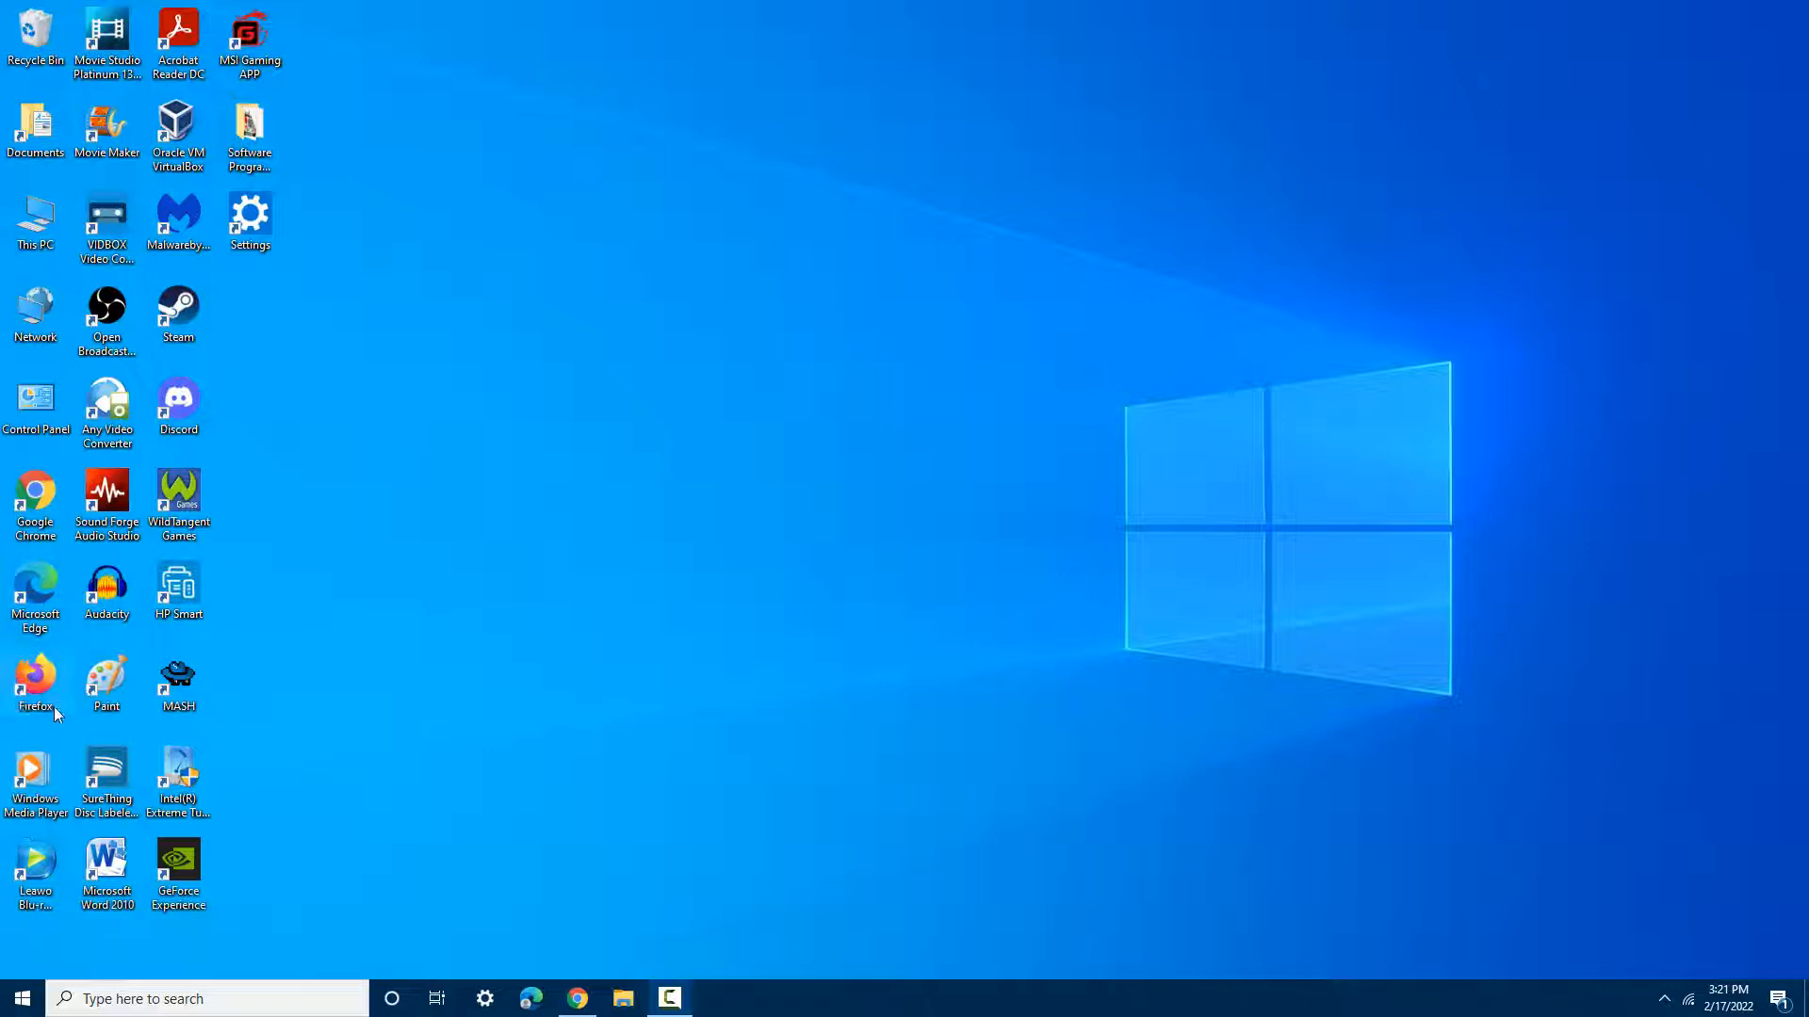
mouse_move(69, 722)
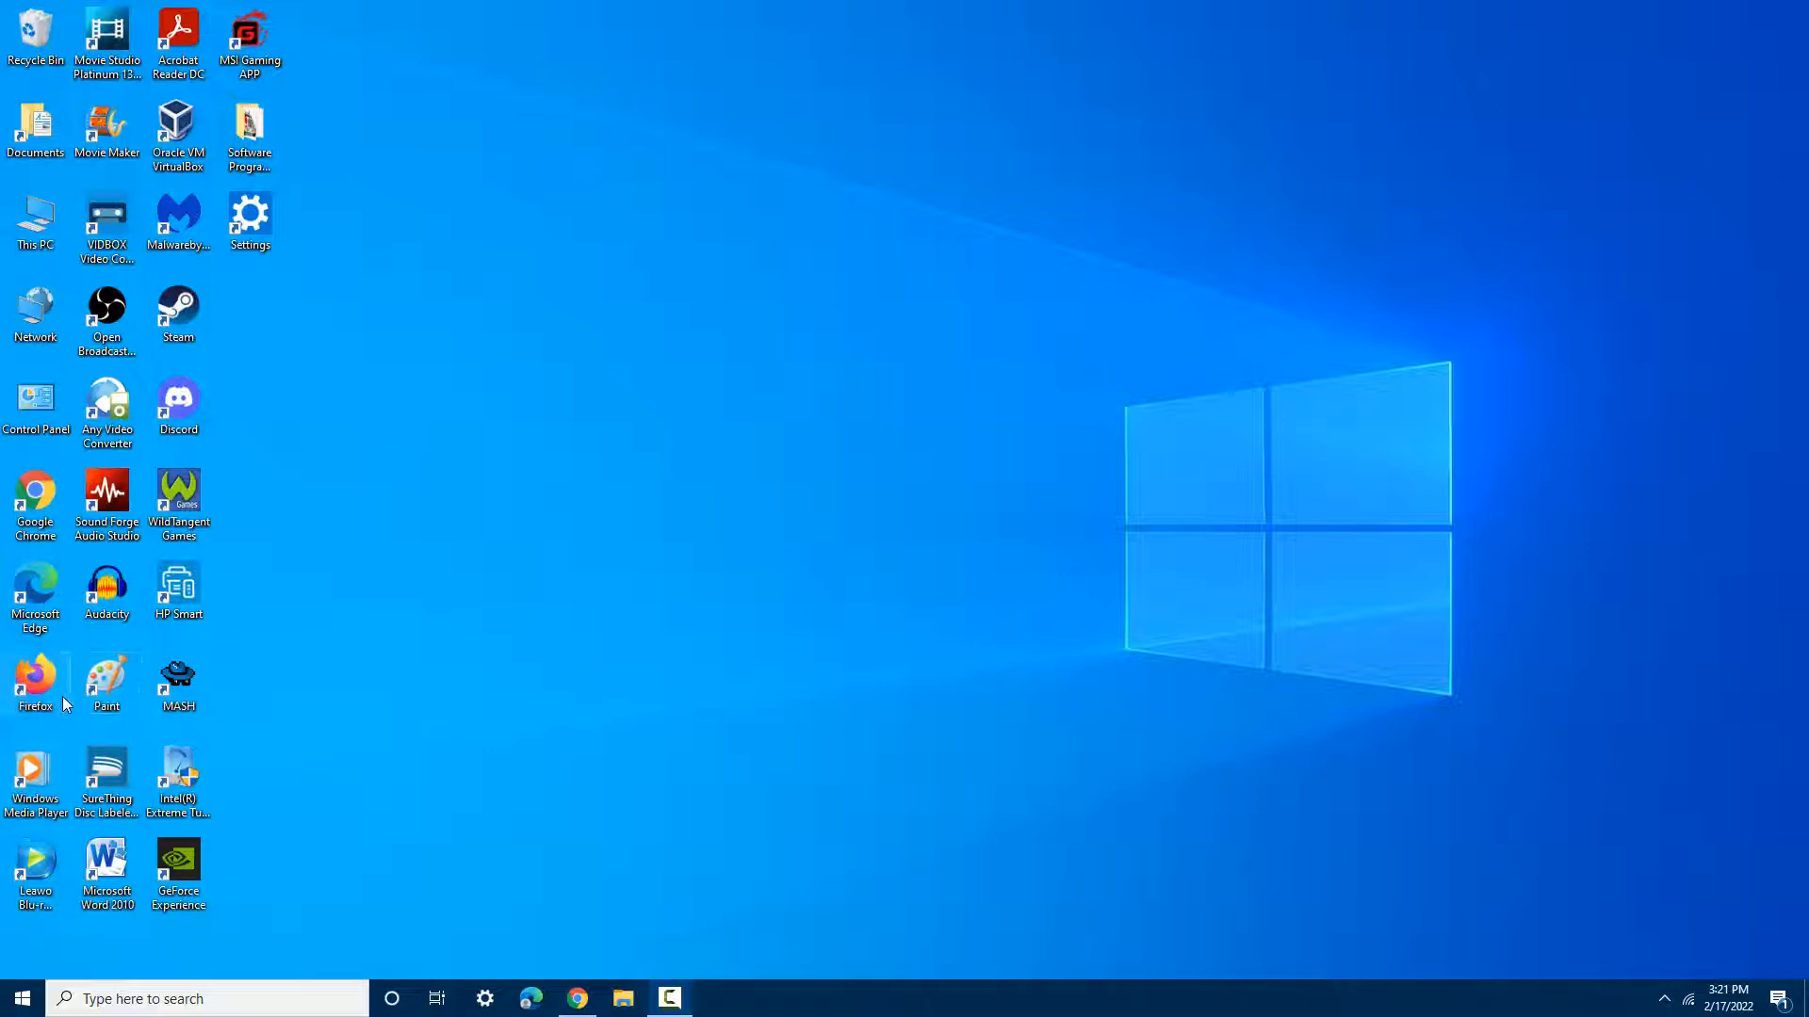
mouse_move(70, 753)
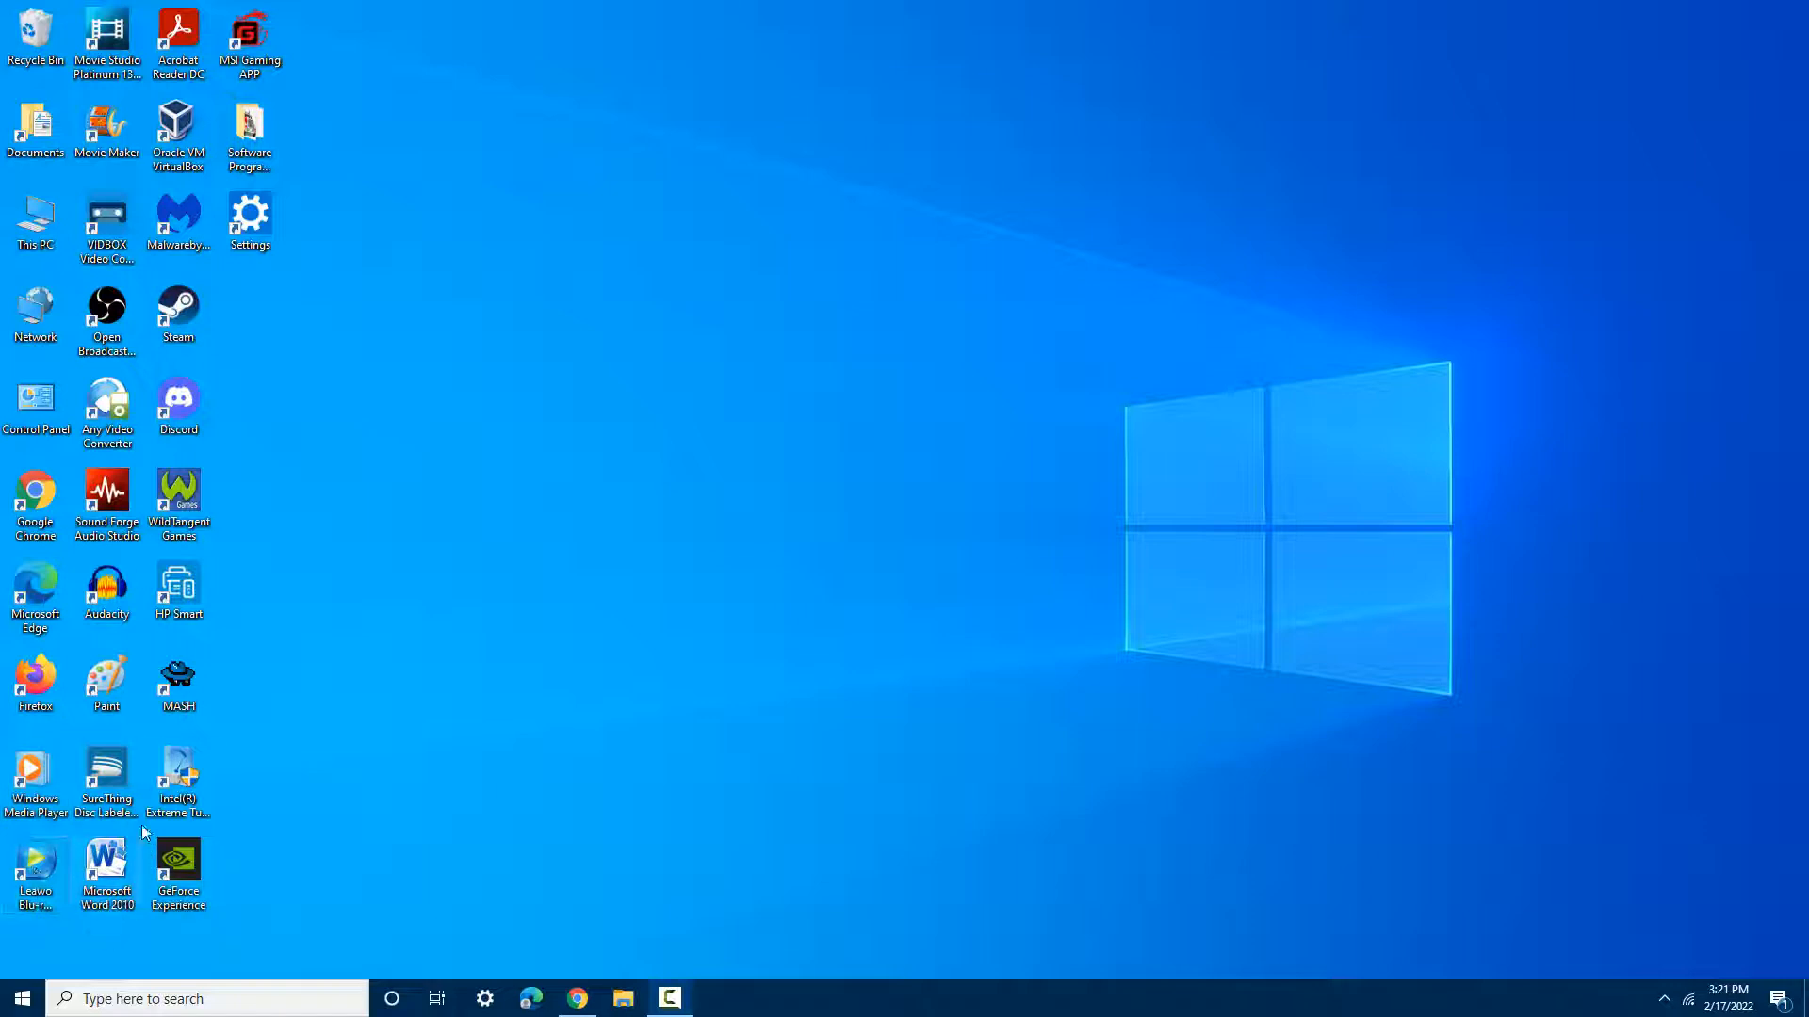
mouse_move(54, 777)
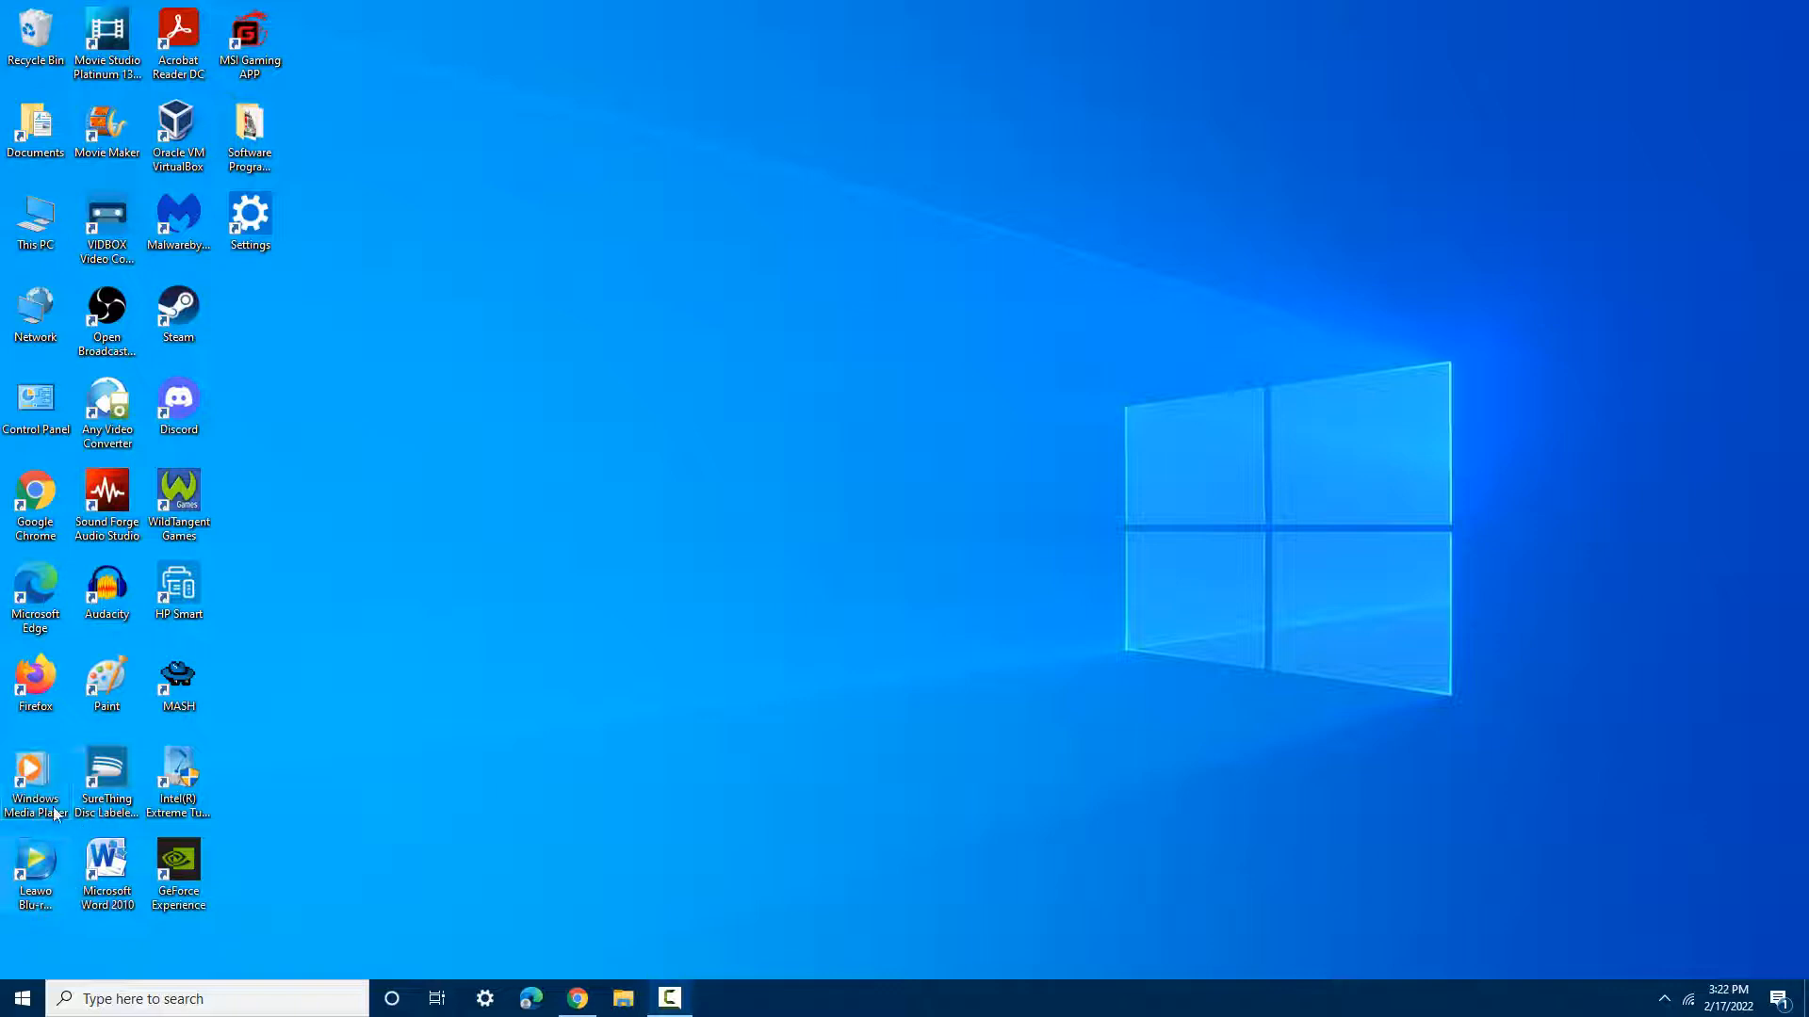
mouse_move(76, 772)
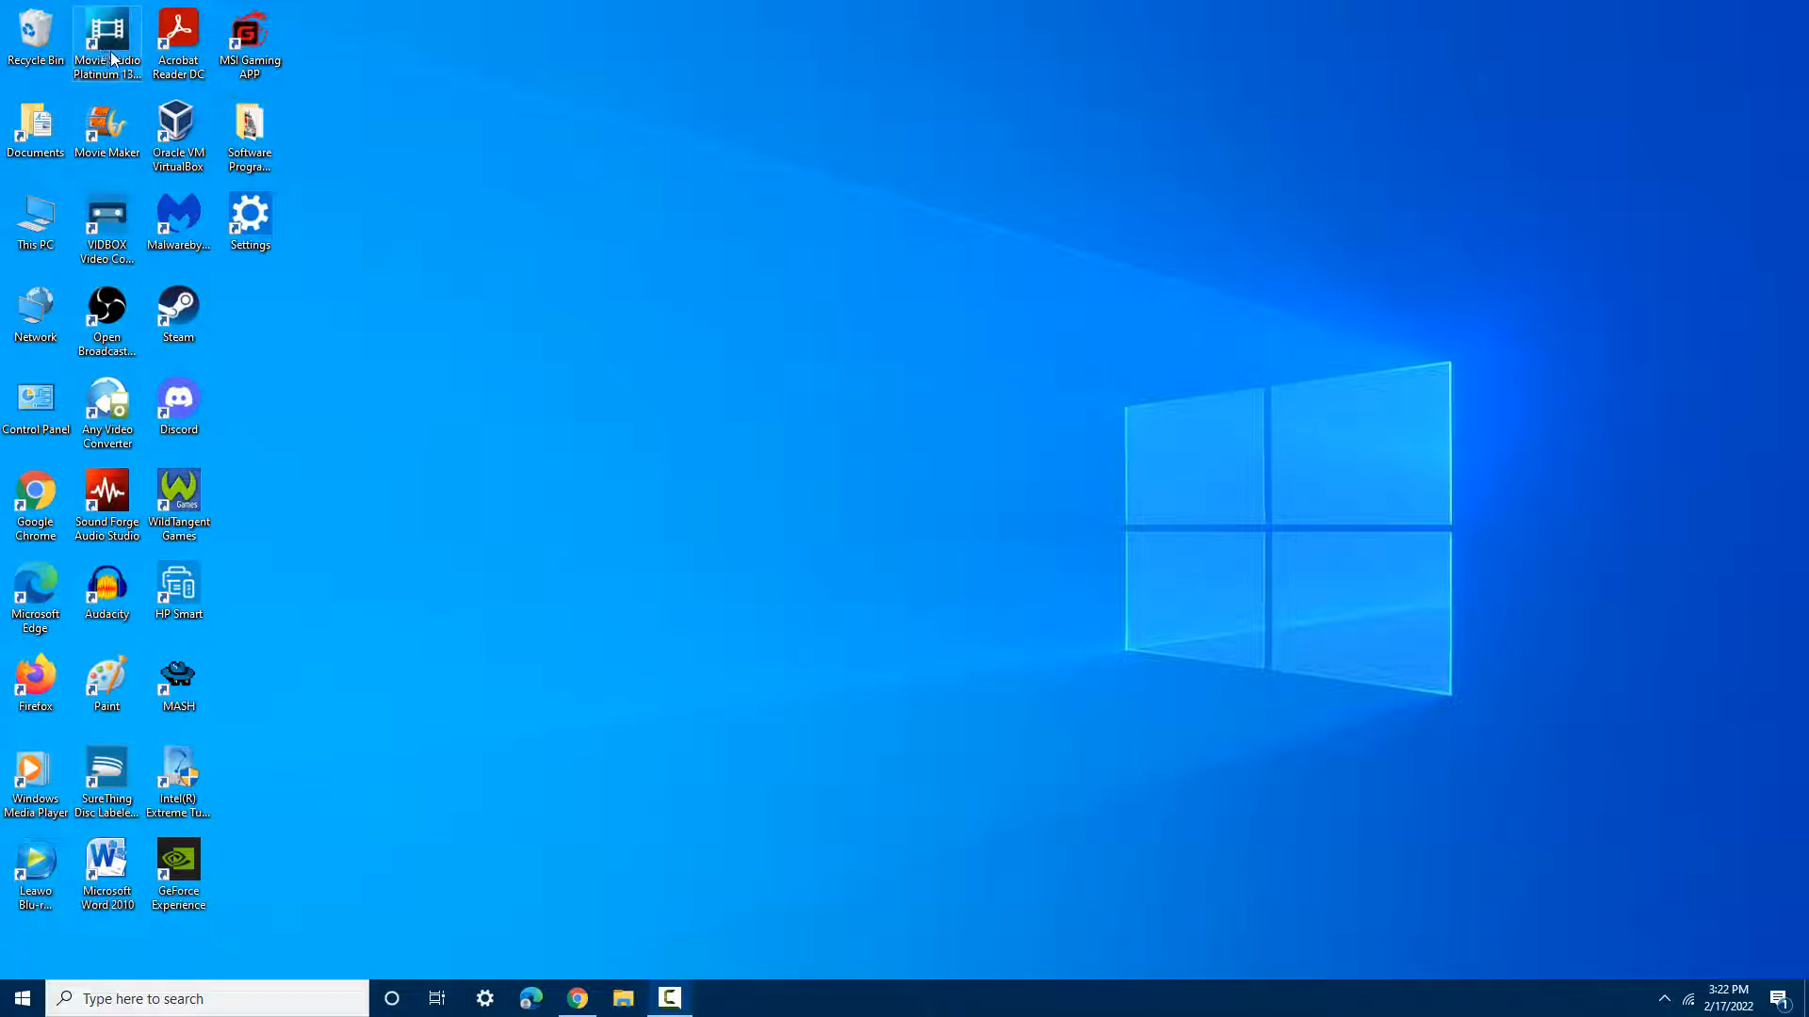
mouse_move(106, 37)
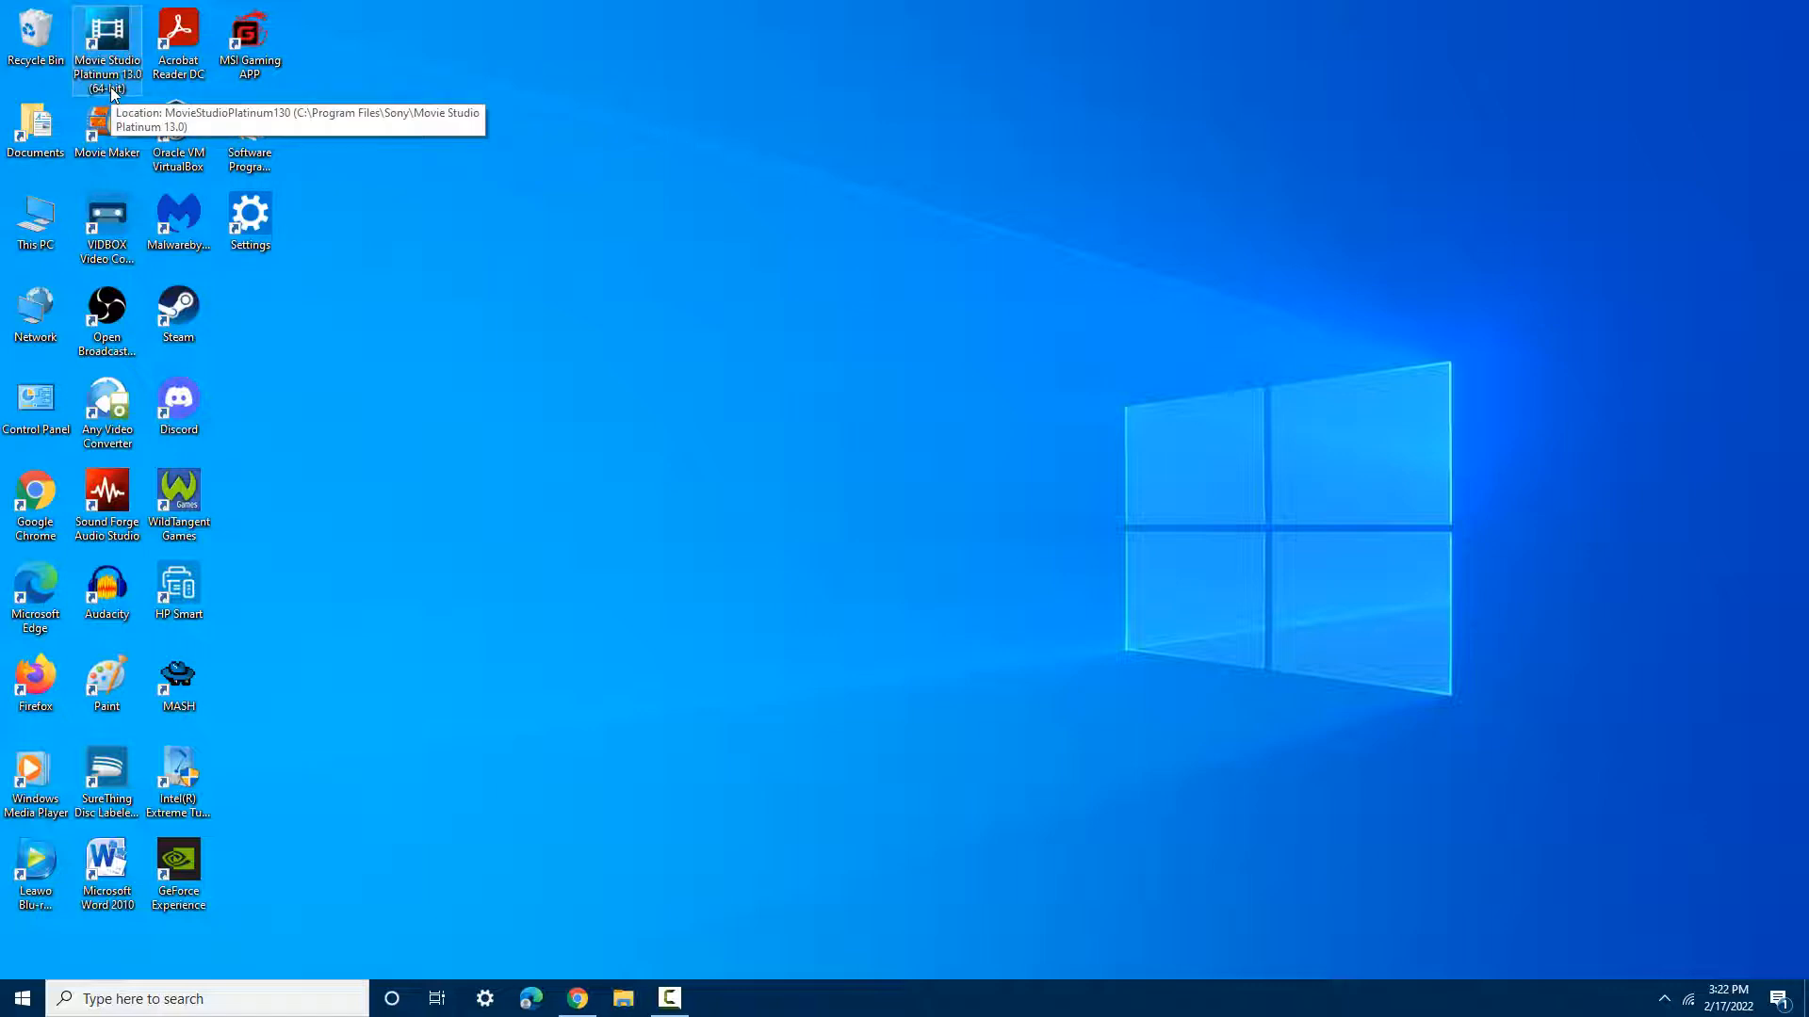
mouse_move(145, 92)
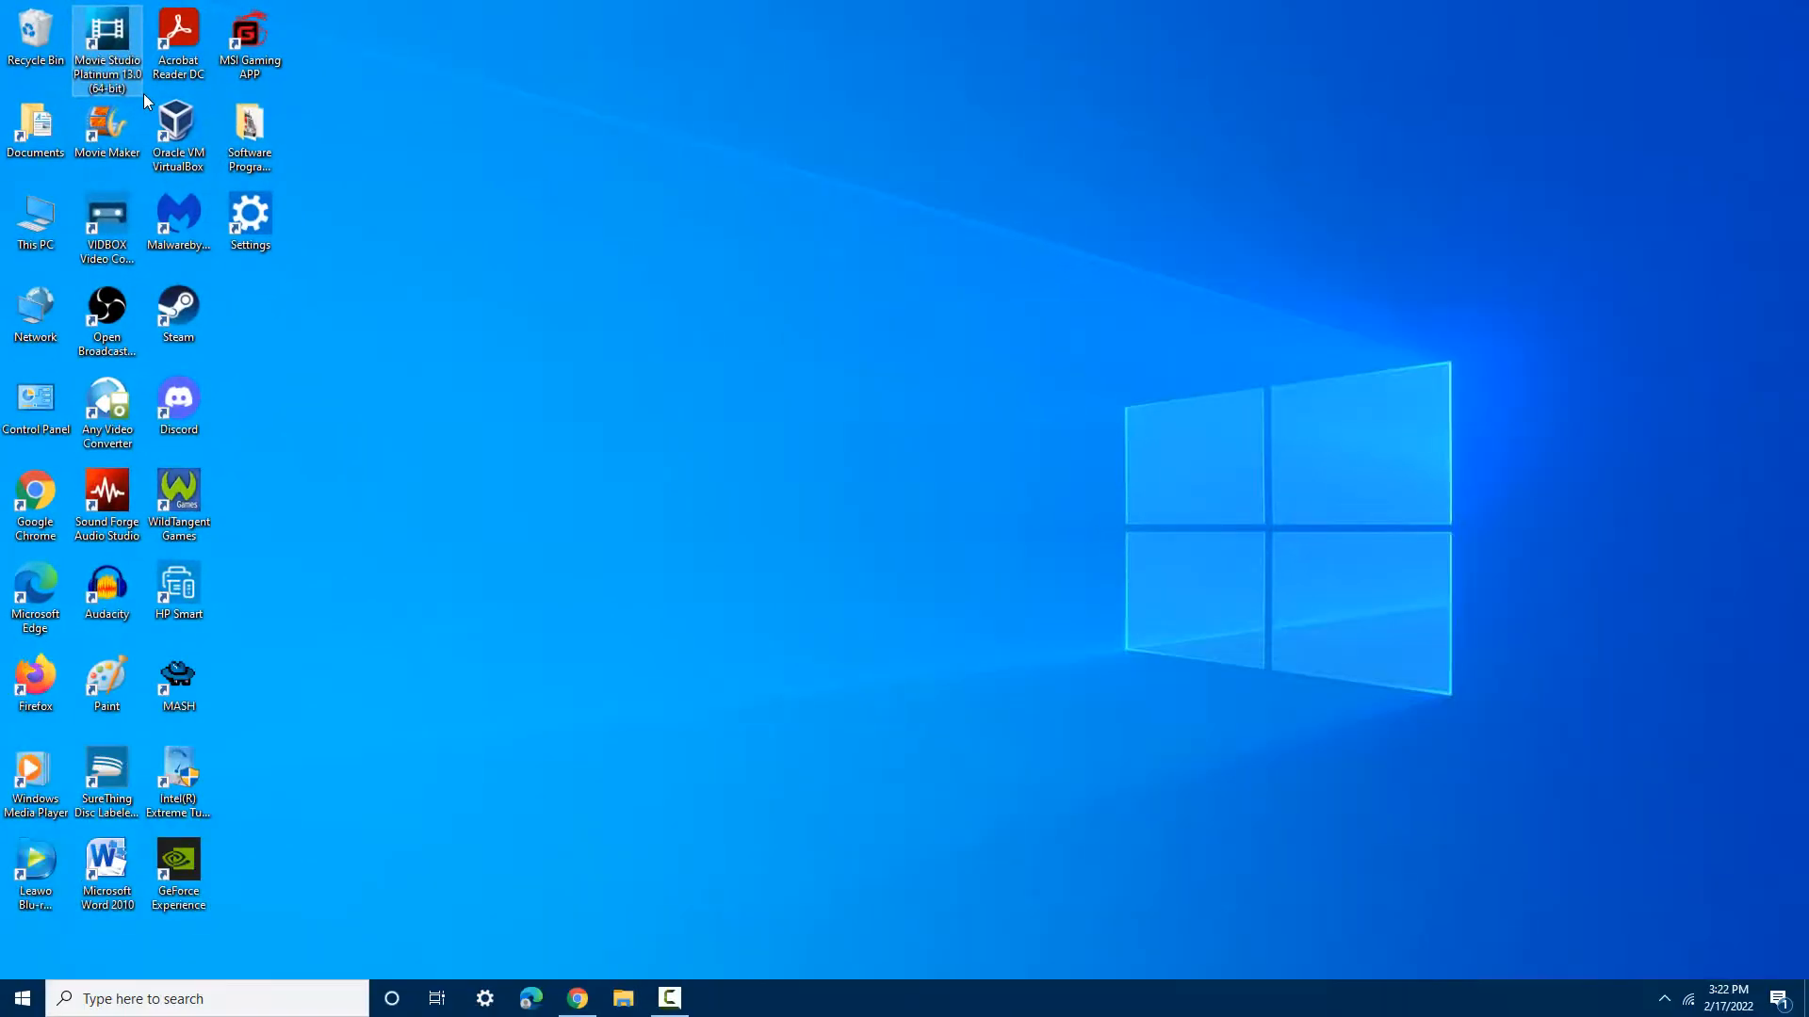
mouse_move(121, 156)
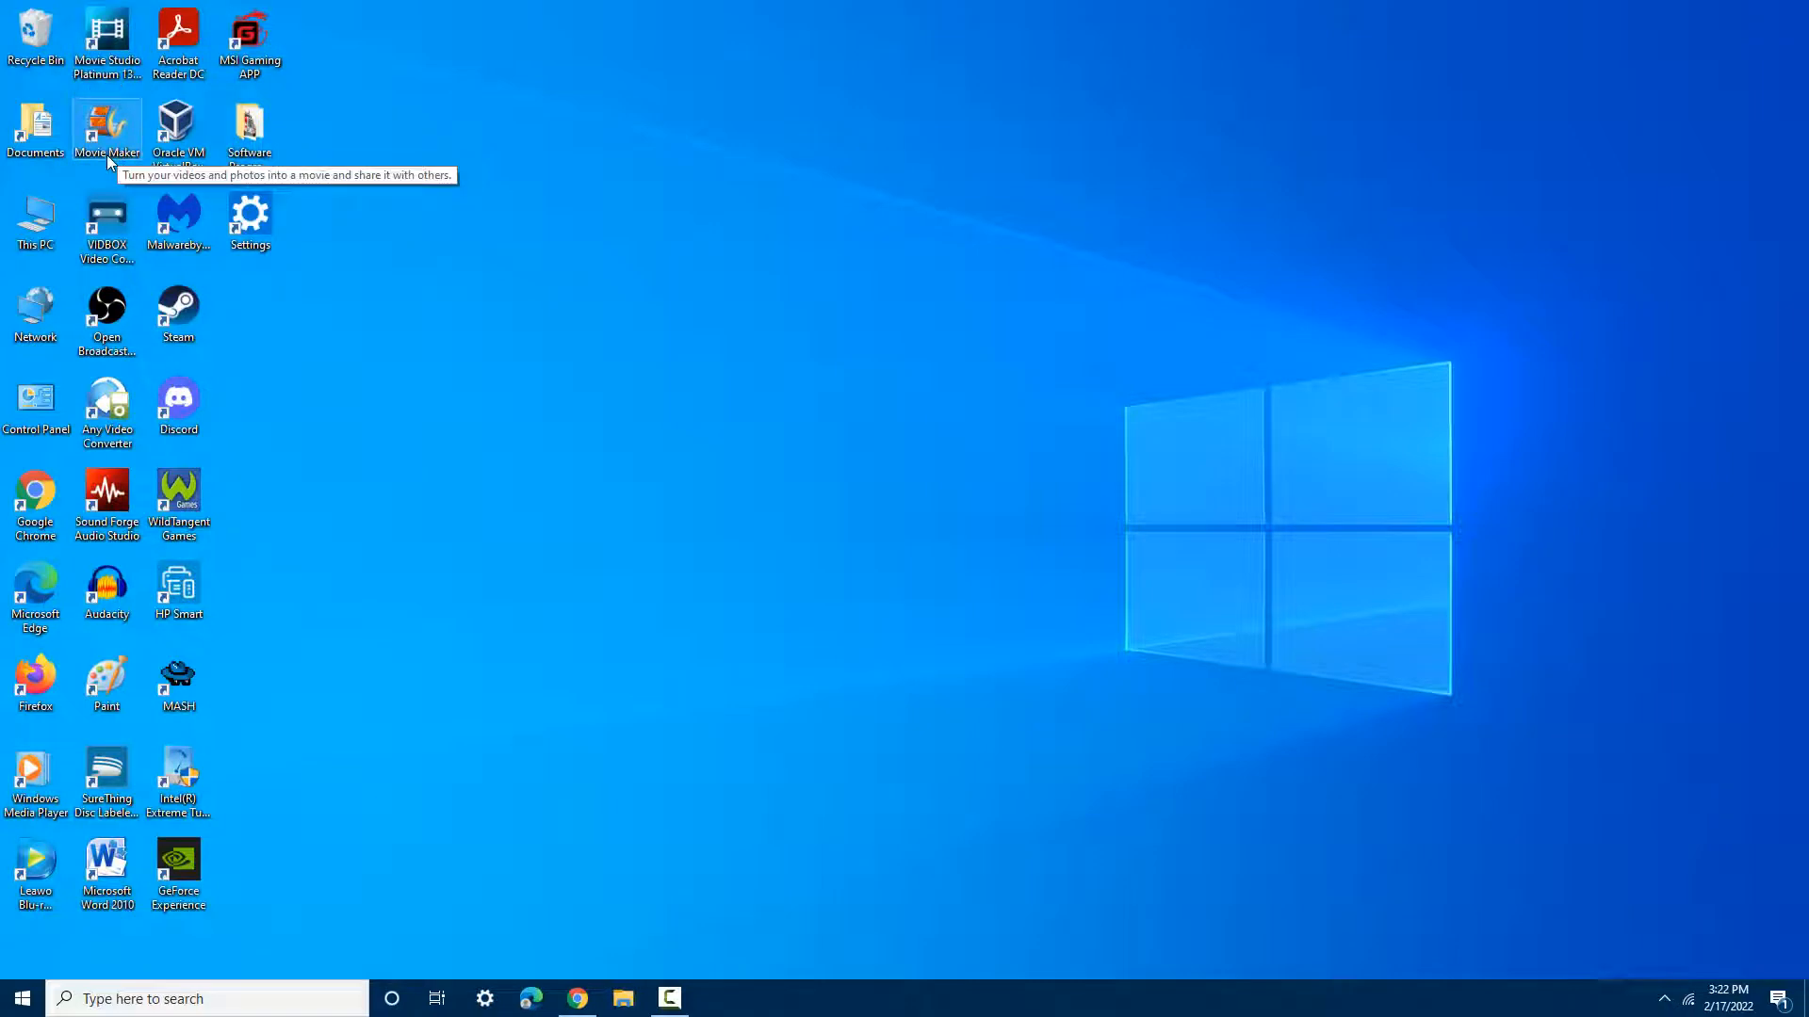
mouse_move(123, 190)
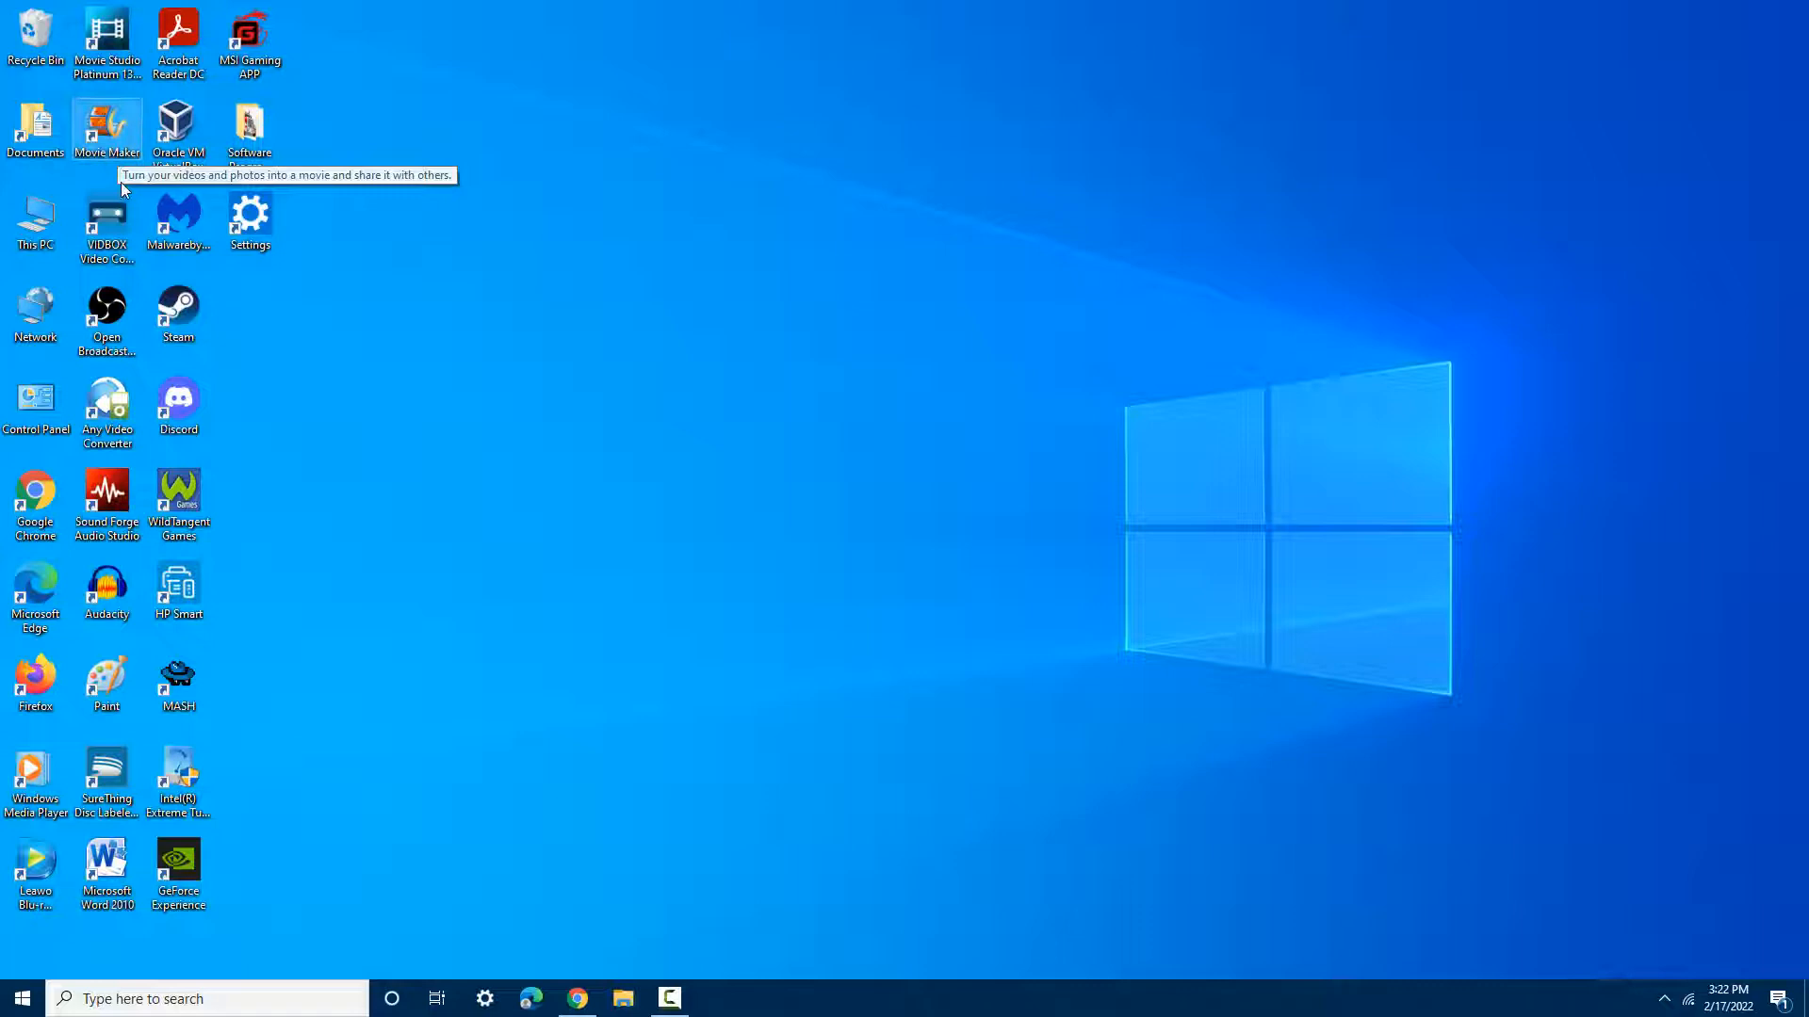
mouse_move(226, 428)
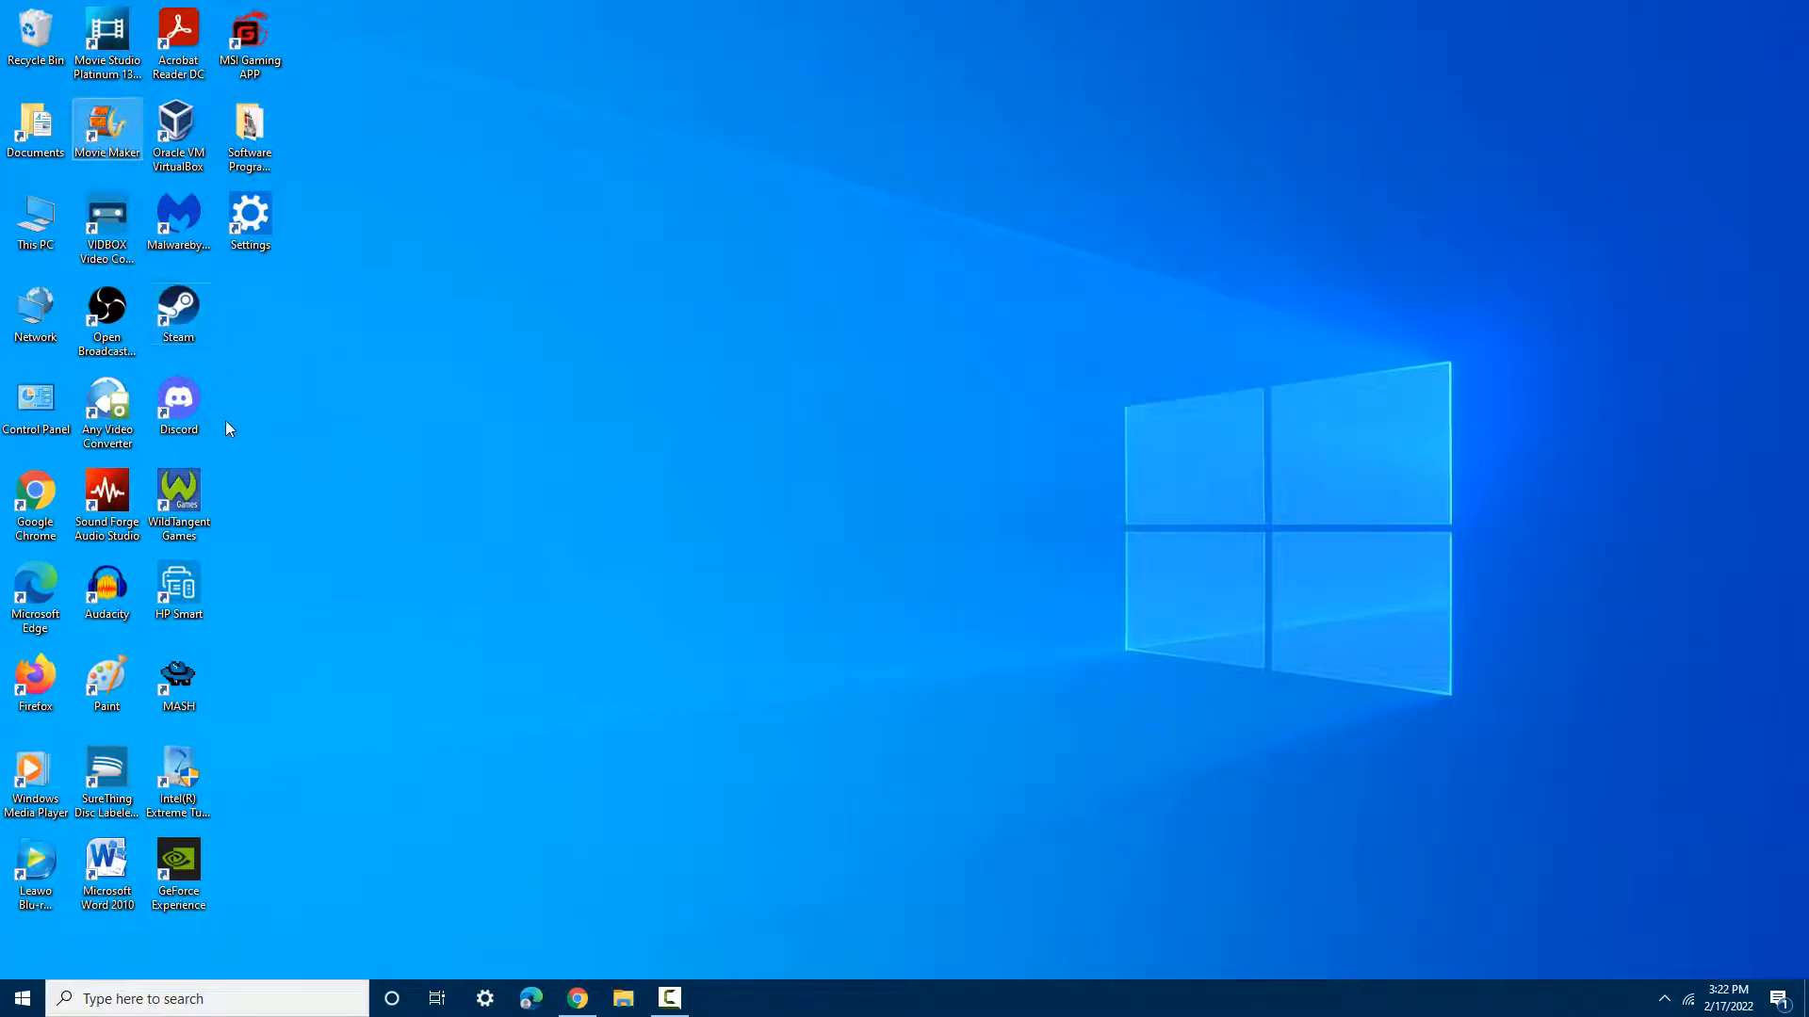
mouse_move(252, 429)
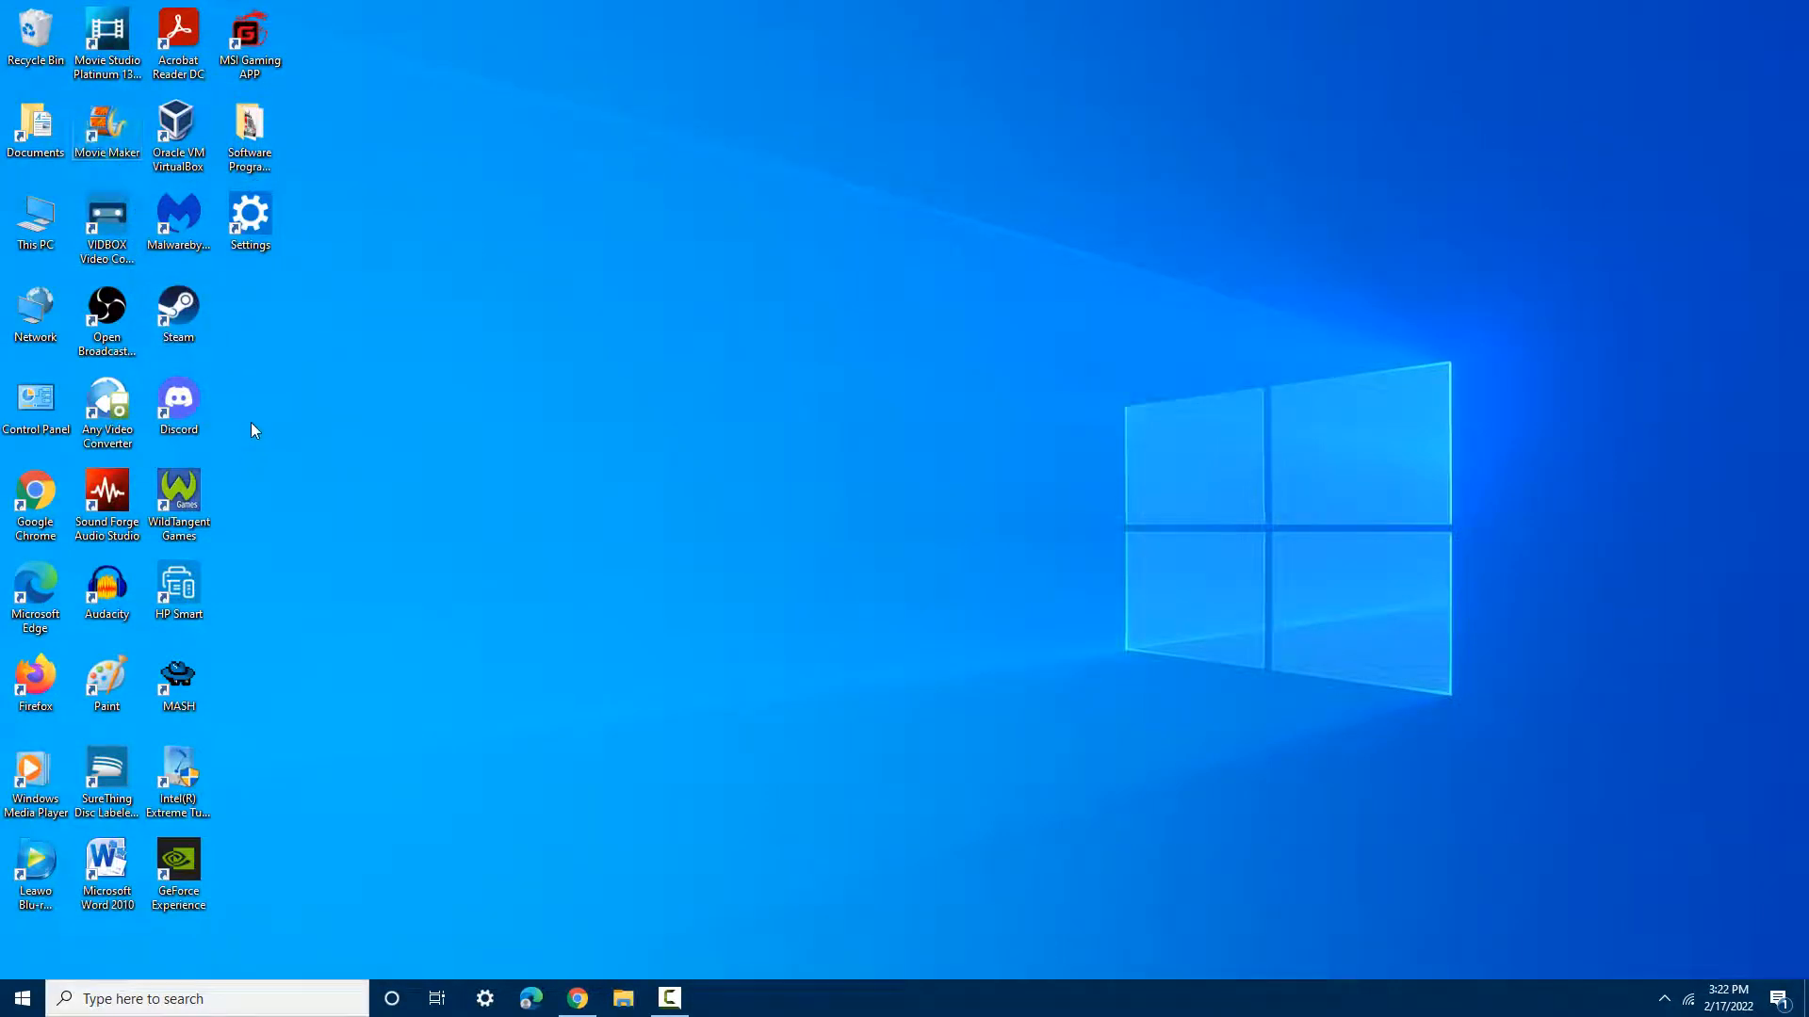
mouse_move(255, 547)
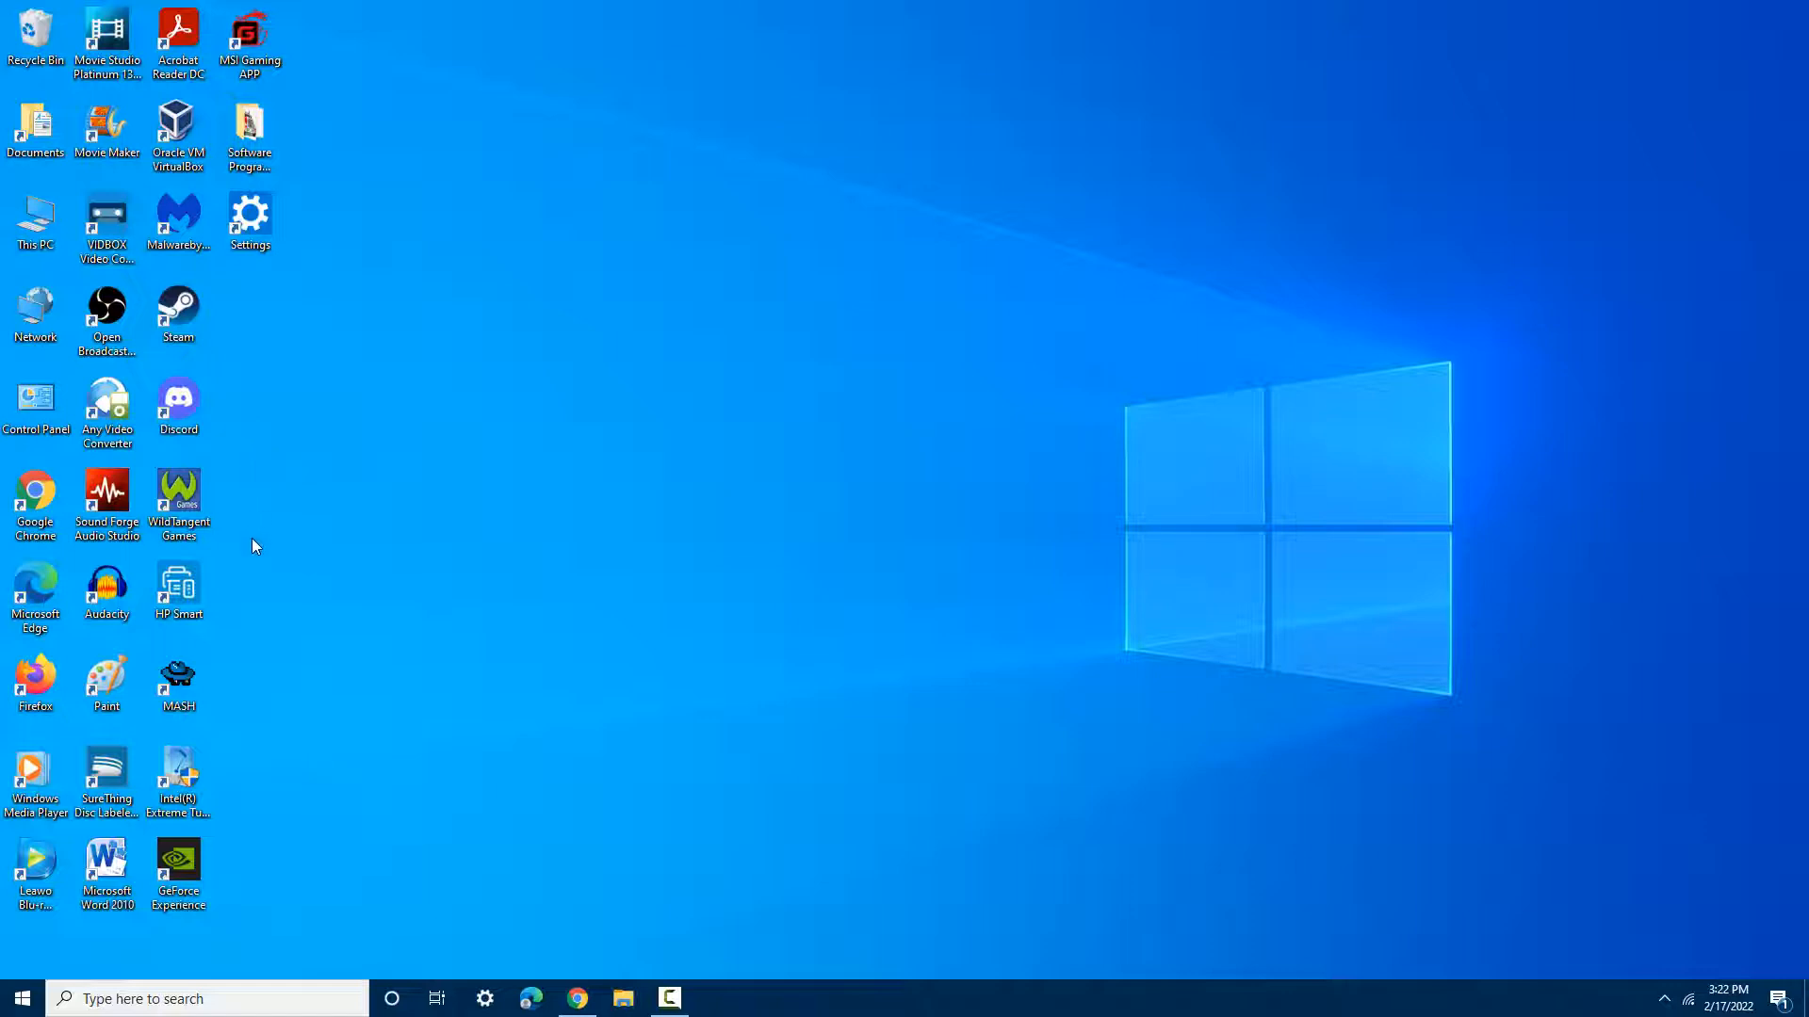
mouse_move(105, 692)
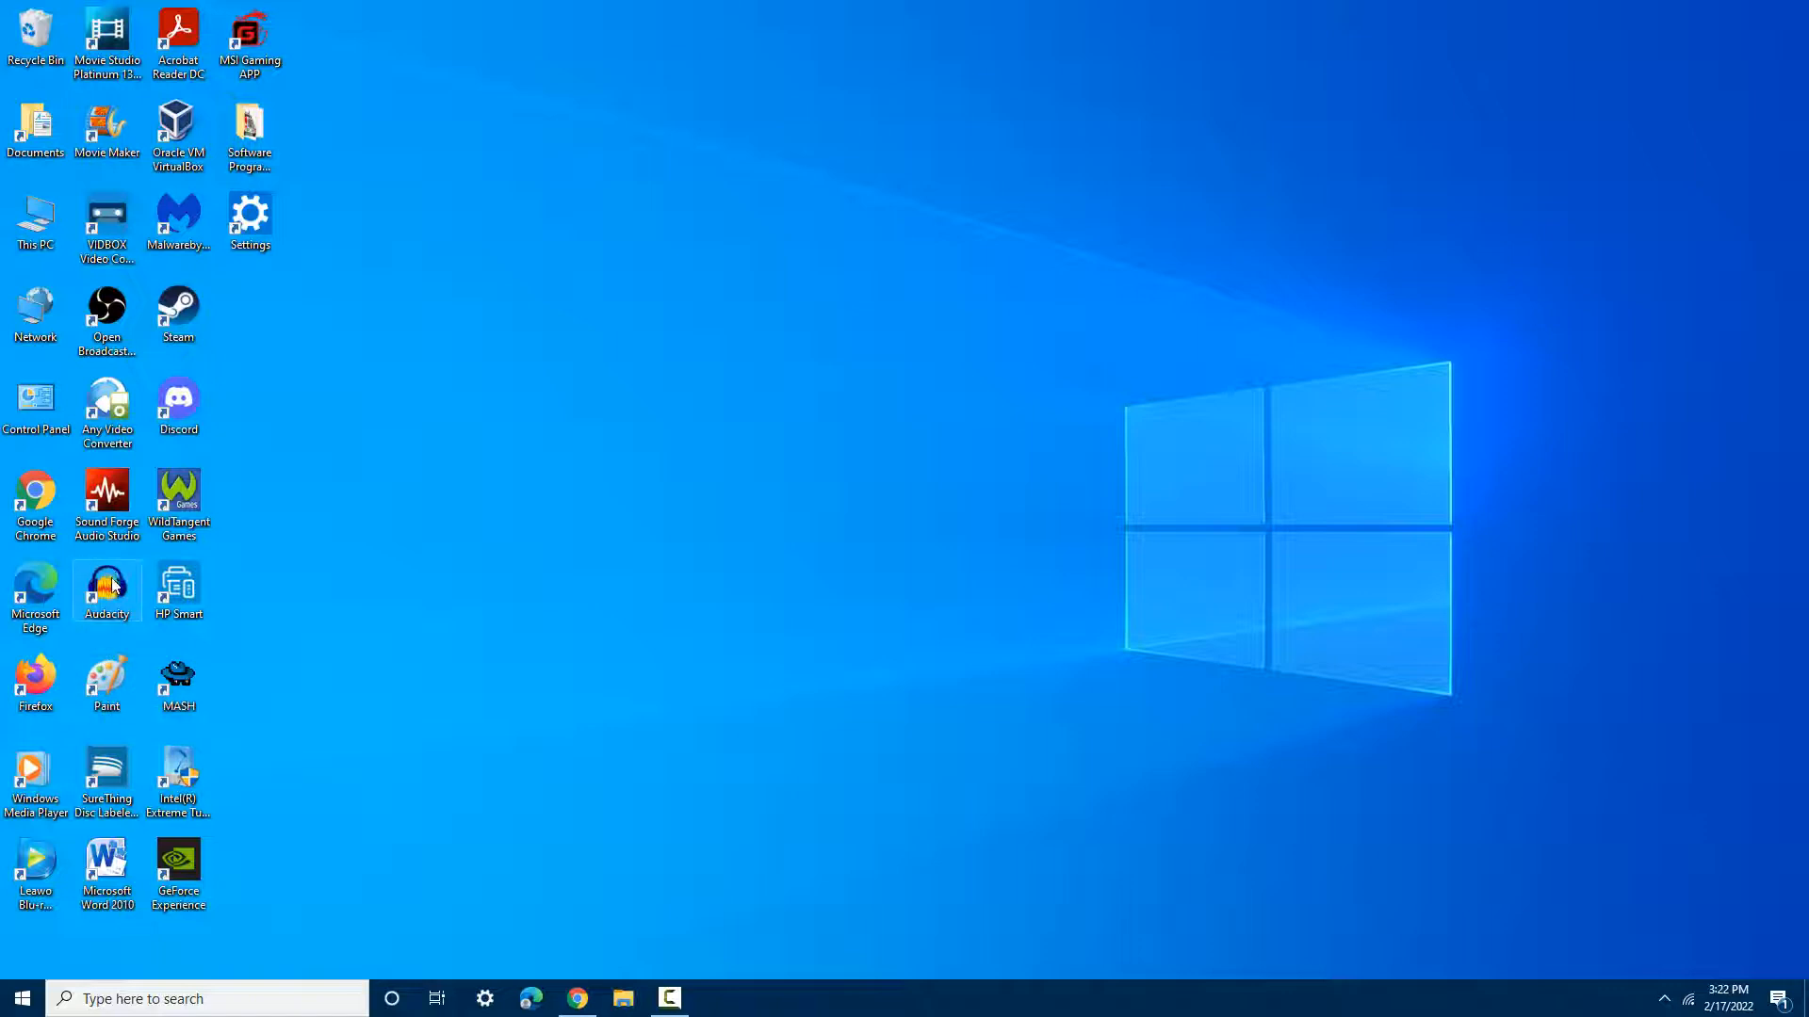
mouse_move(112, 585)
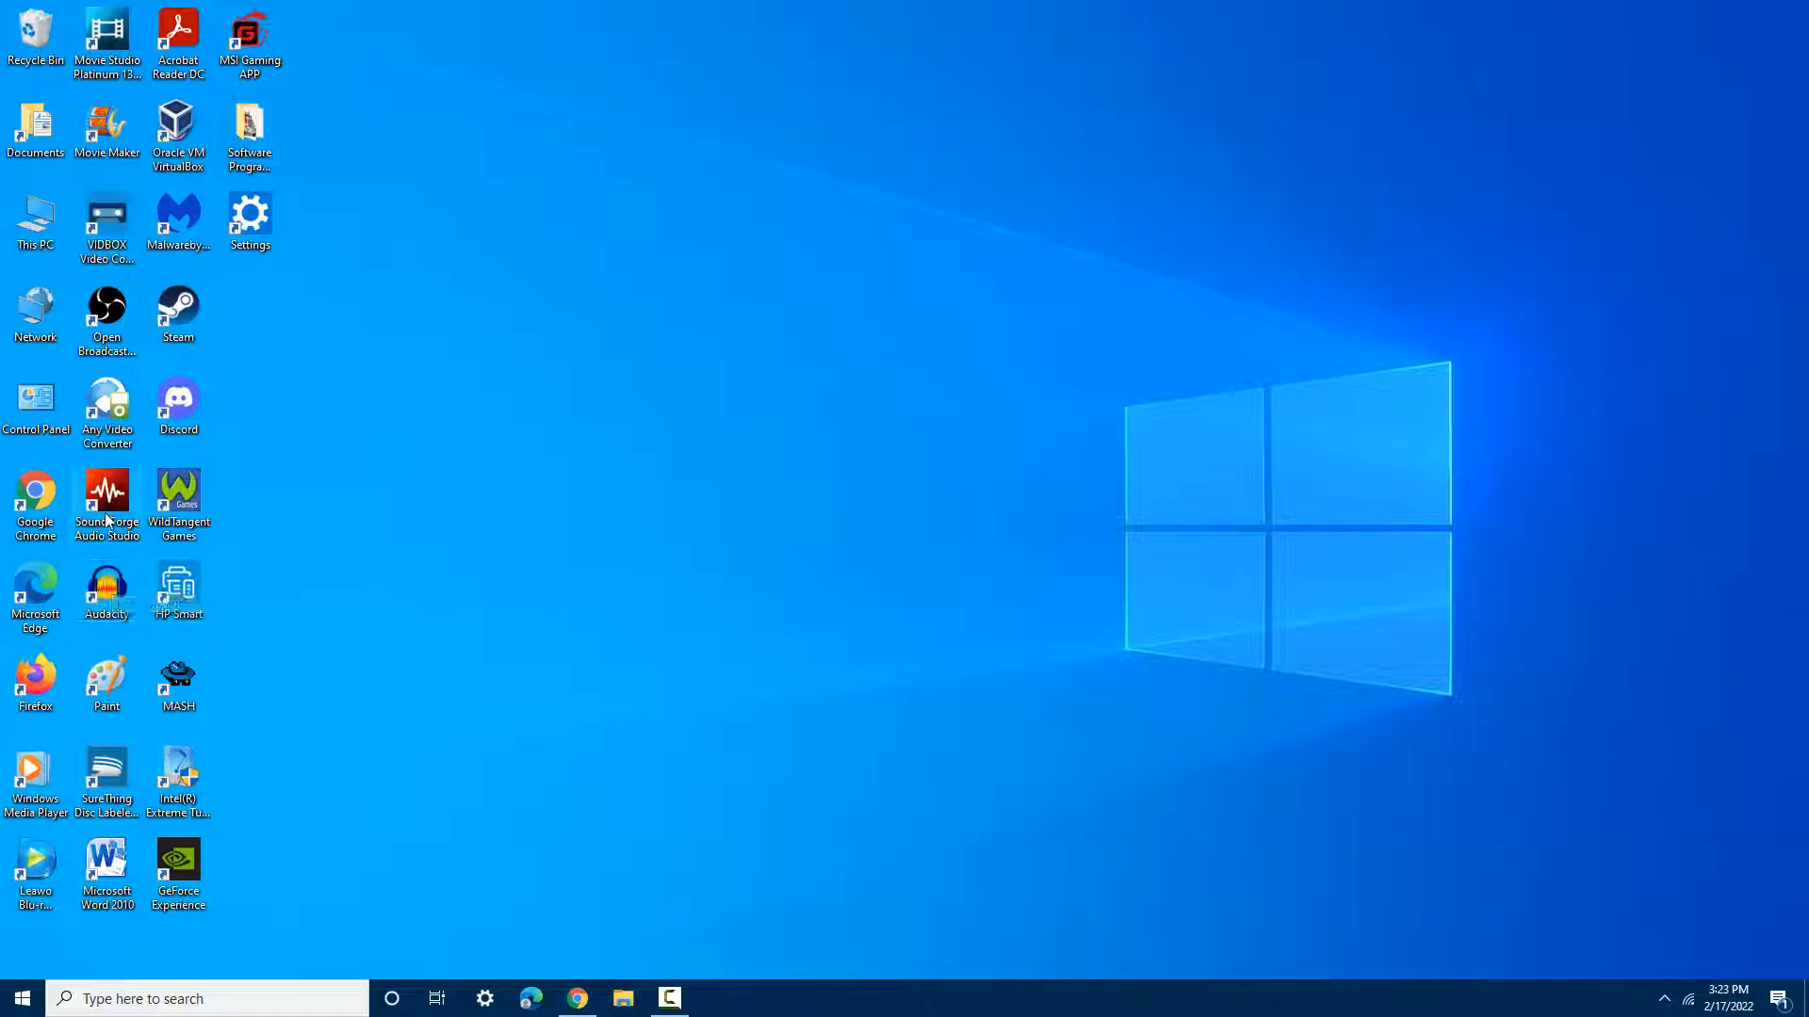
mouse_move(107, 495)
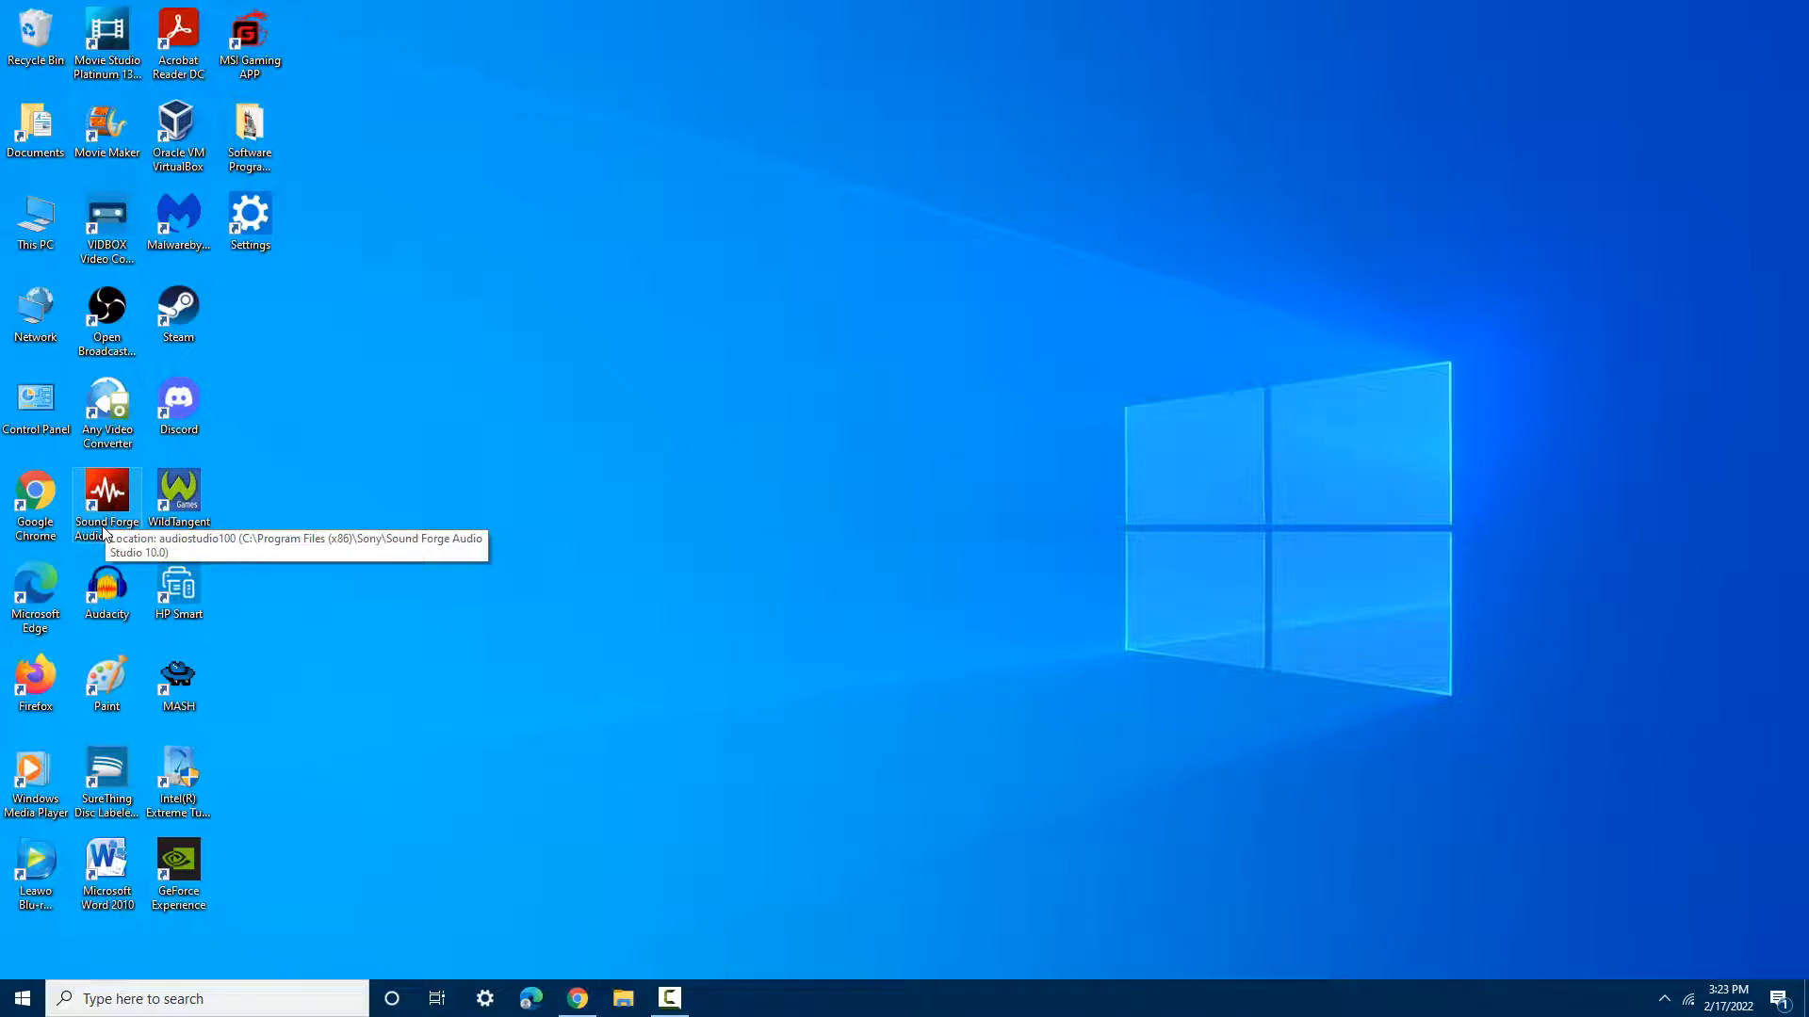
mouse_move(132, 540)
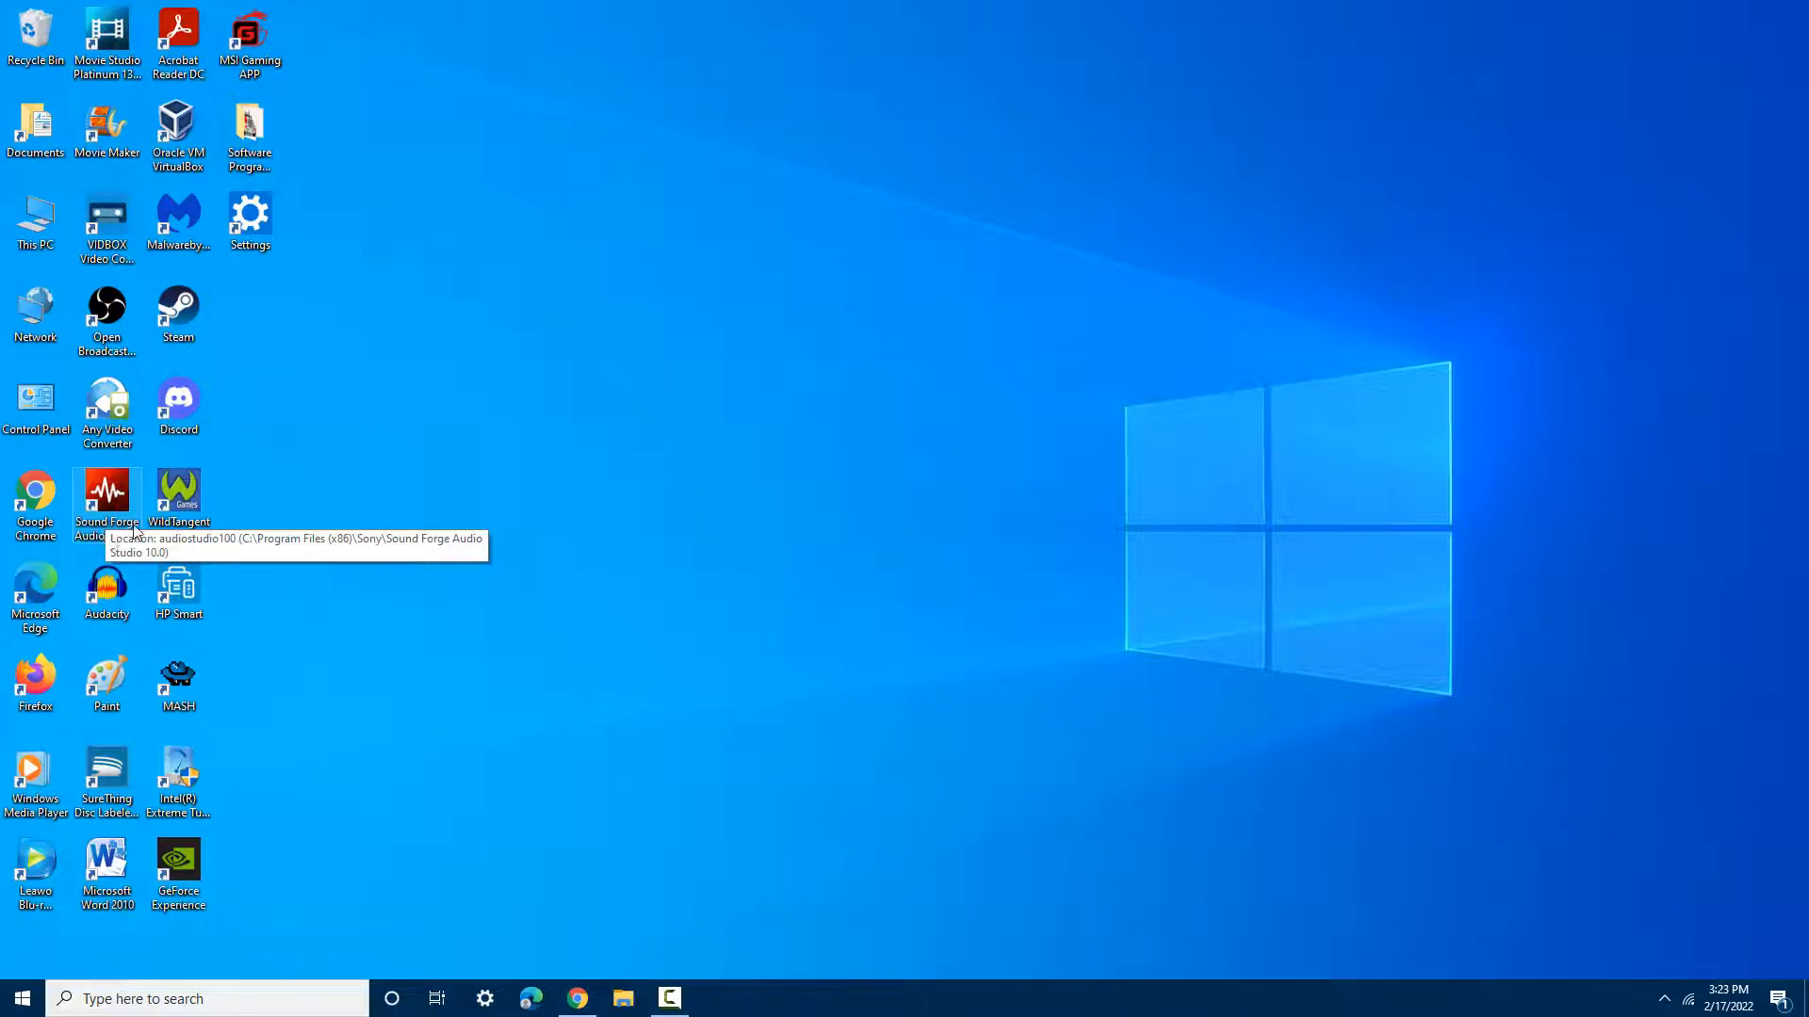
mouse_move(293, 574)
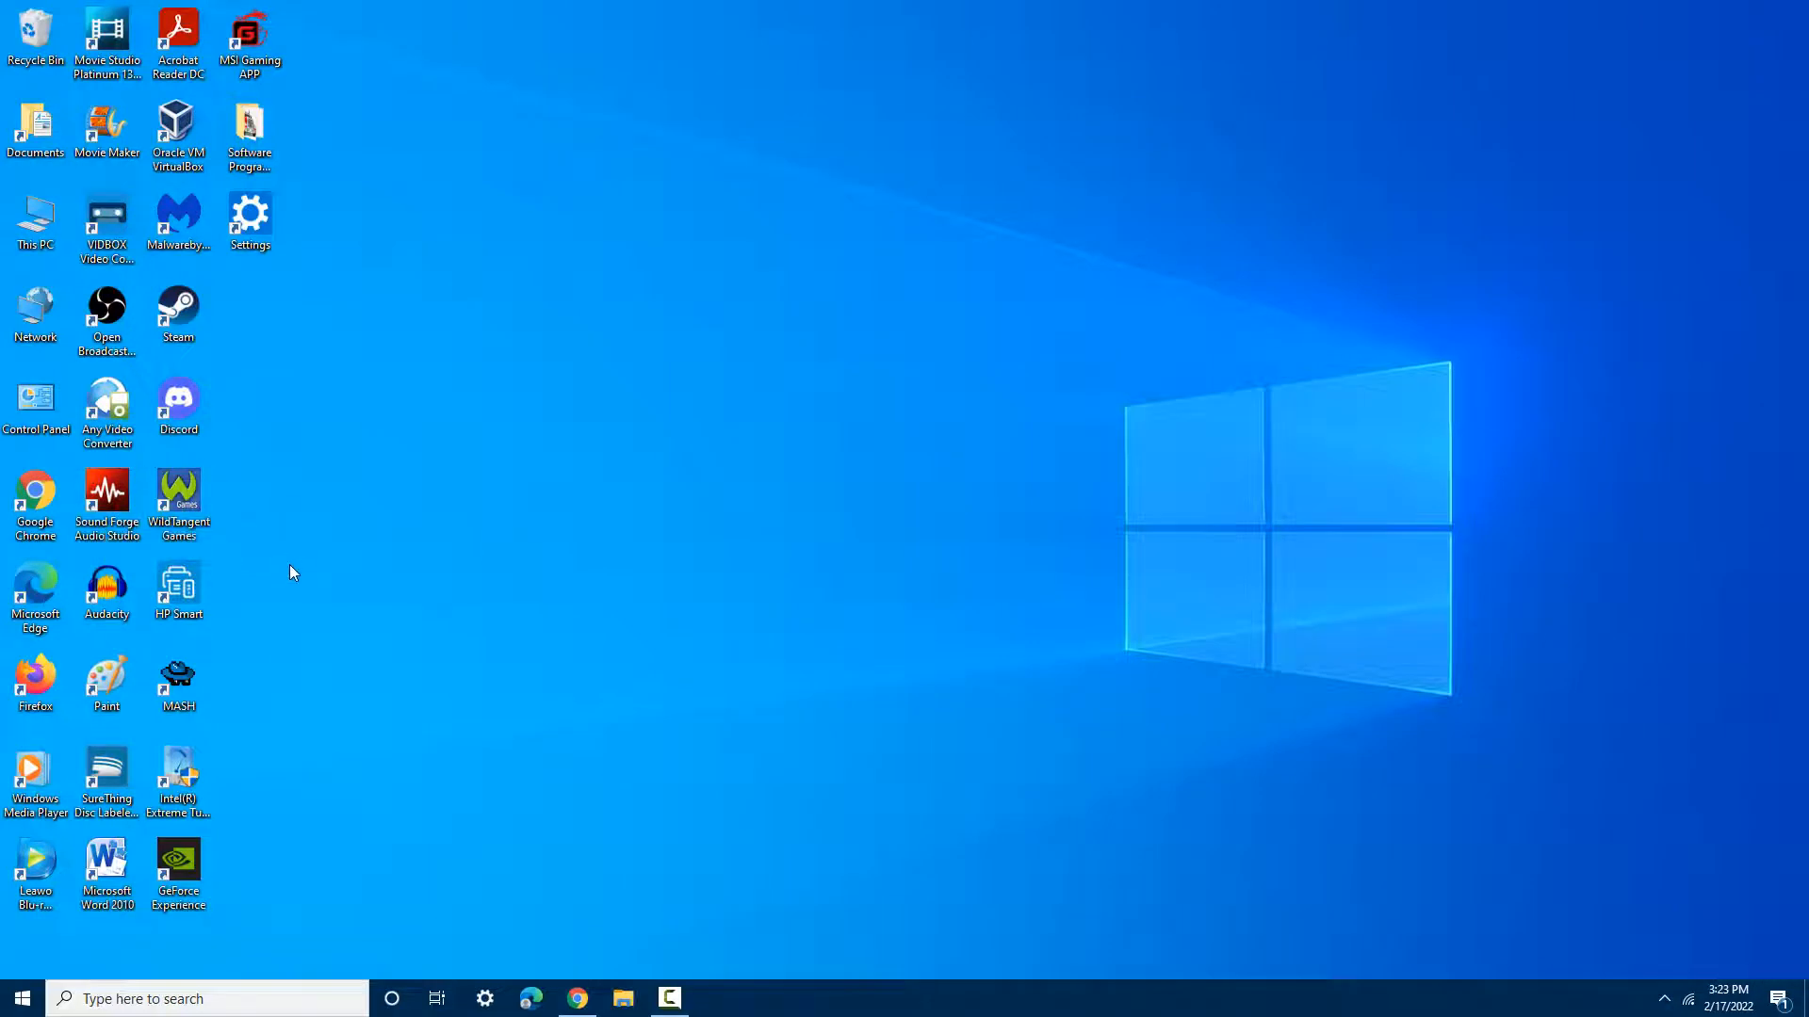
mouse_move(313, 600)
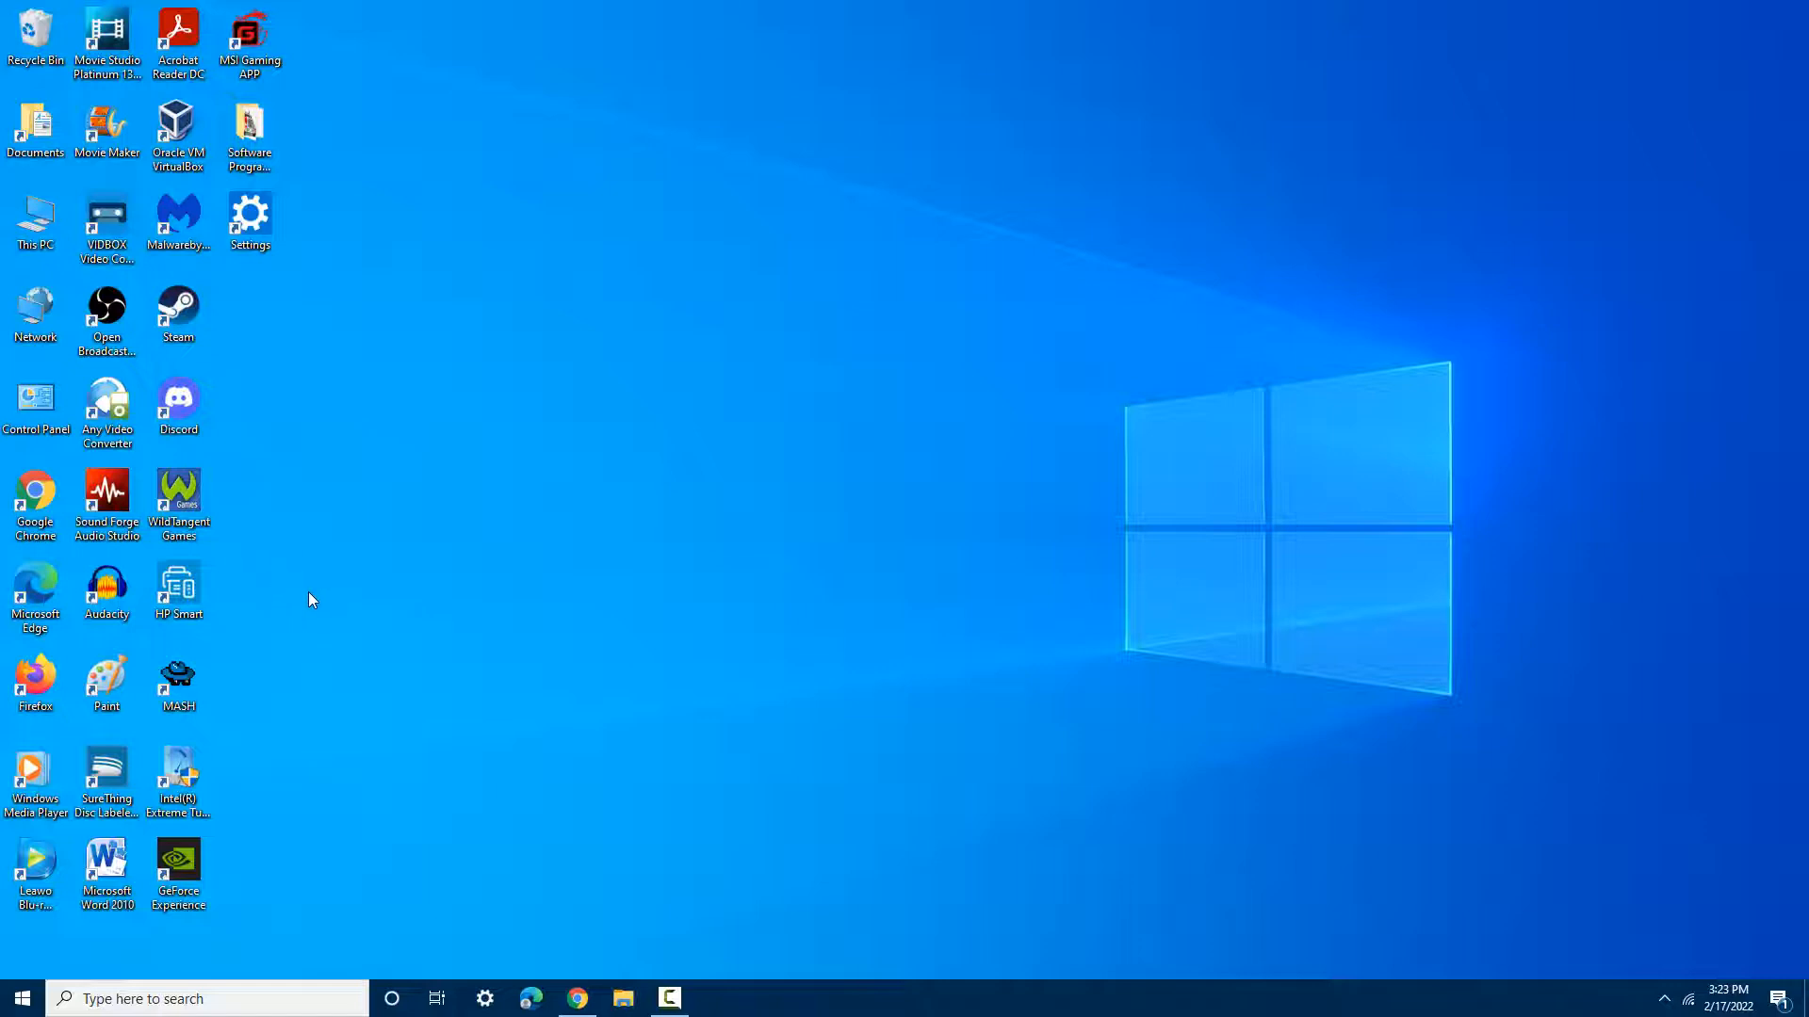
mouse_move(273, 623)
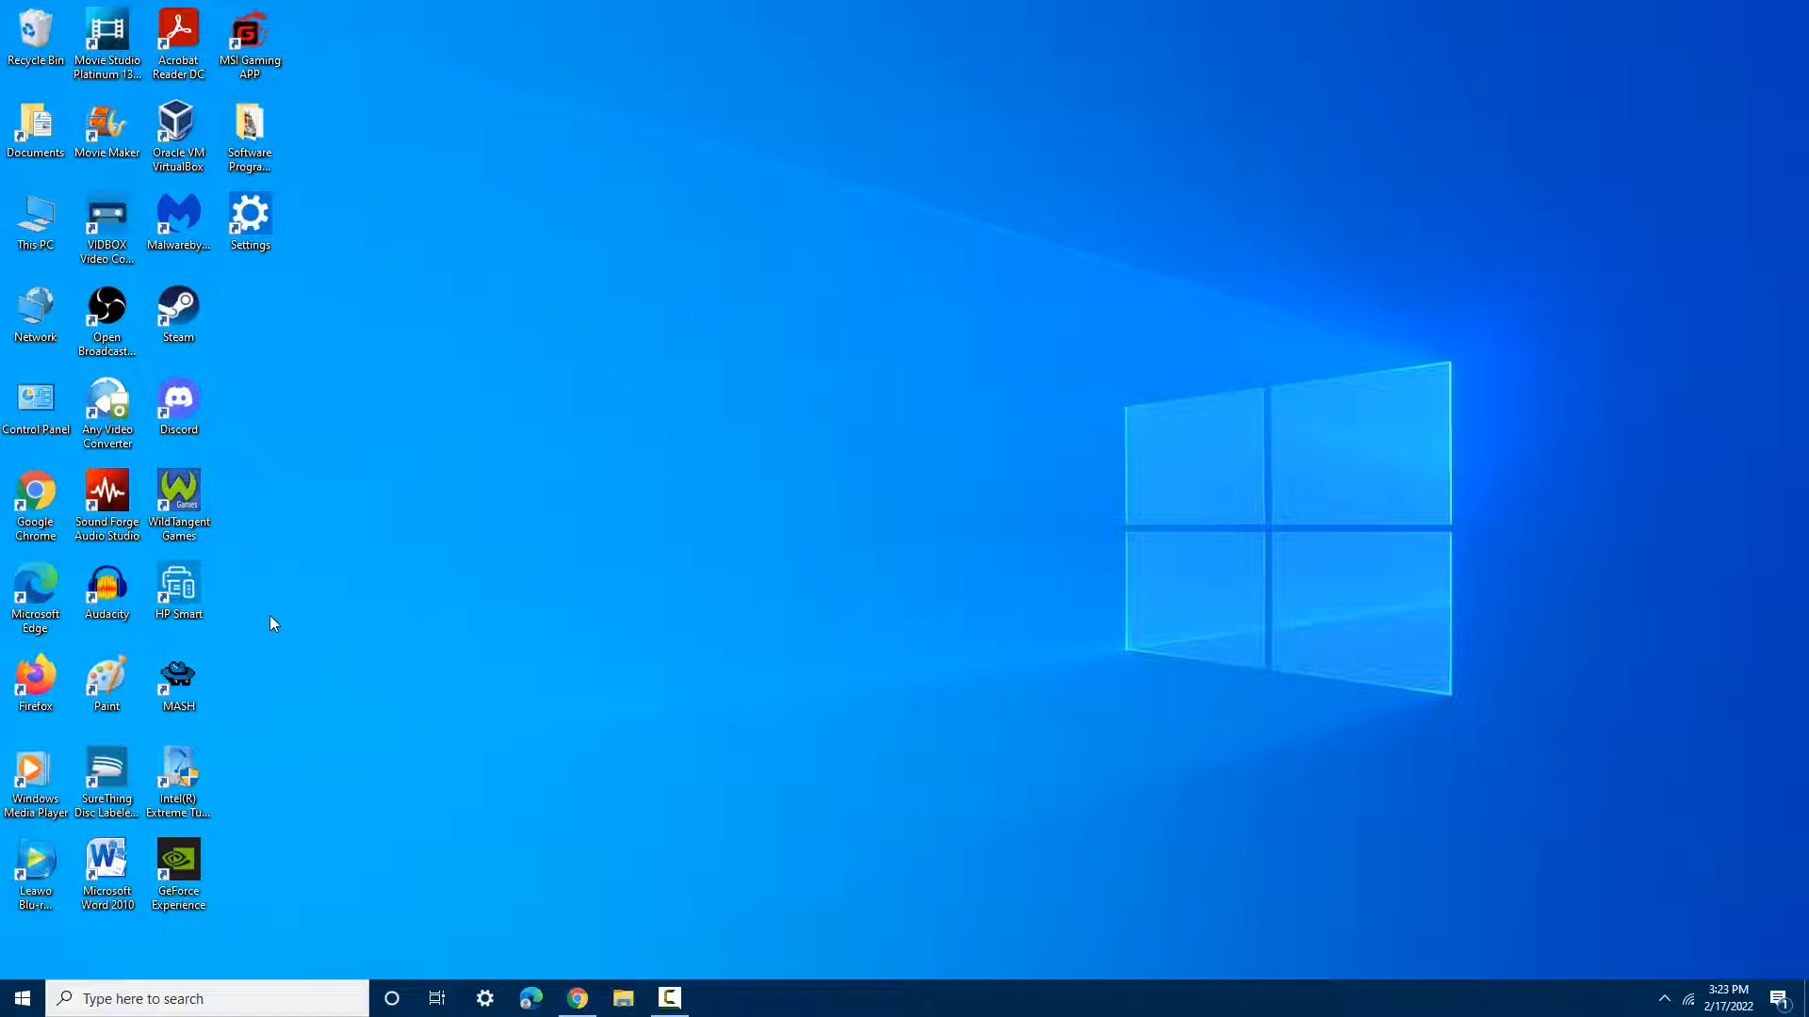
mouse_move(290, 638)
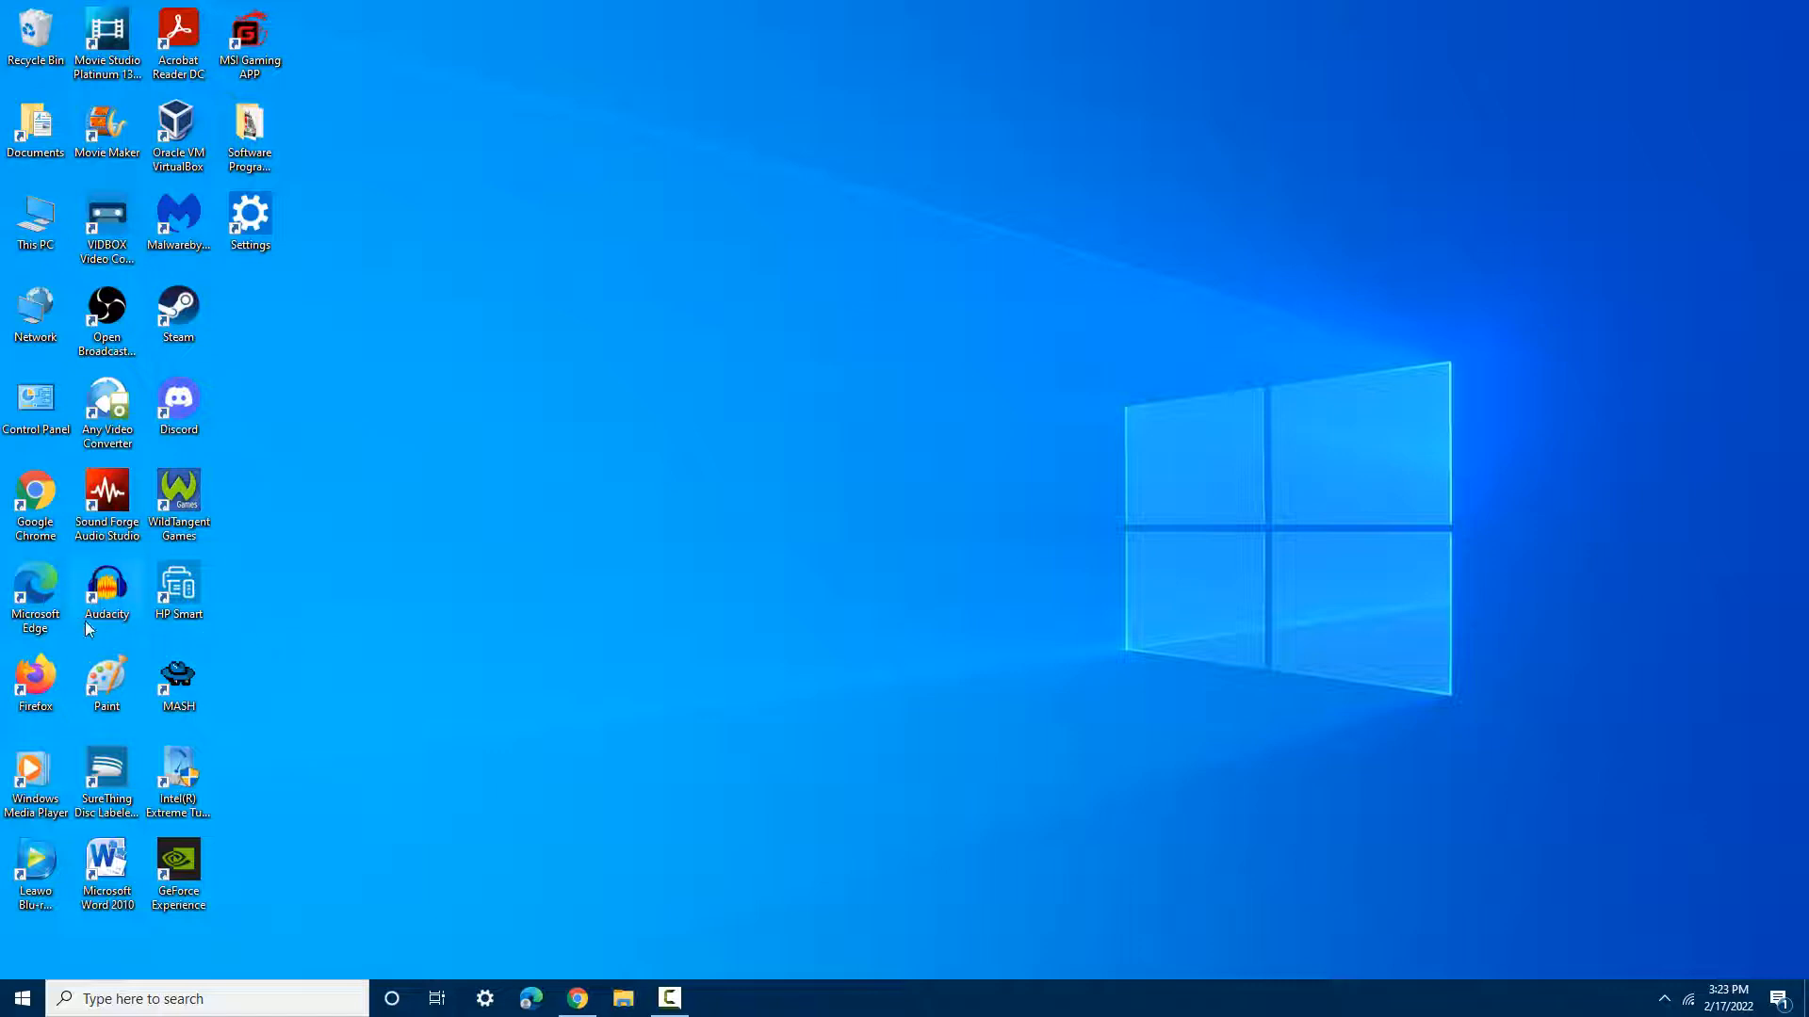
mouse_move(193, 981)
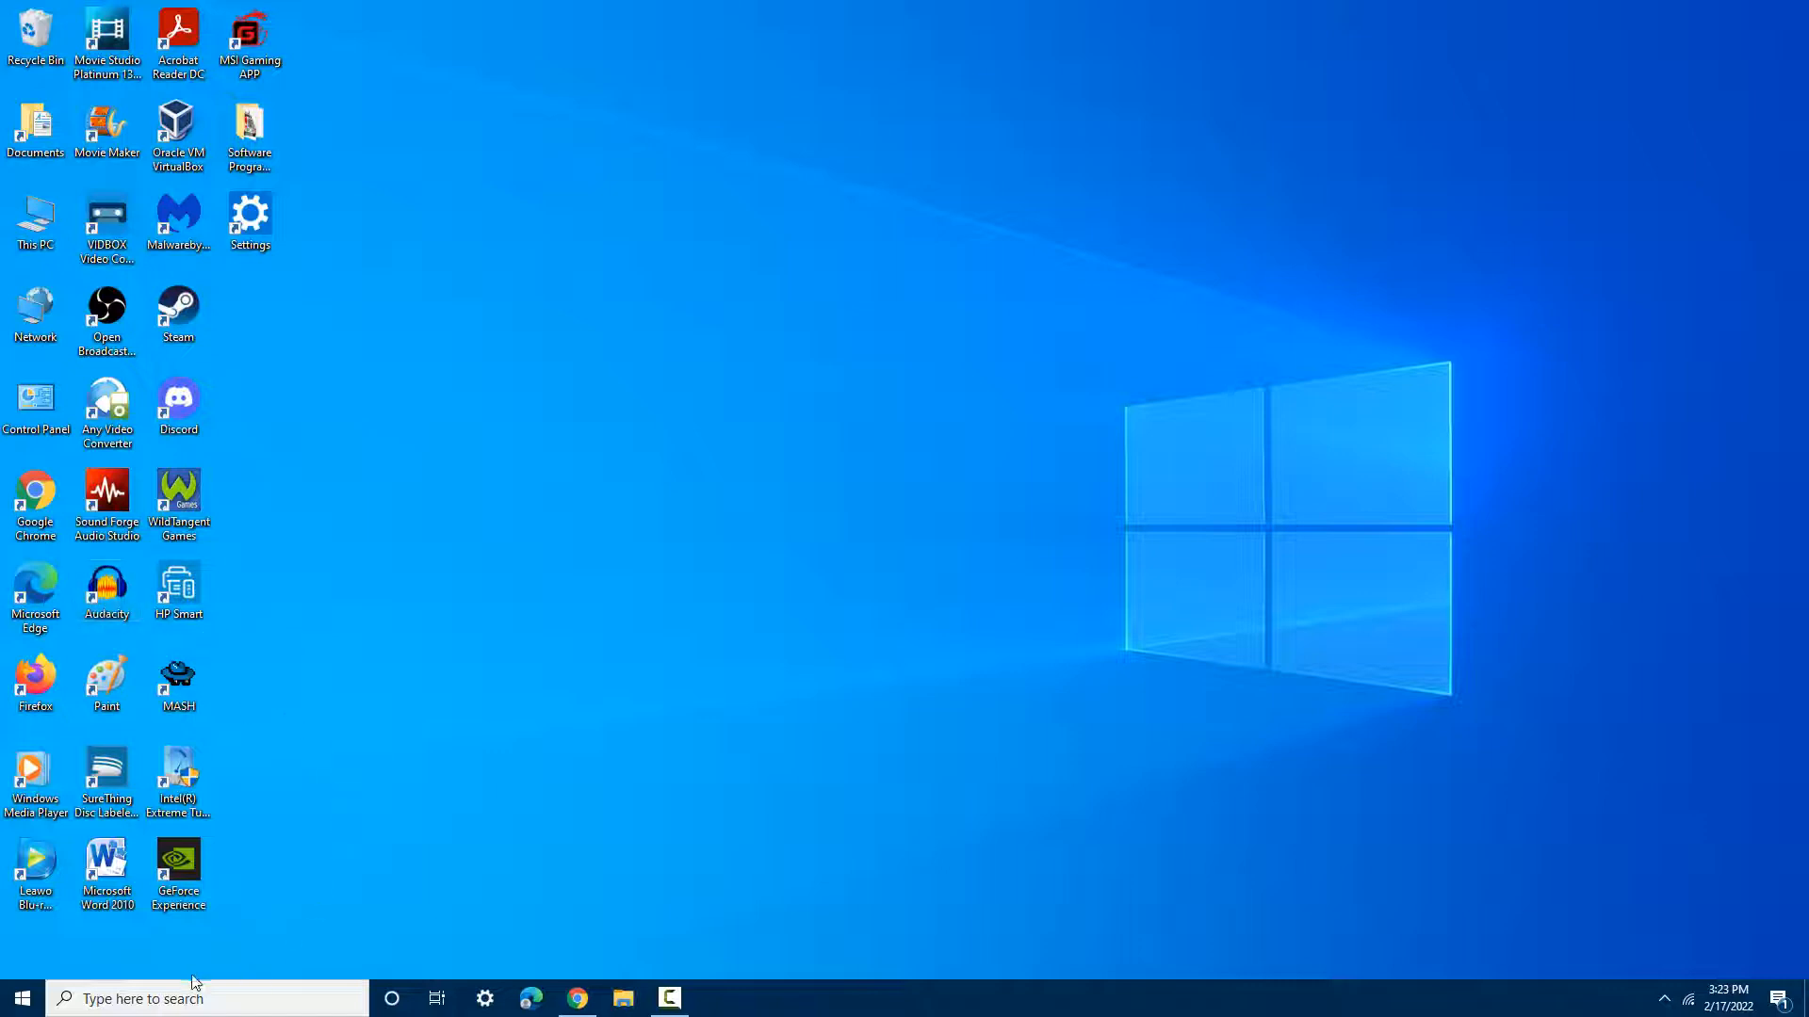
mouse_move(99, 900)
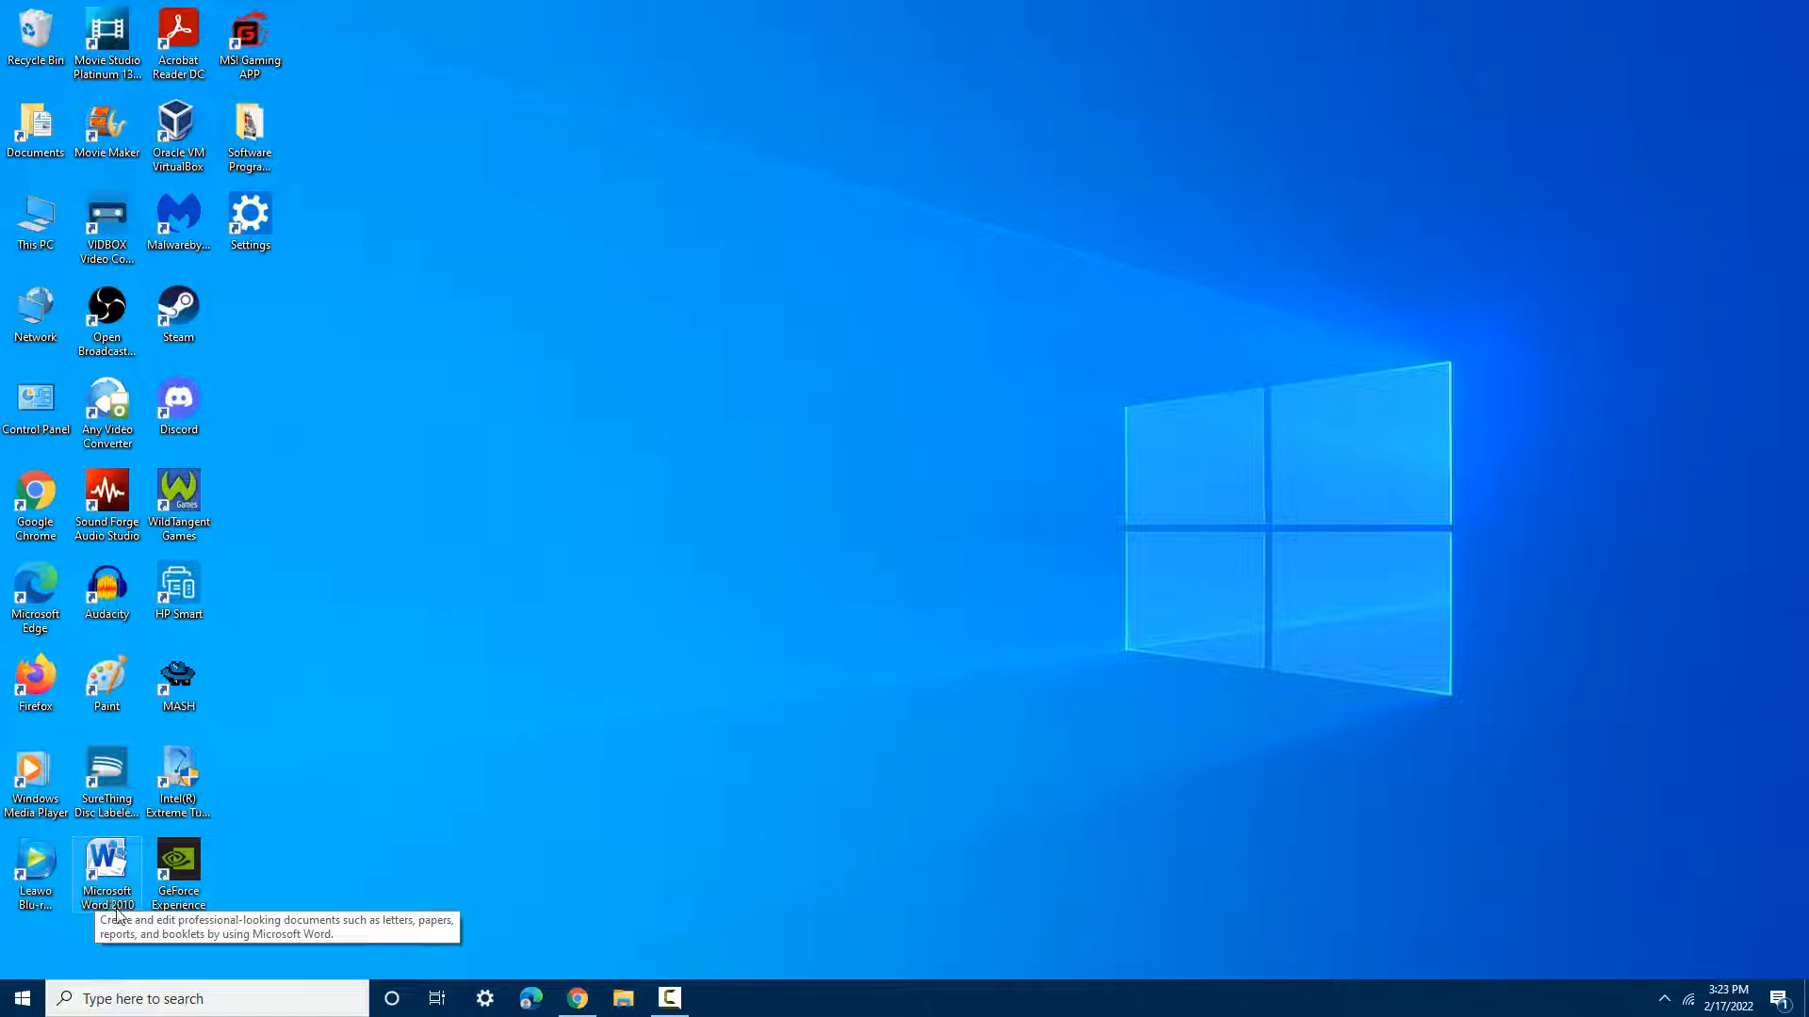
mouse_move(265, 884)
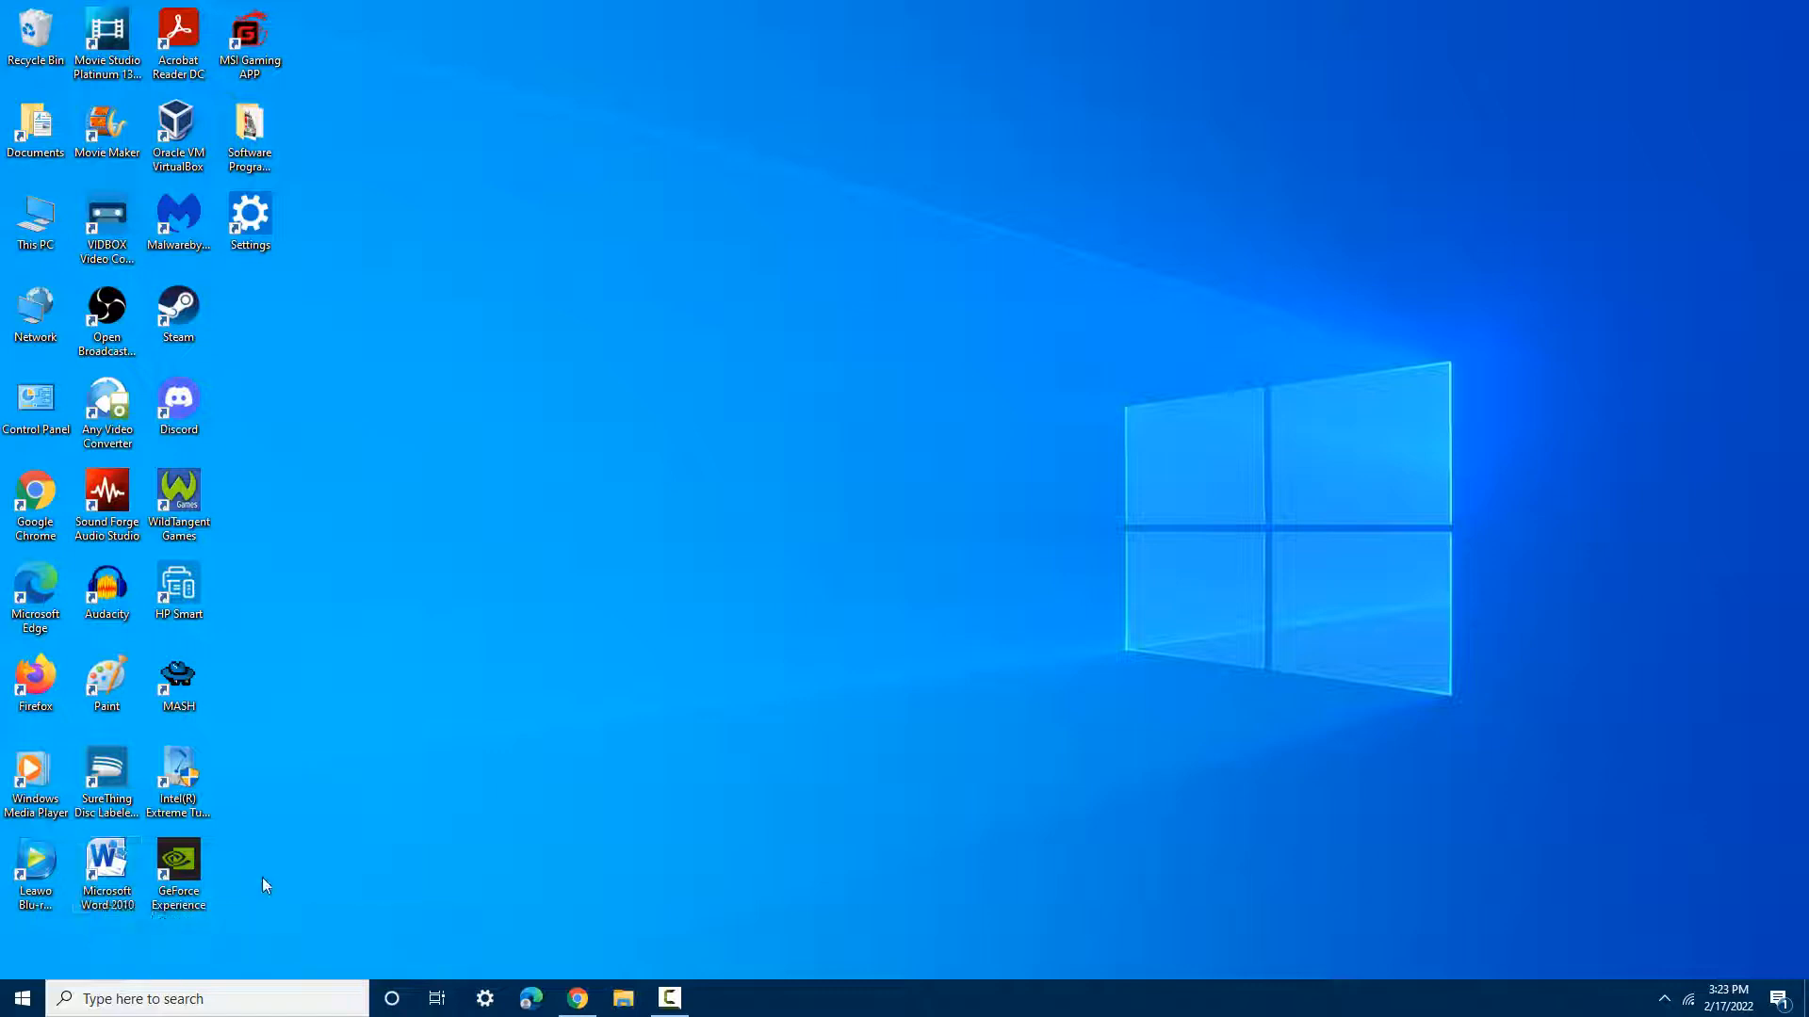
mouse_move(282, 707)
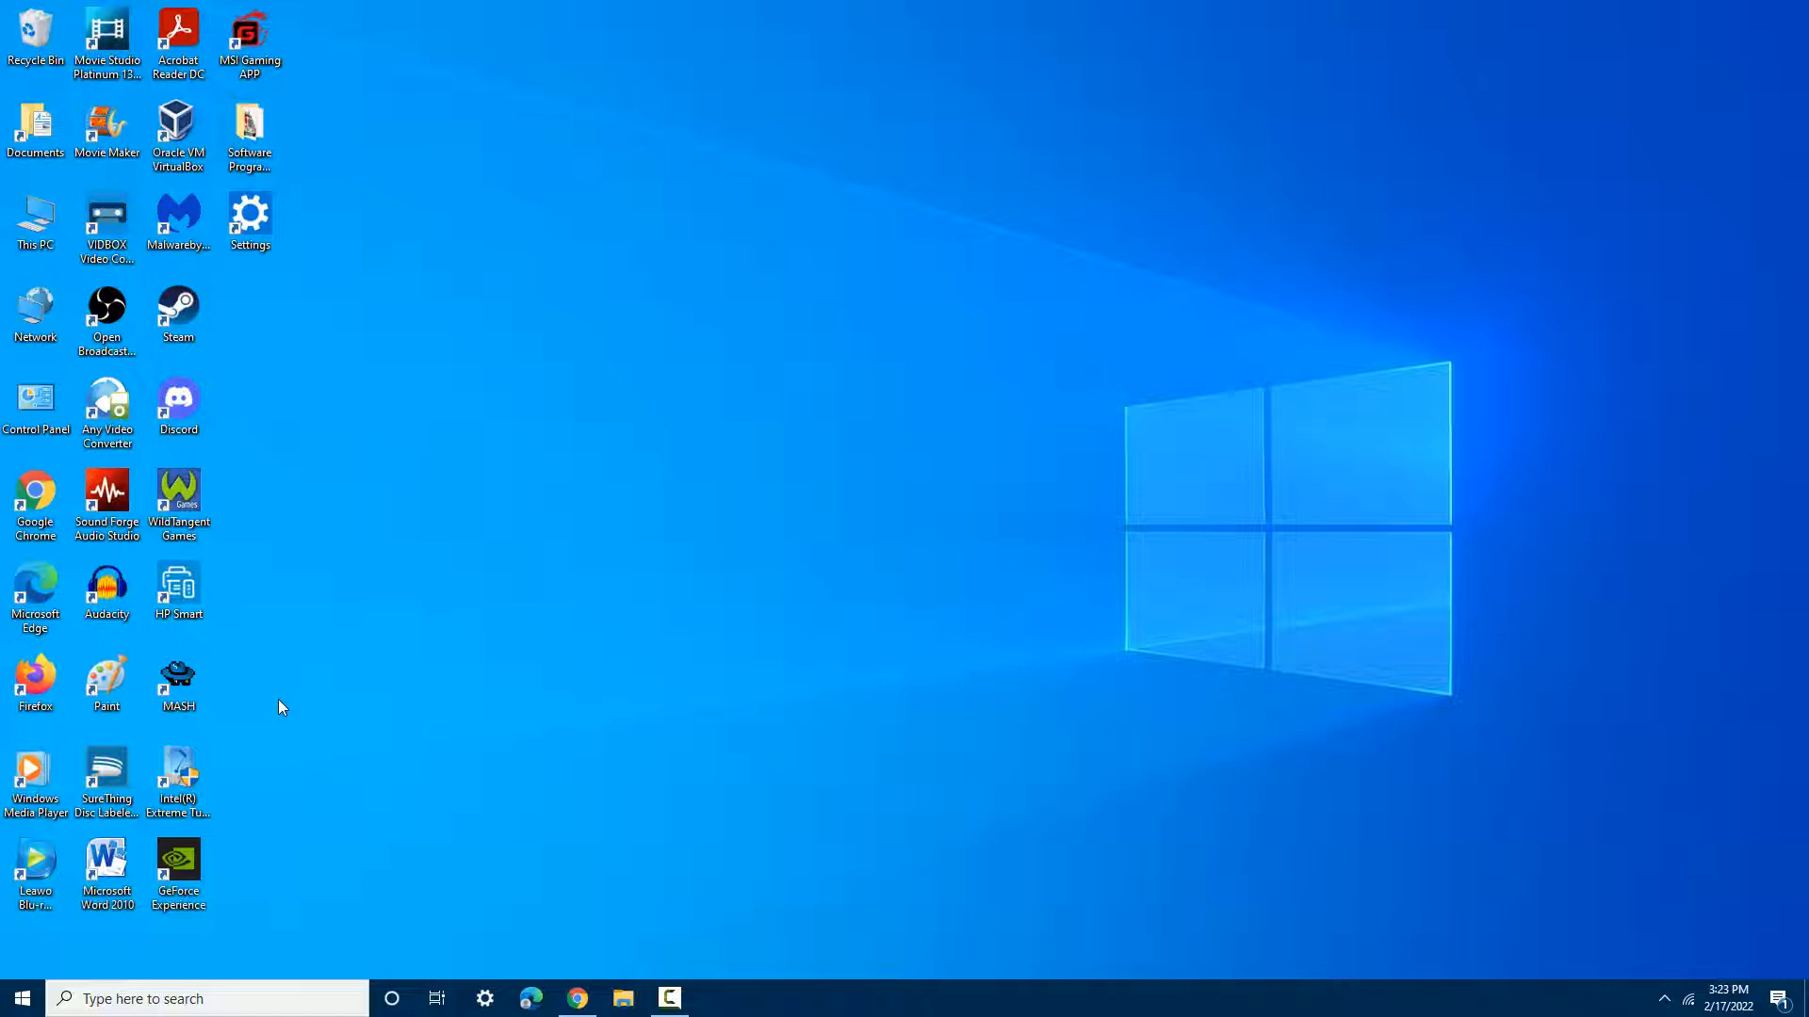
mouse_move(178, 315)
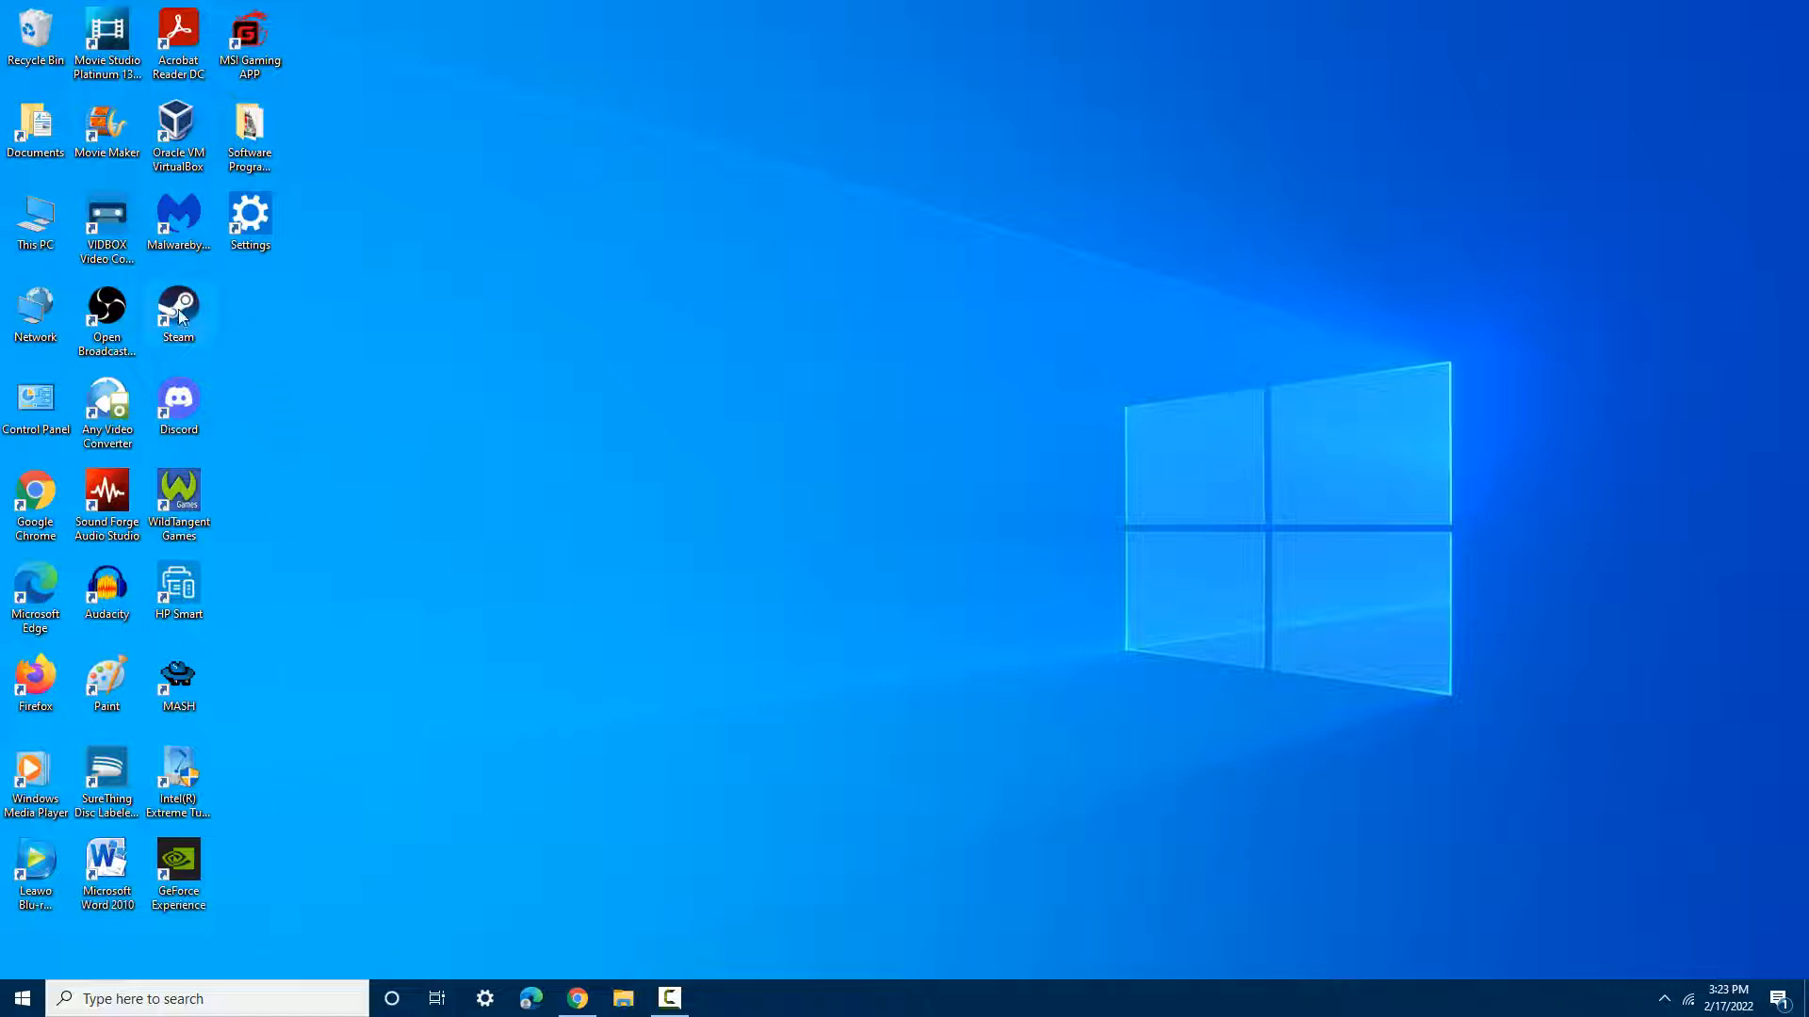
mouse_move(180, 319)
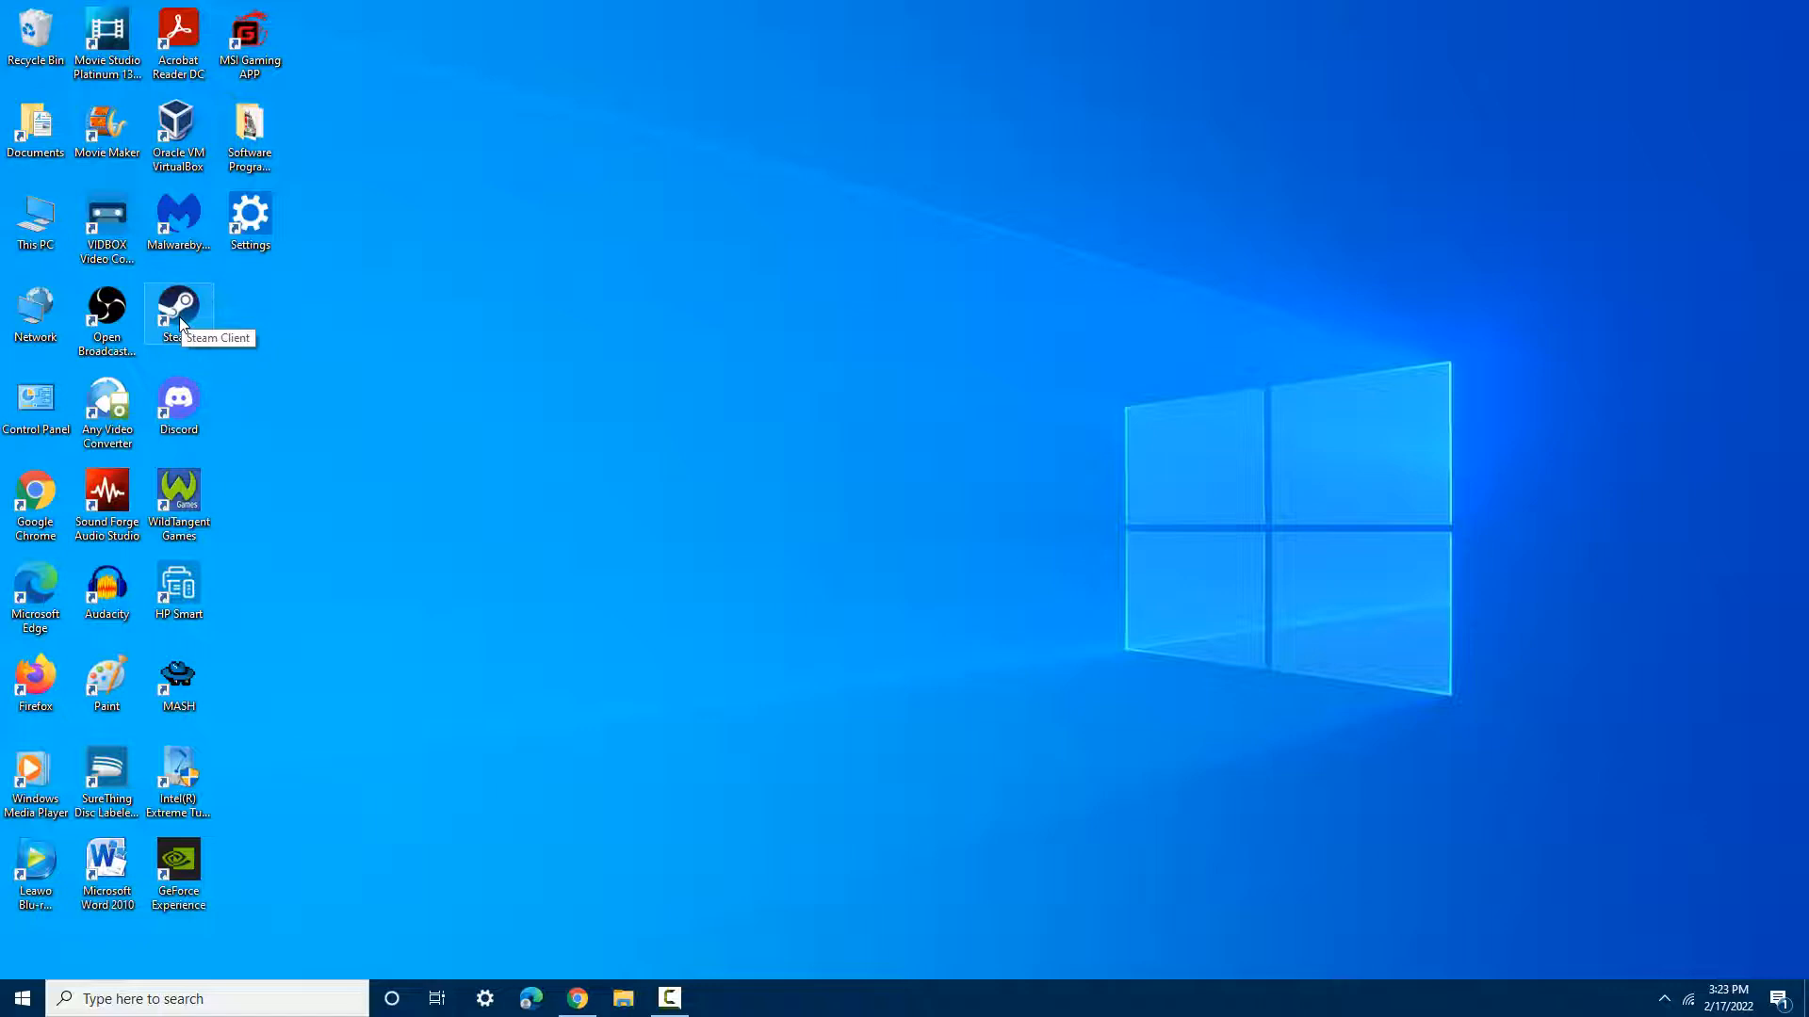
mouse_move(260, 389)
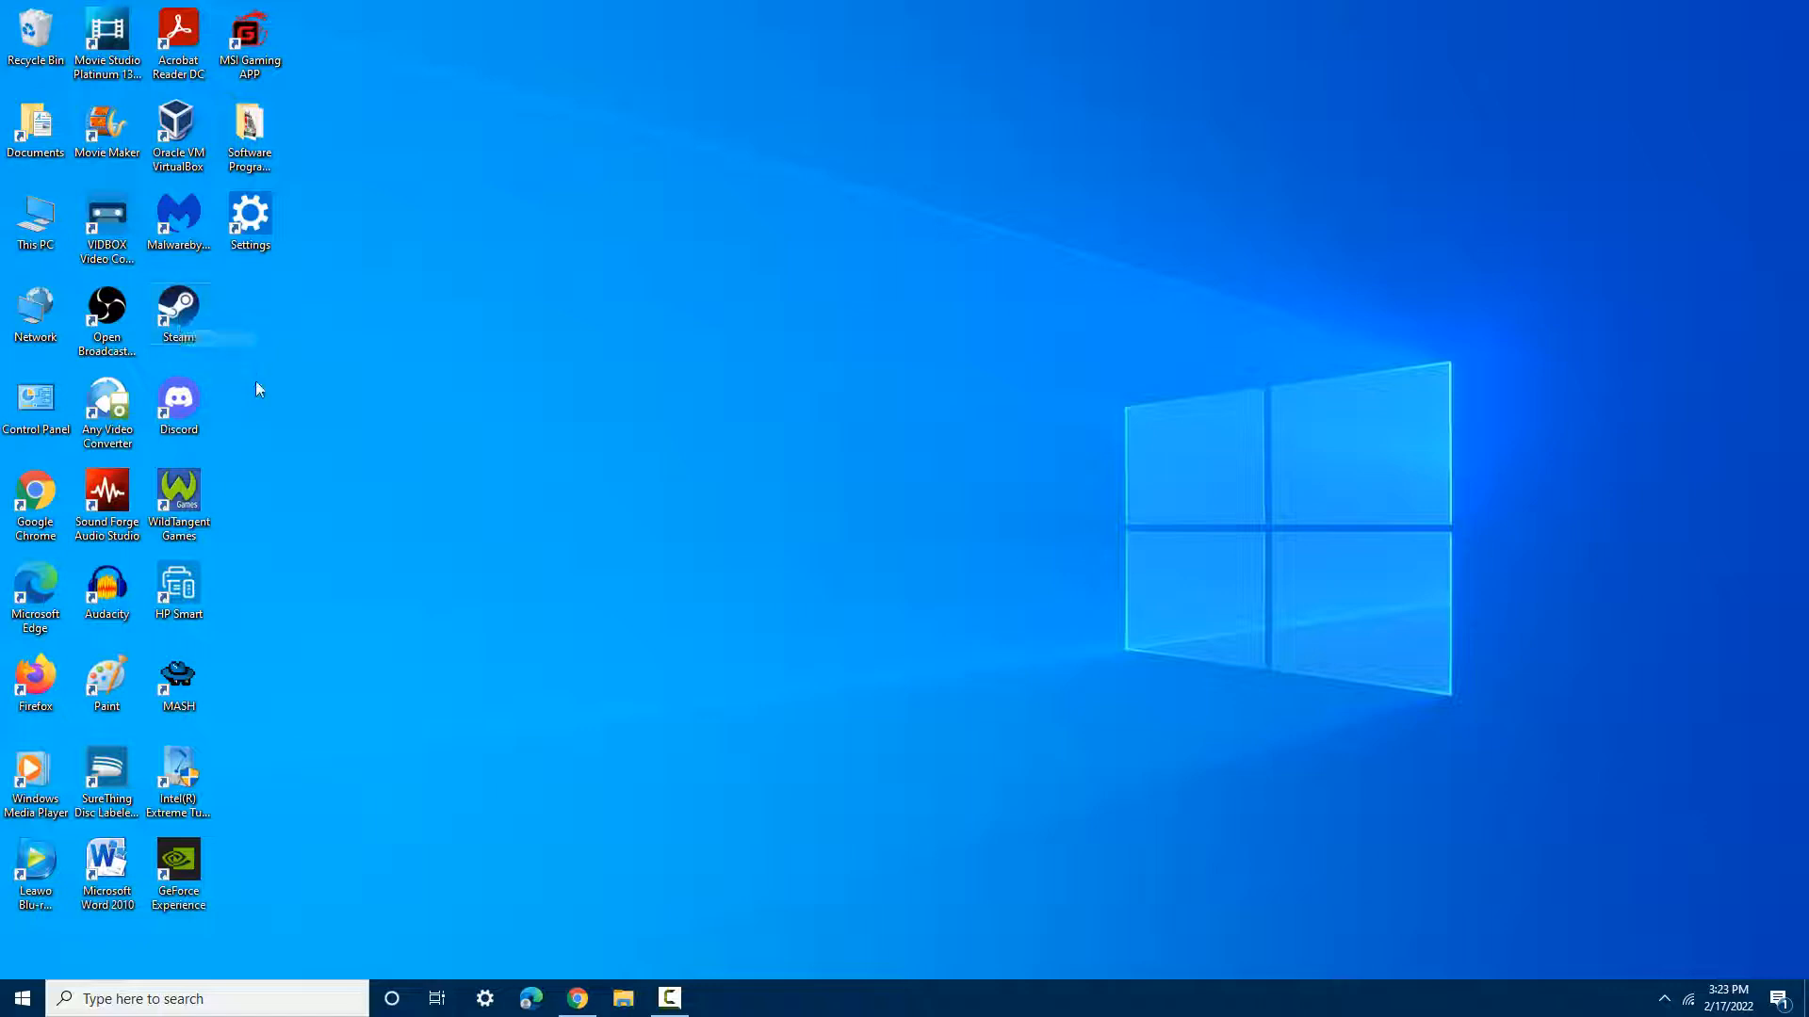
mouse_move(176, 399)
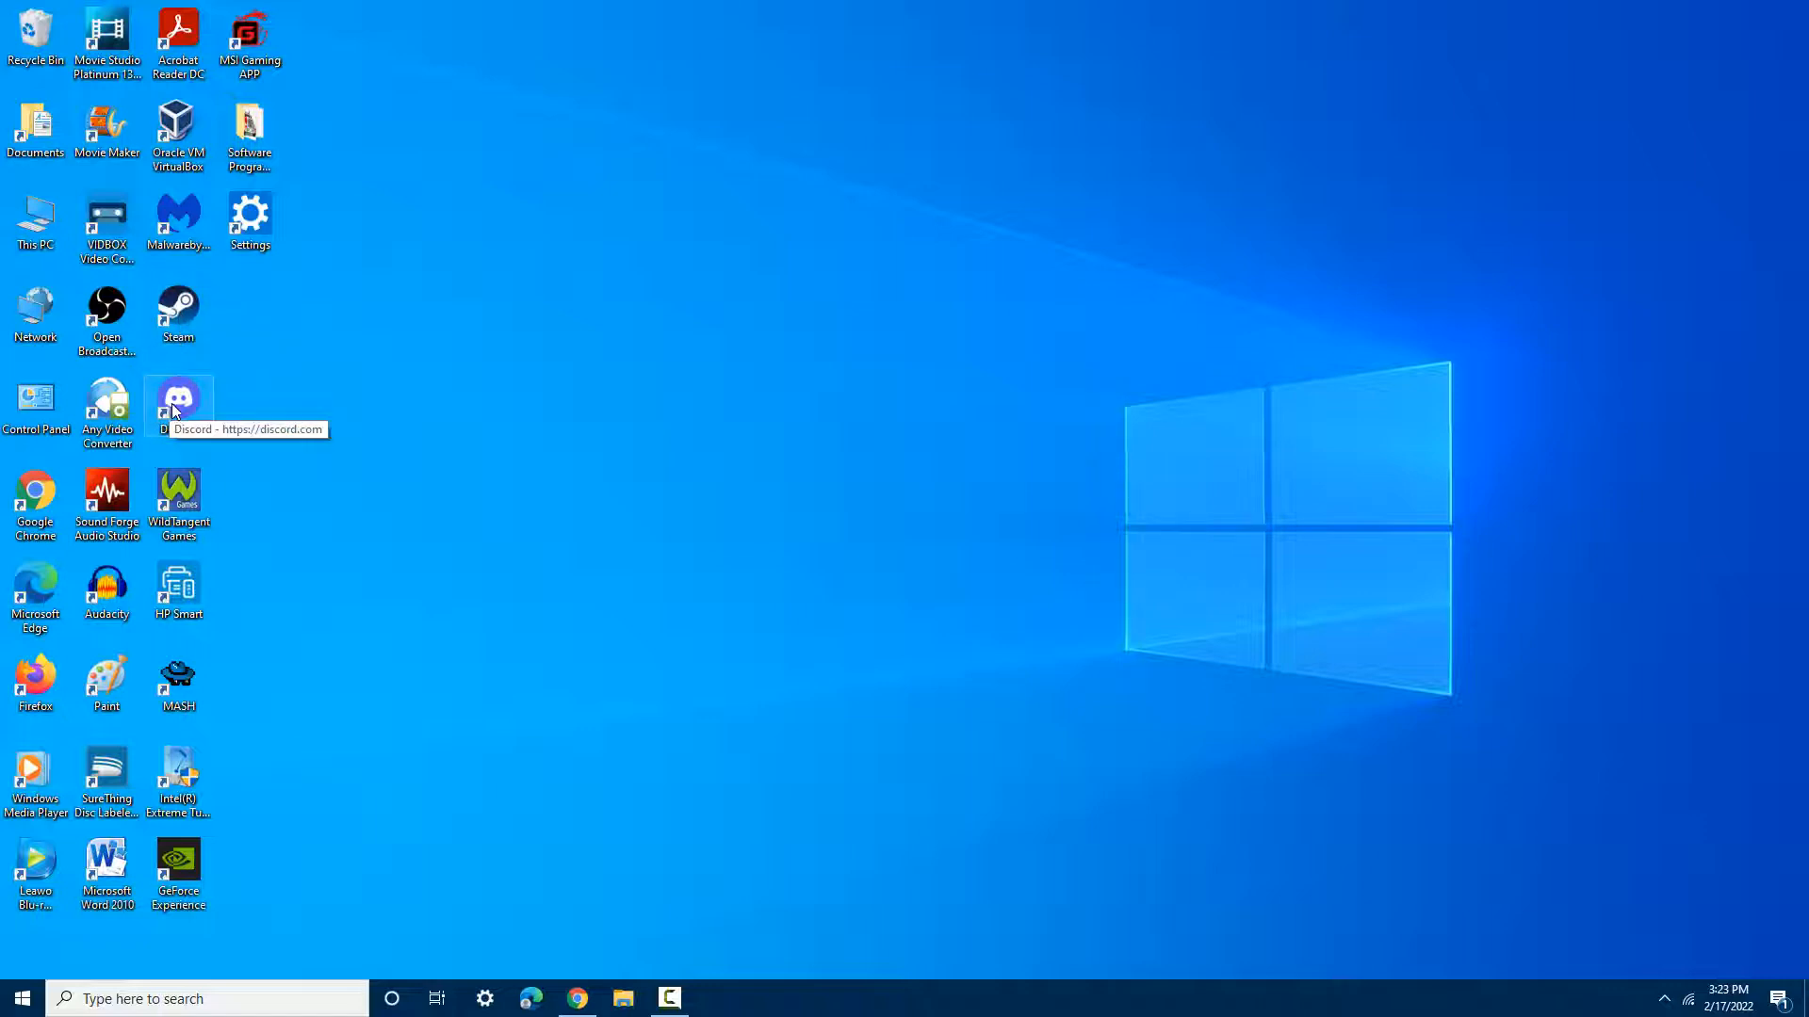
mouse_move(215, 514)
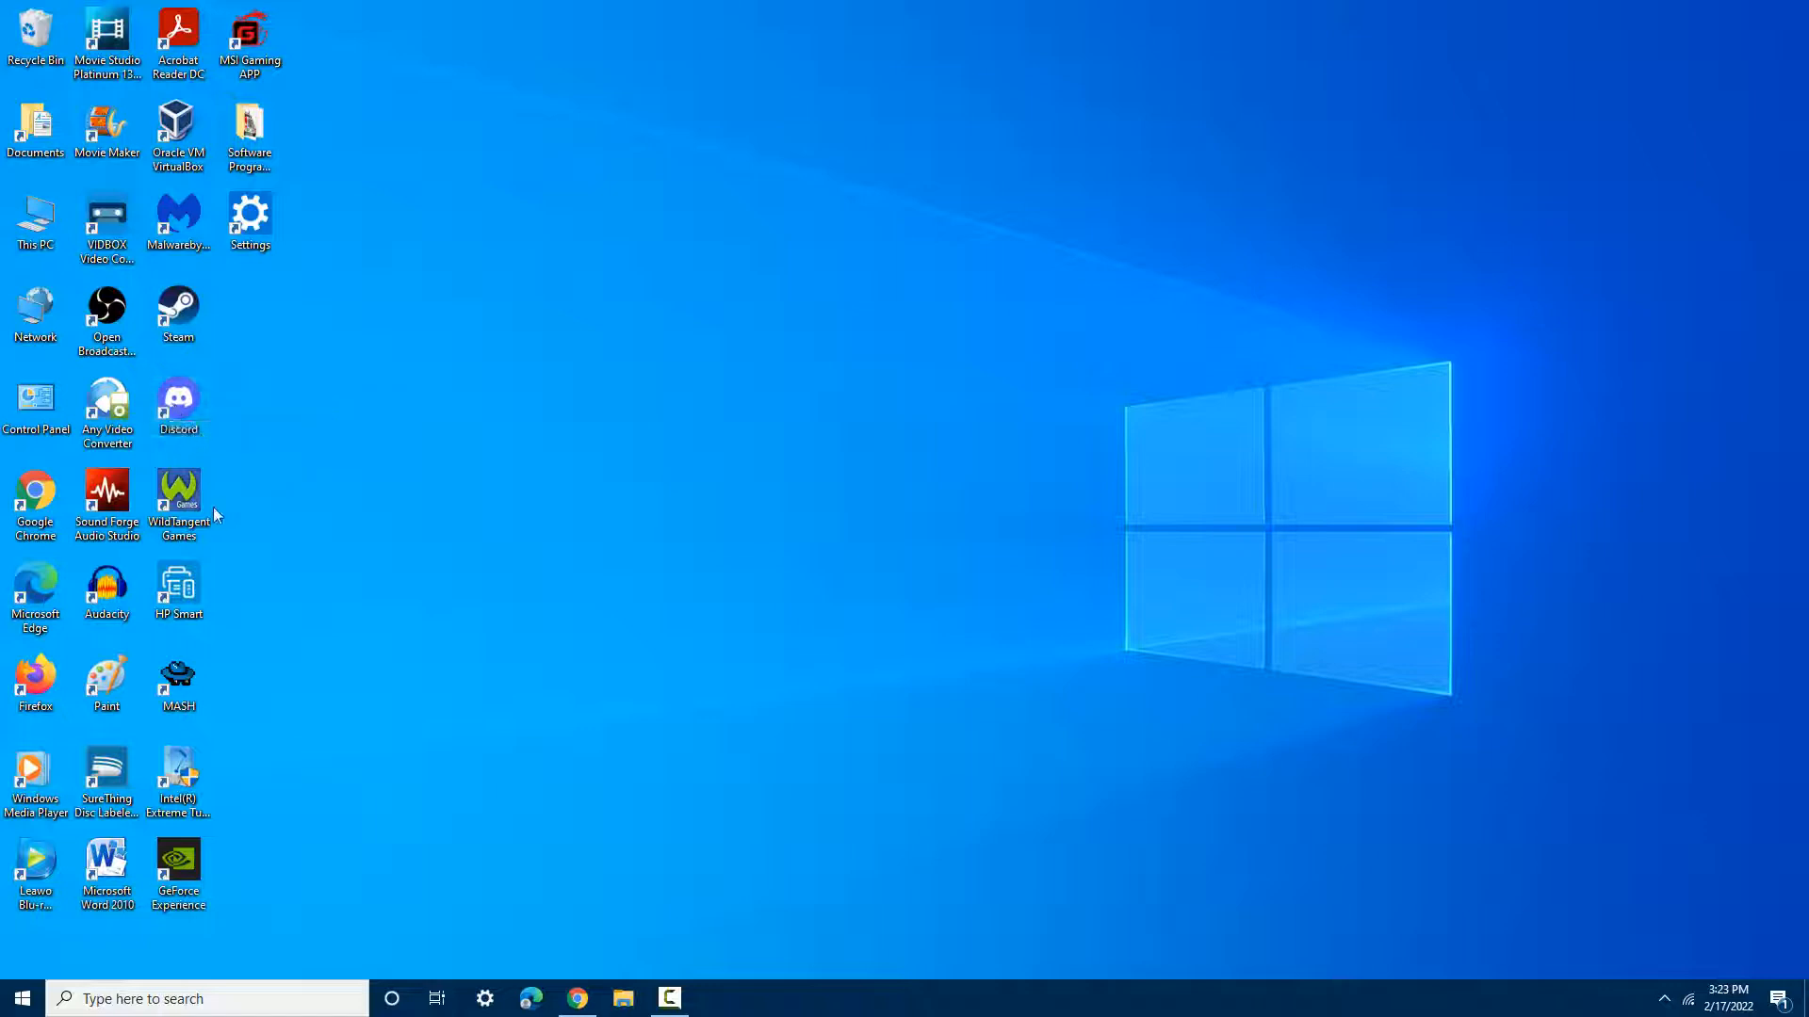
mouse_move(179, 496)
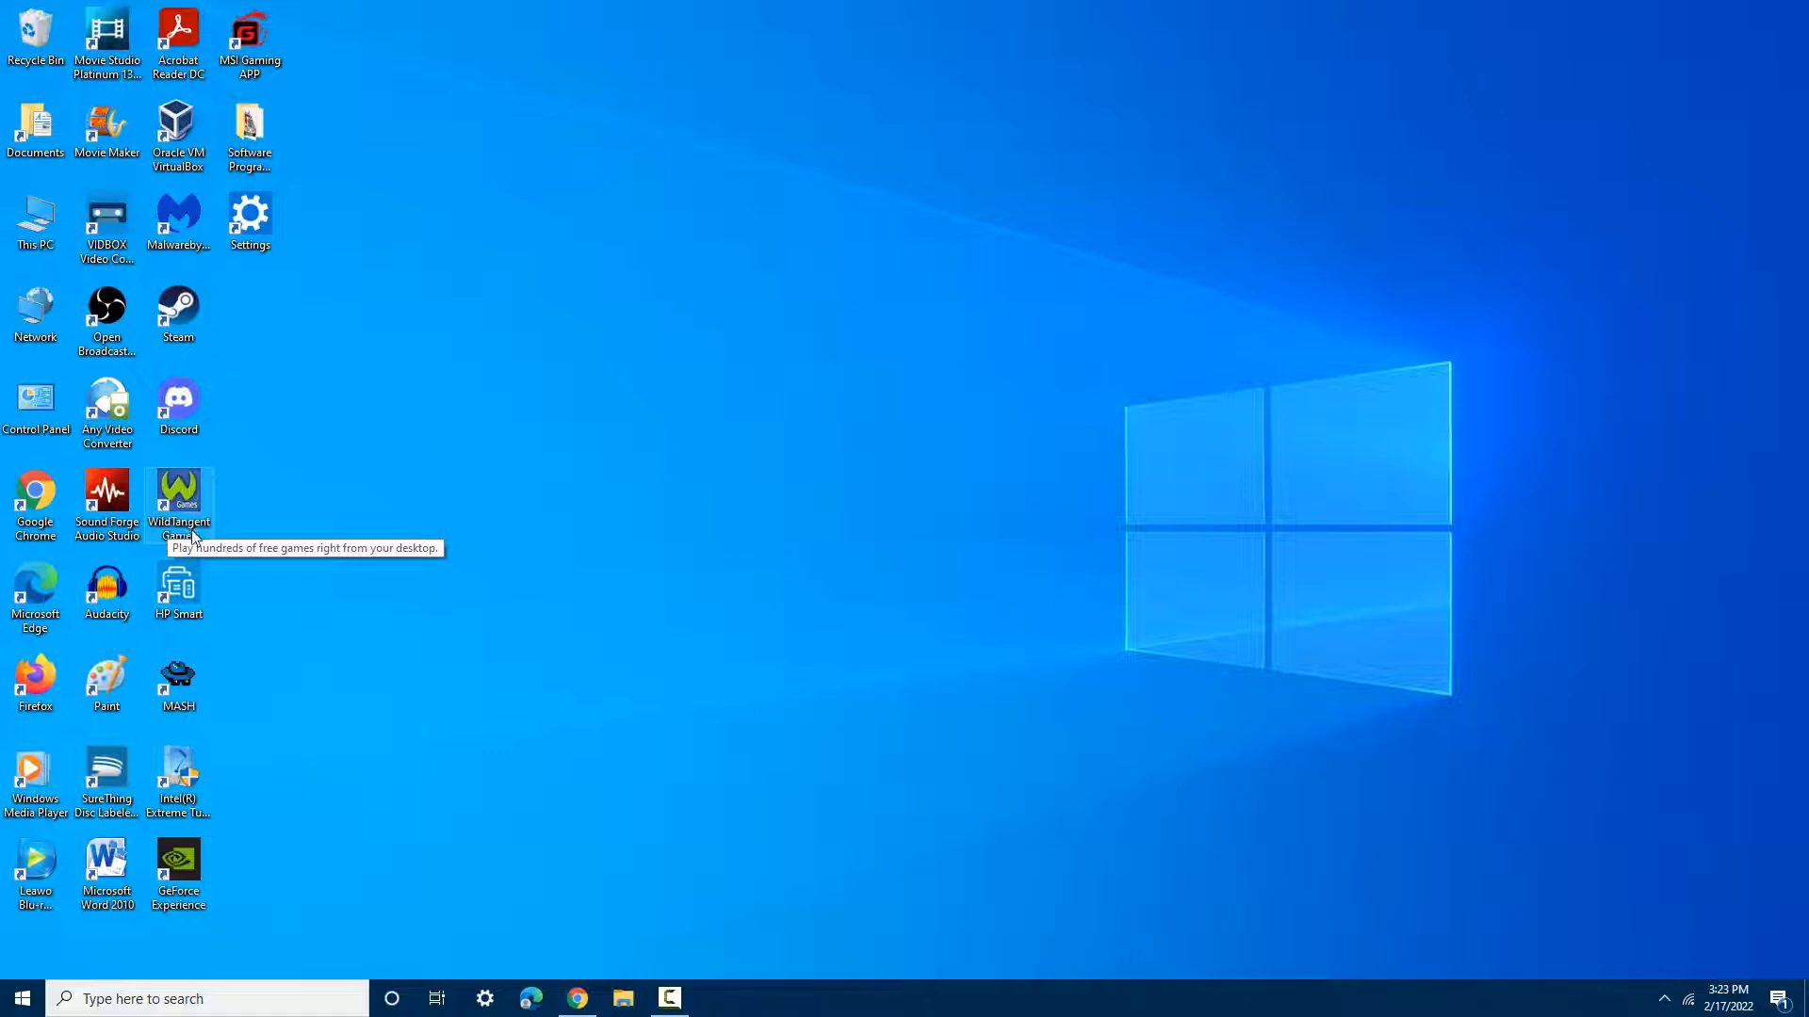
mouse_move(193, 703)
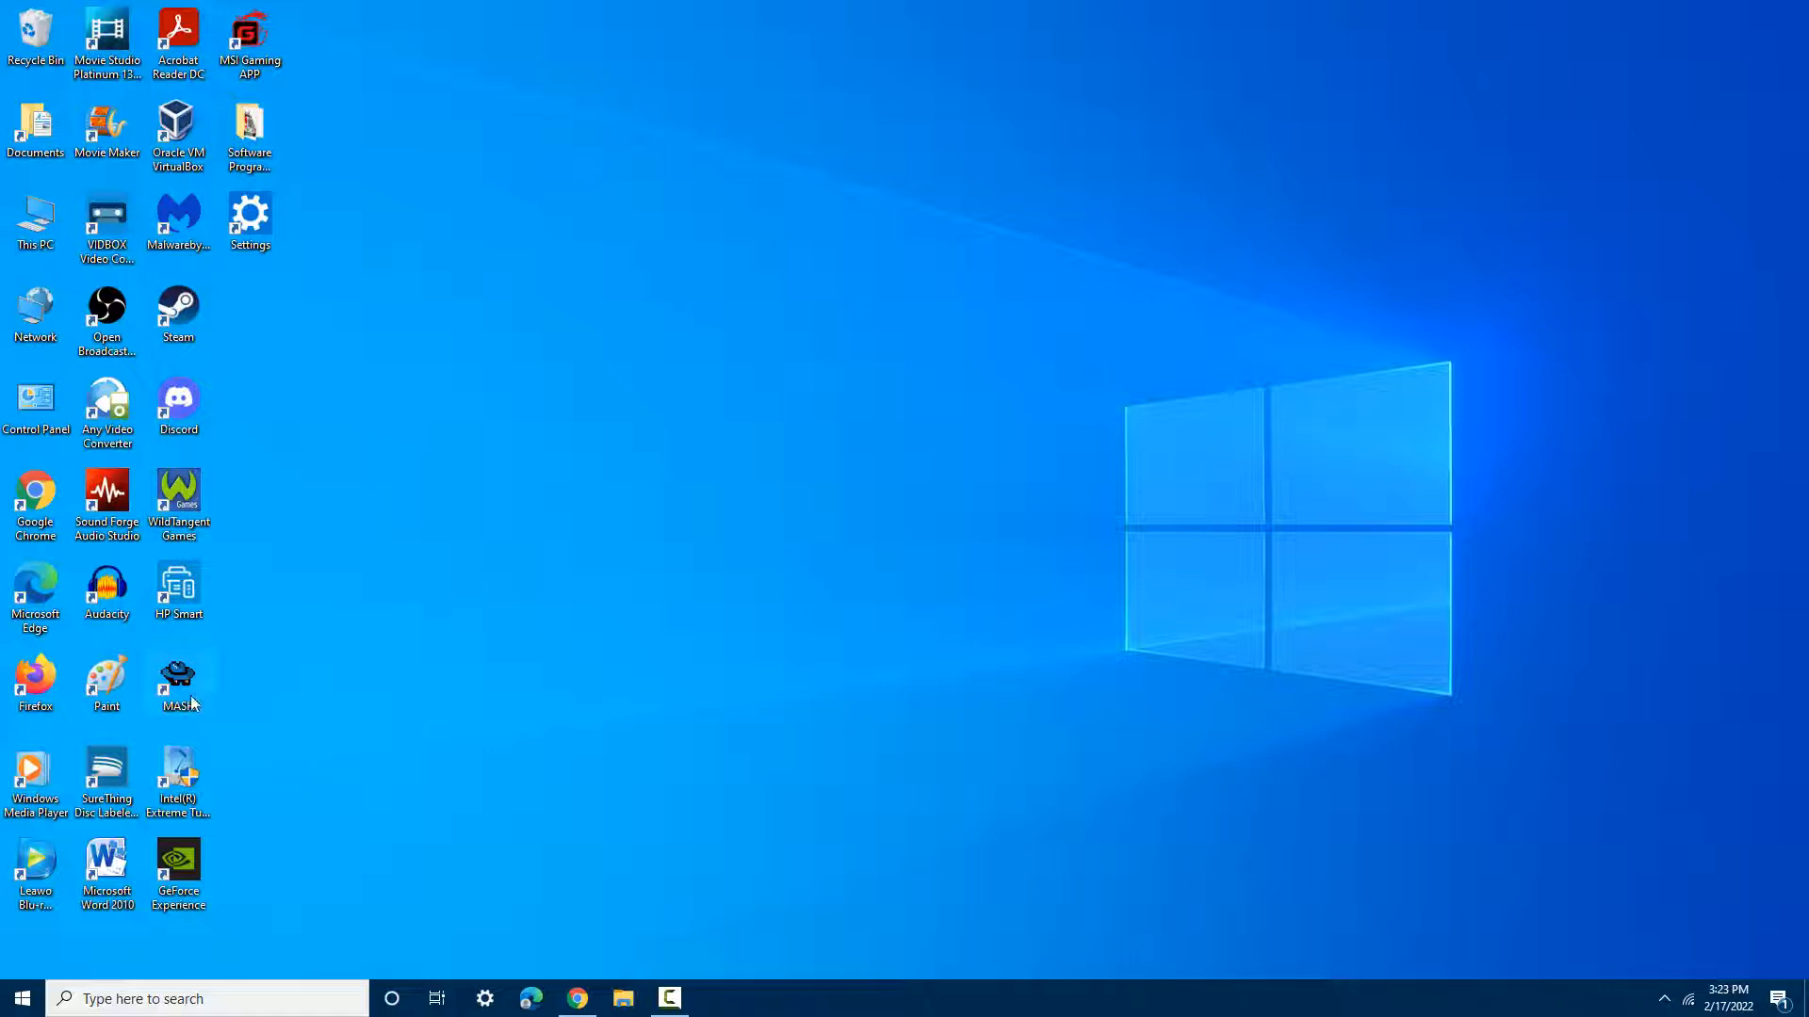
mouse_move(181, 702)
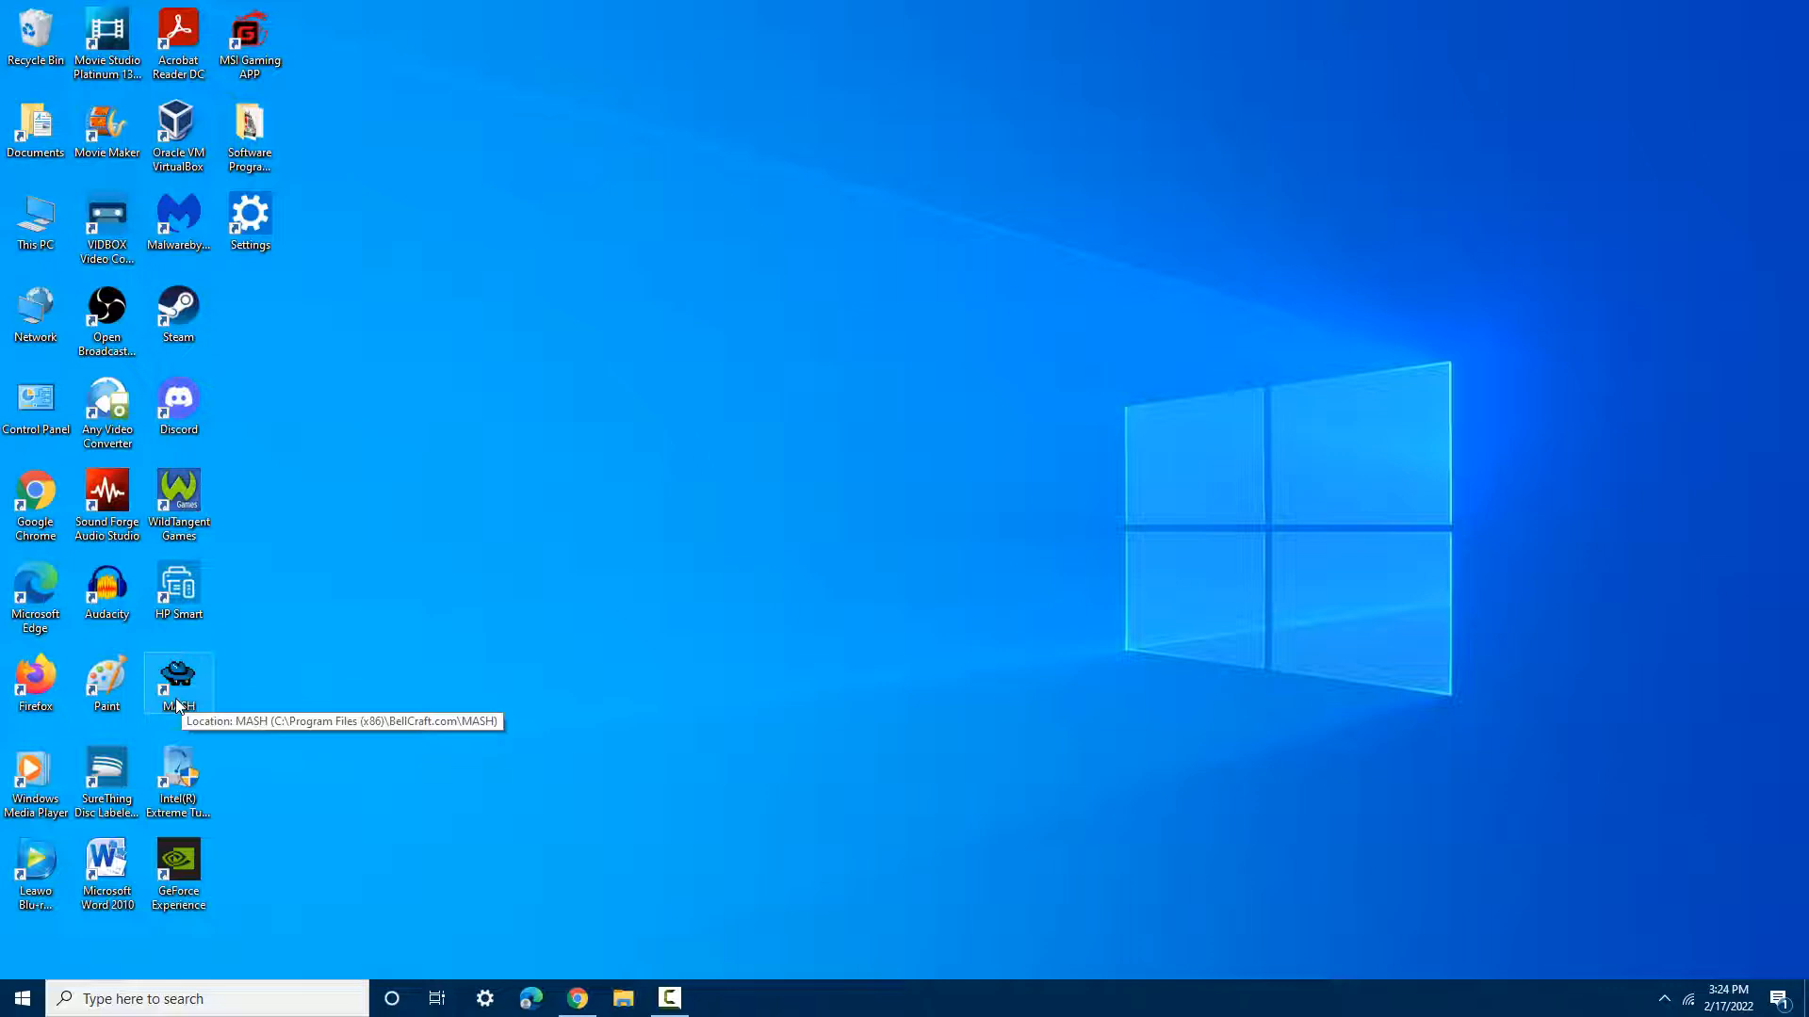
mouse_move(264, 913)
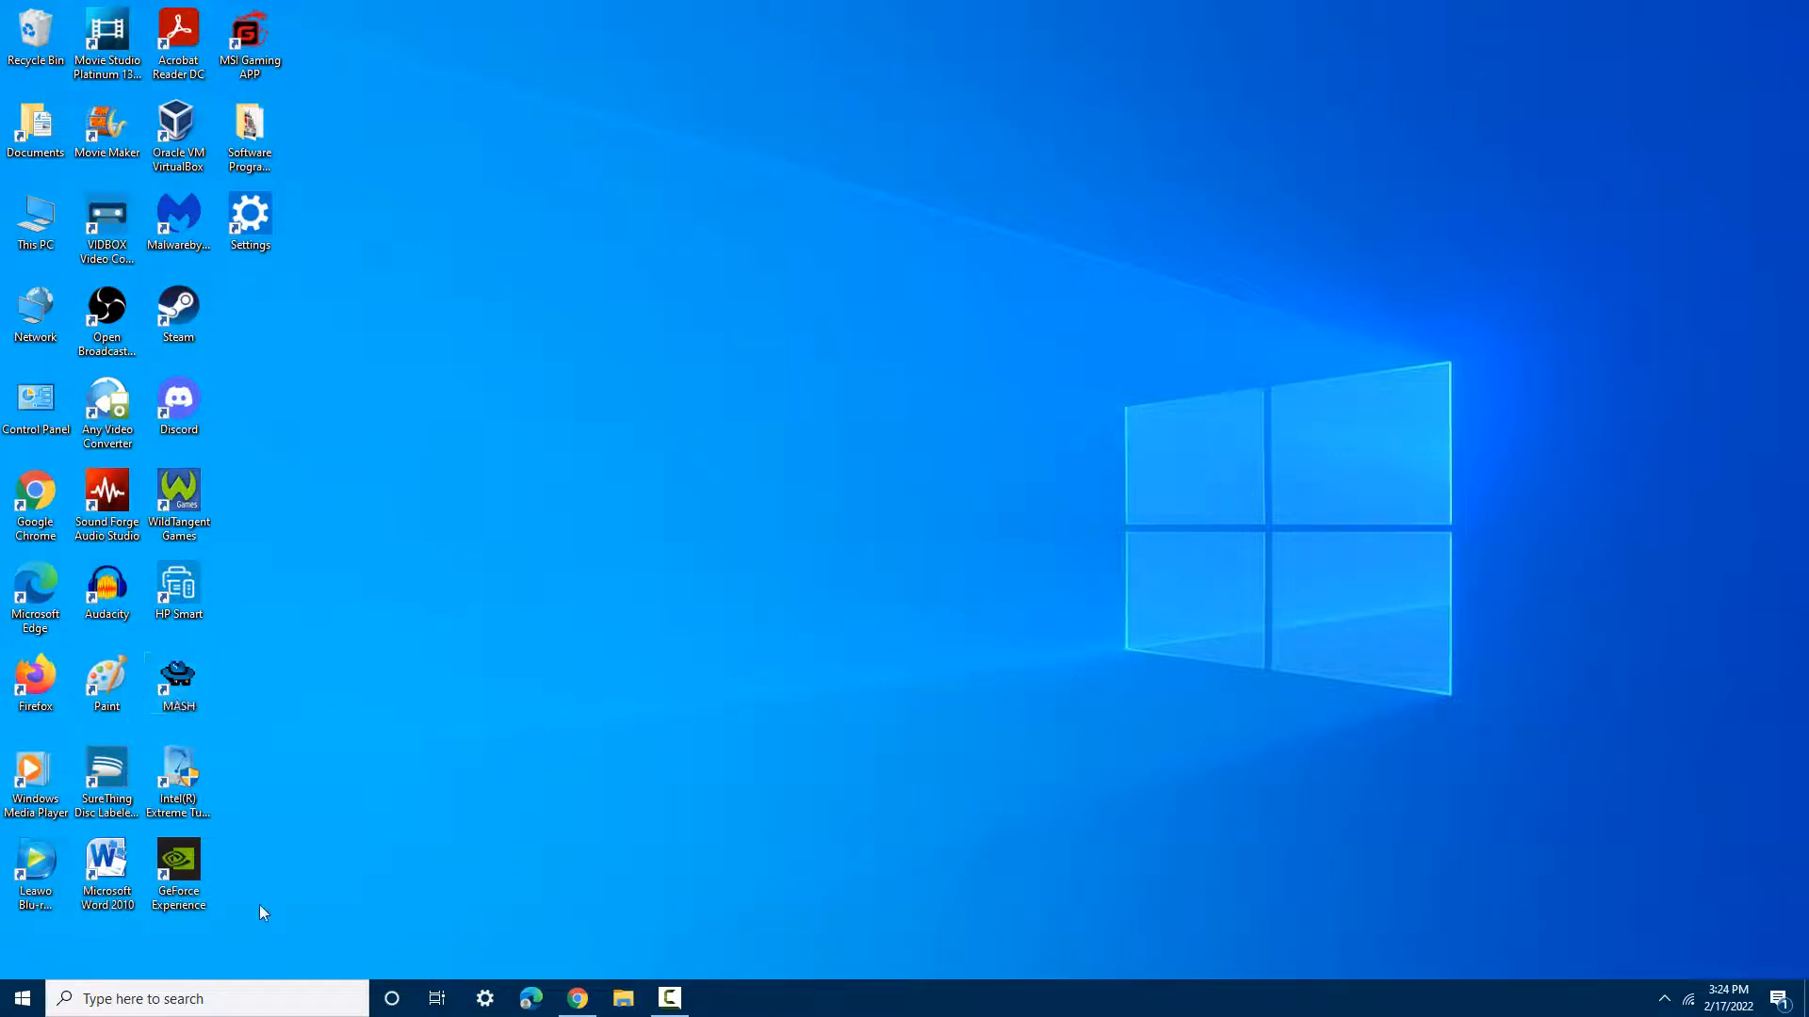
mouse_move(231, 908)
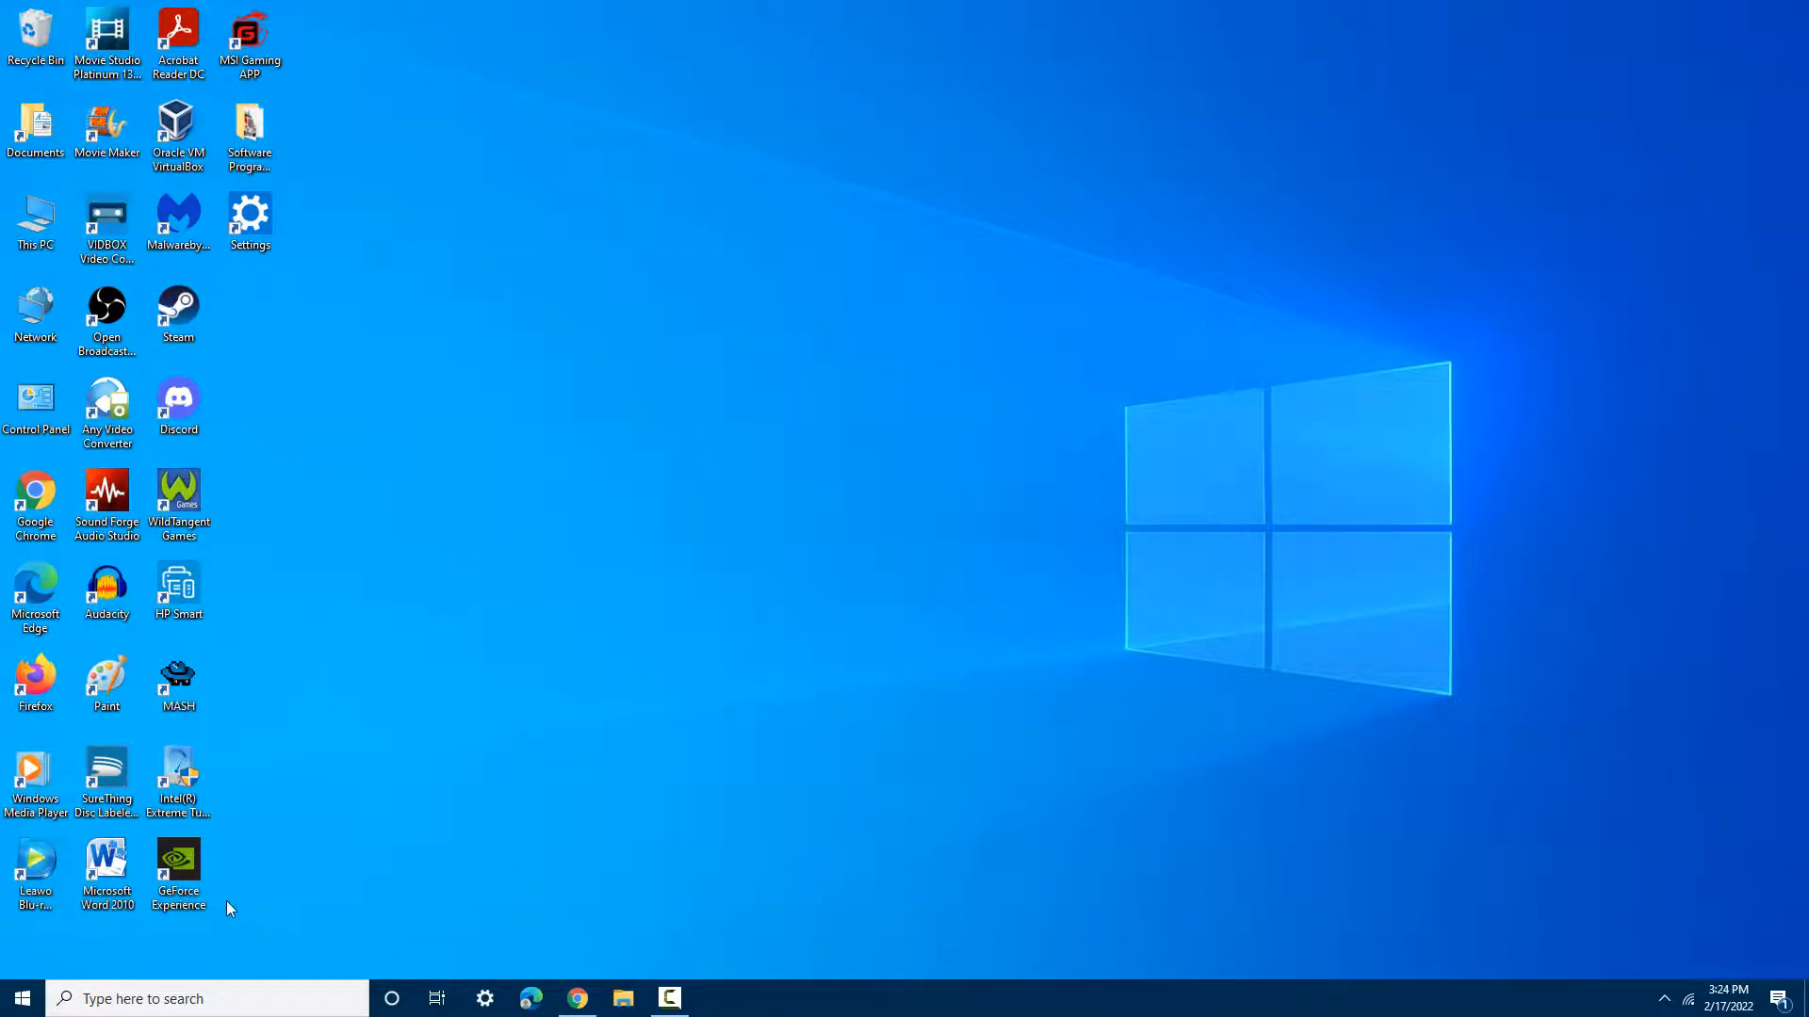
mouse_move(261, 876)
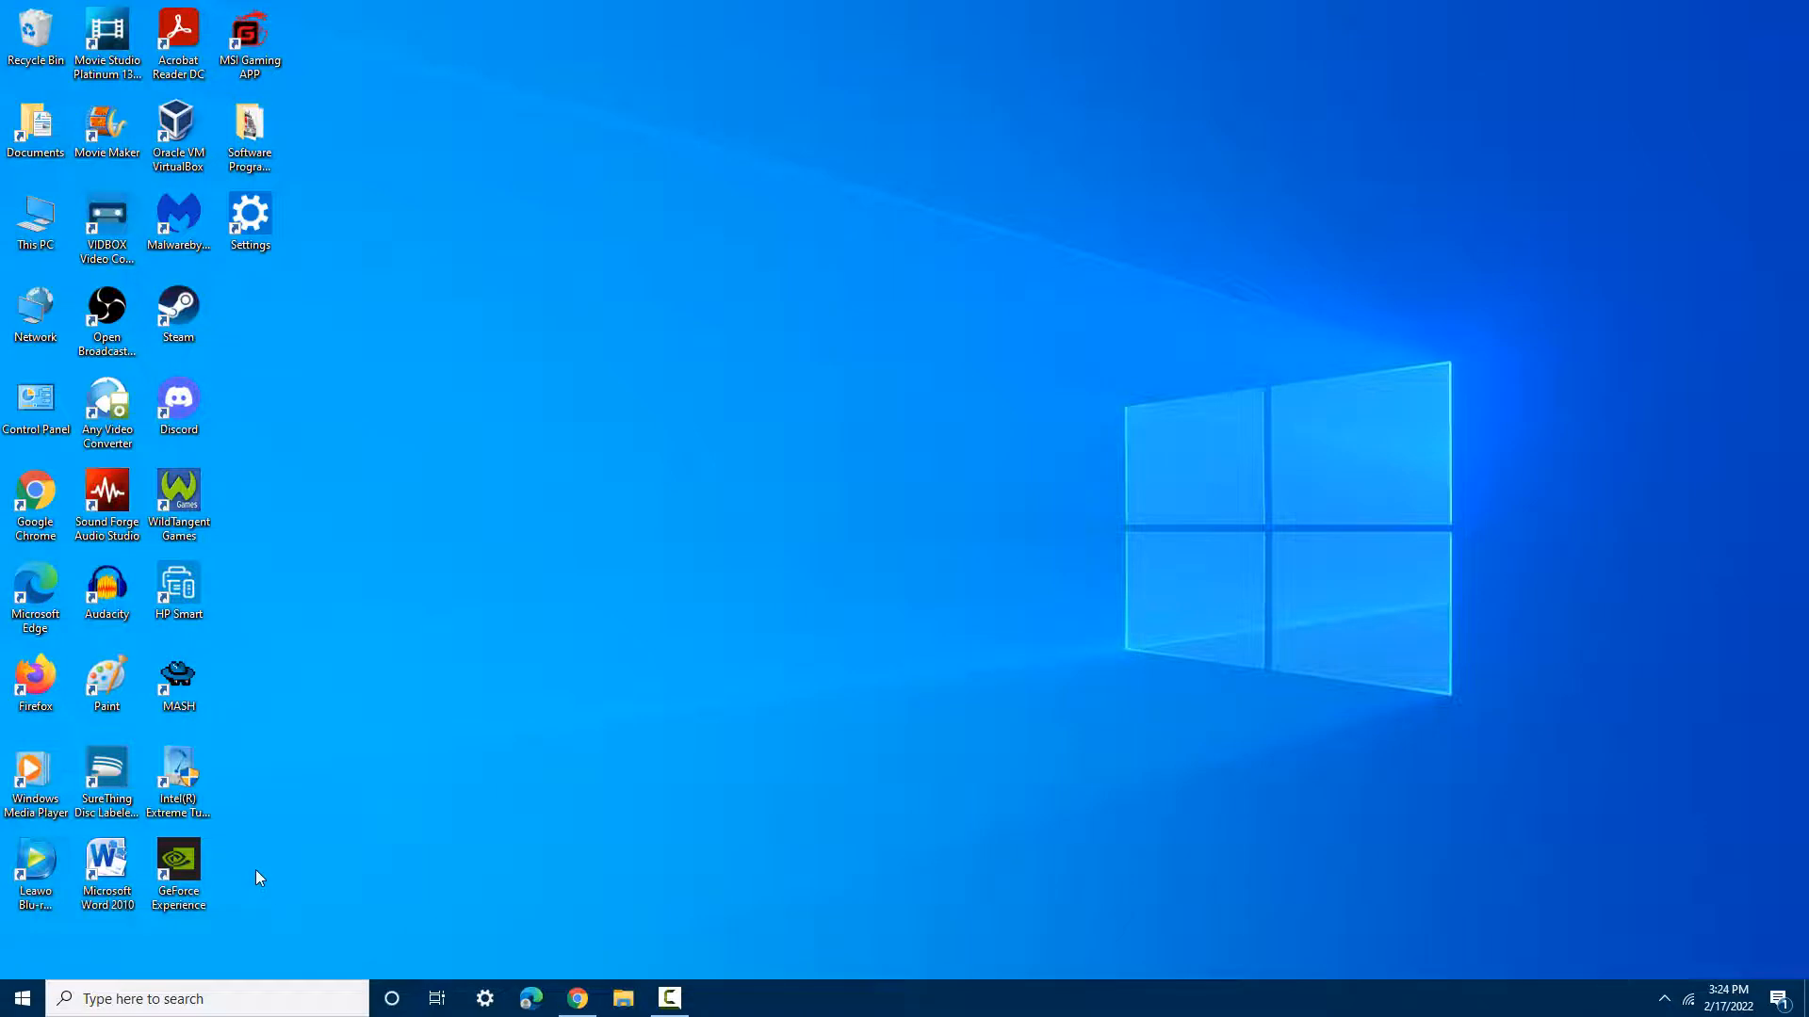
mouse_move(191, 882)
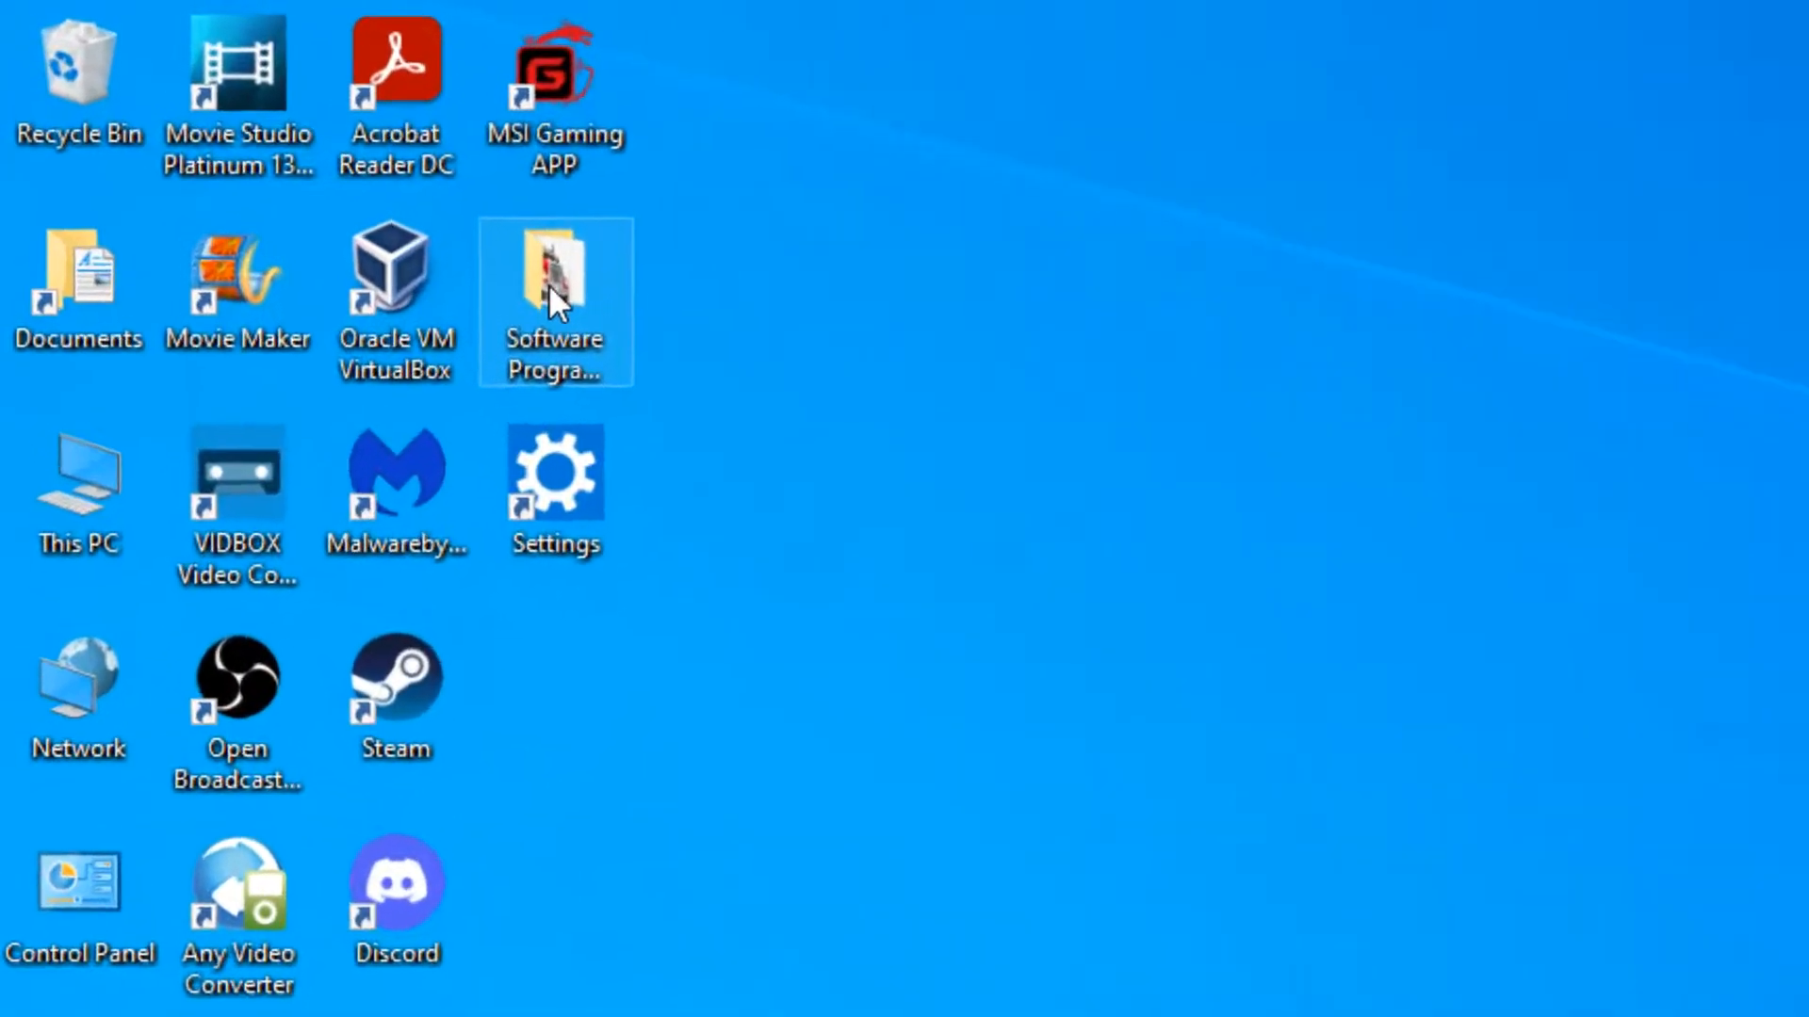
mouse_move(554, 296)
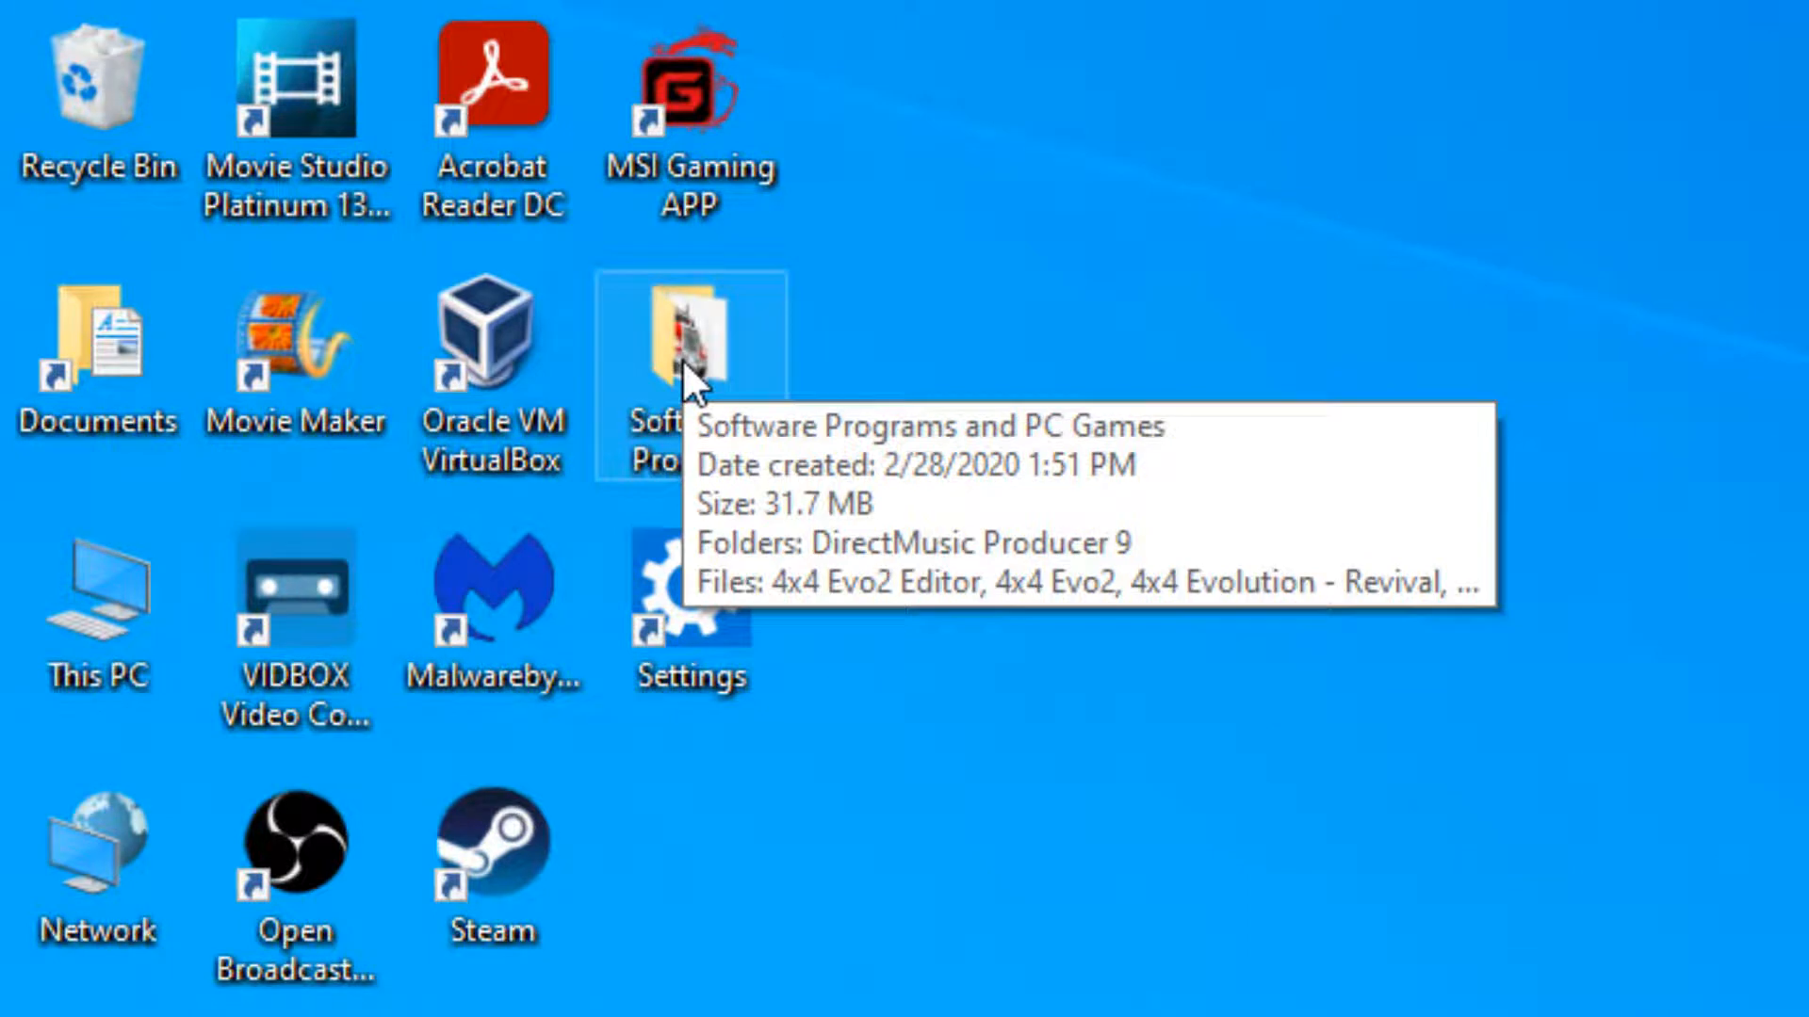
Step: Open the 'Software Programs and PC Games' shortcut folder from the desktop
double_click(687, 339)
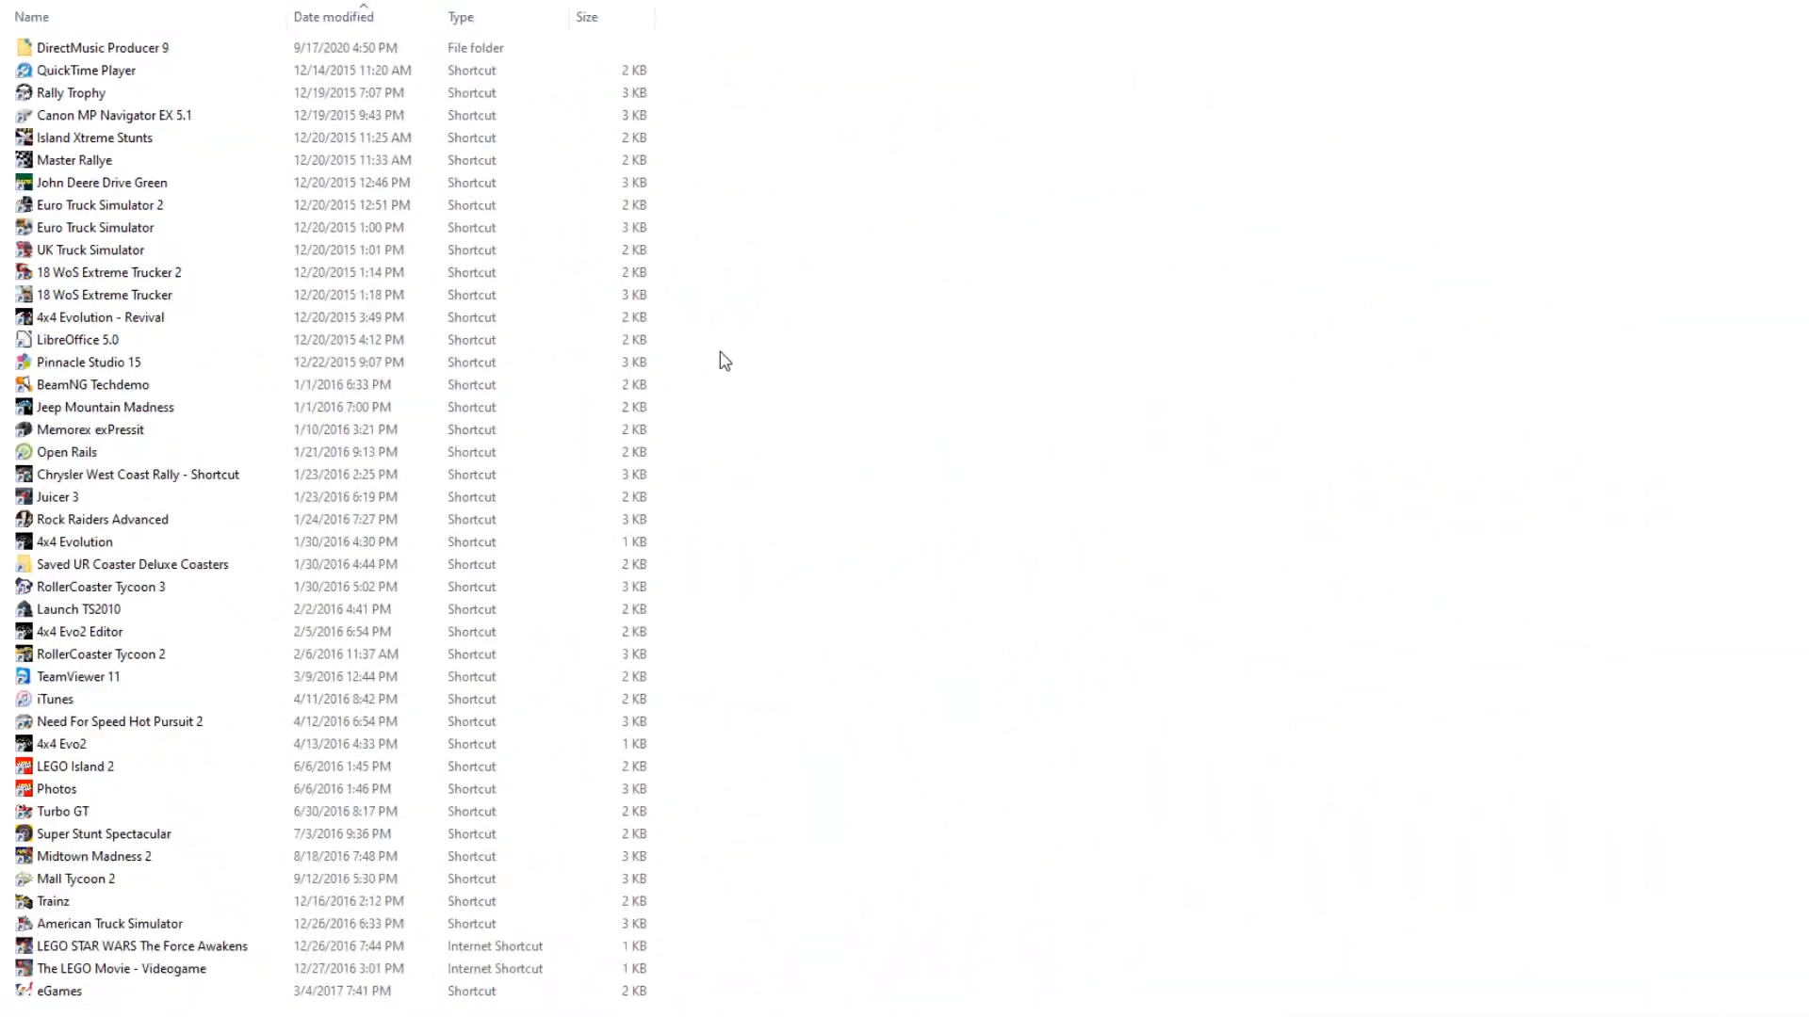
mouse_move(806, 406)
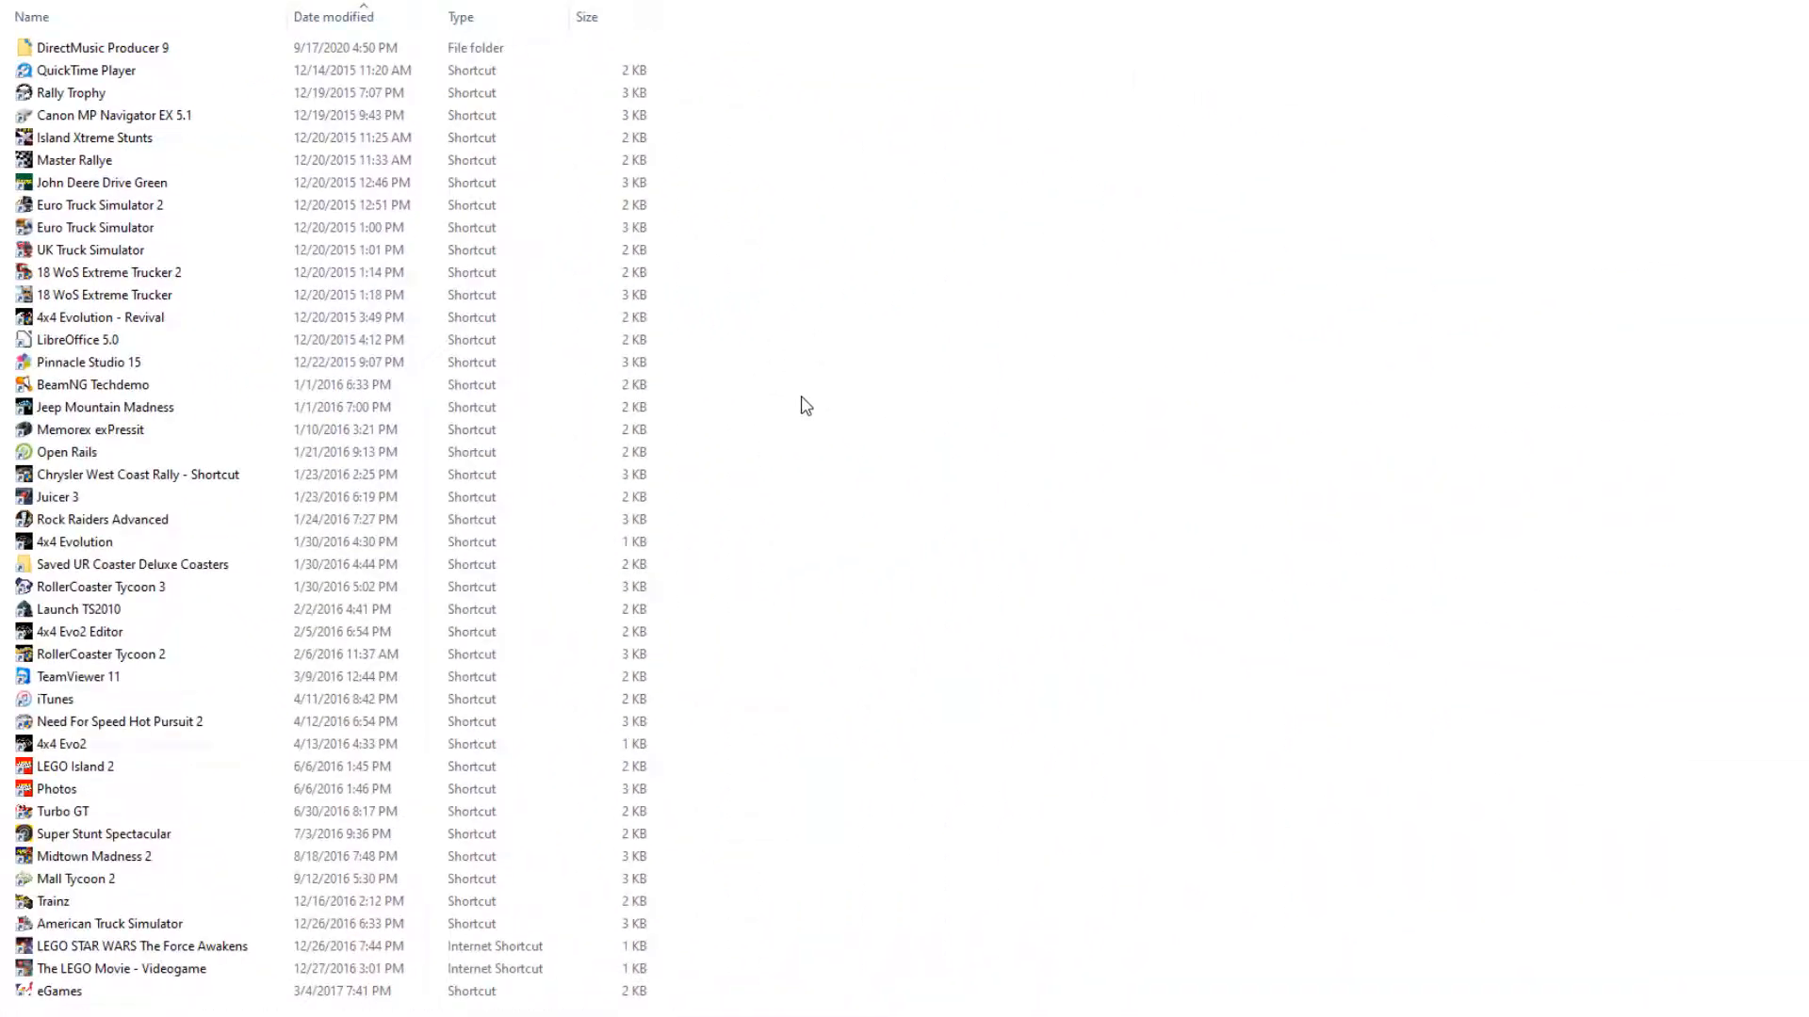
mouse_move(784, 399)
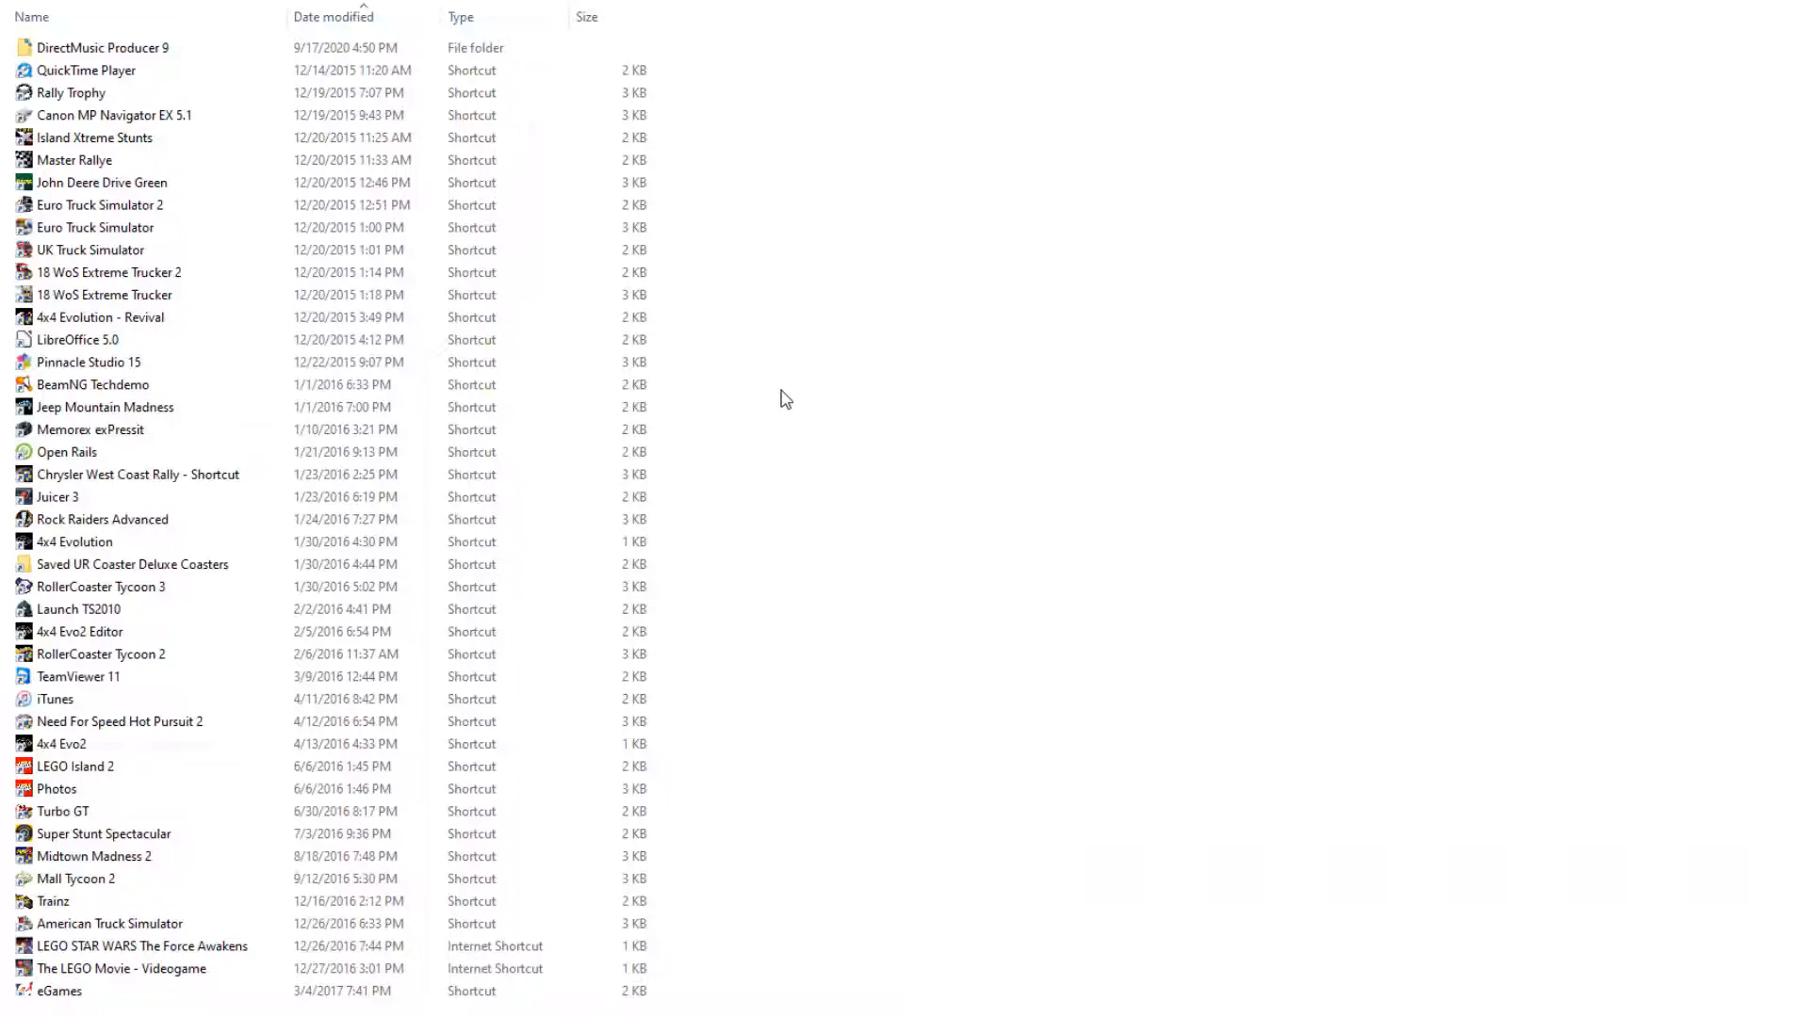
scroll(down, 3)
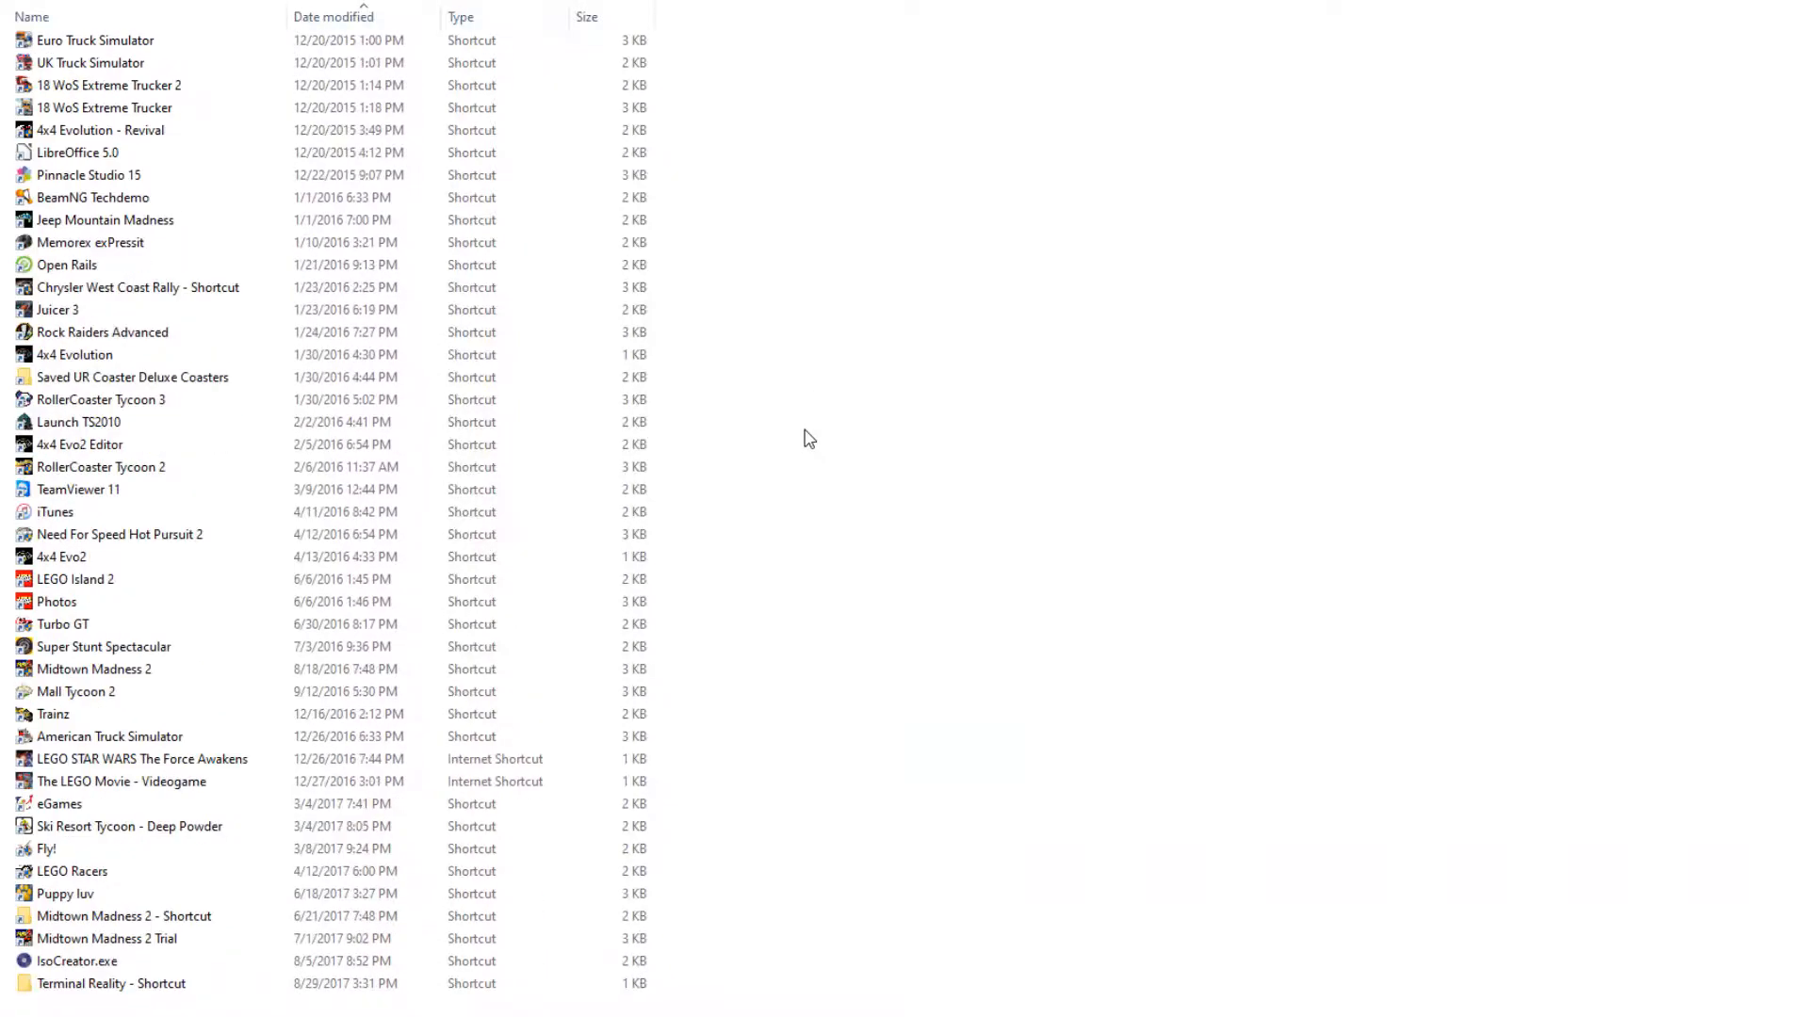
scroll(down, 3)
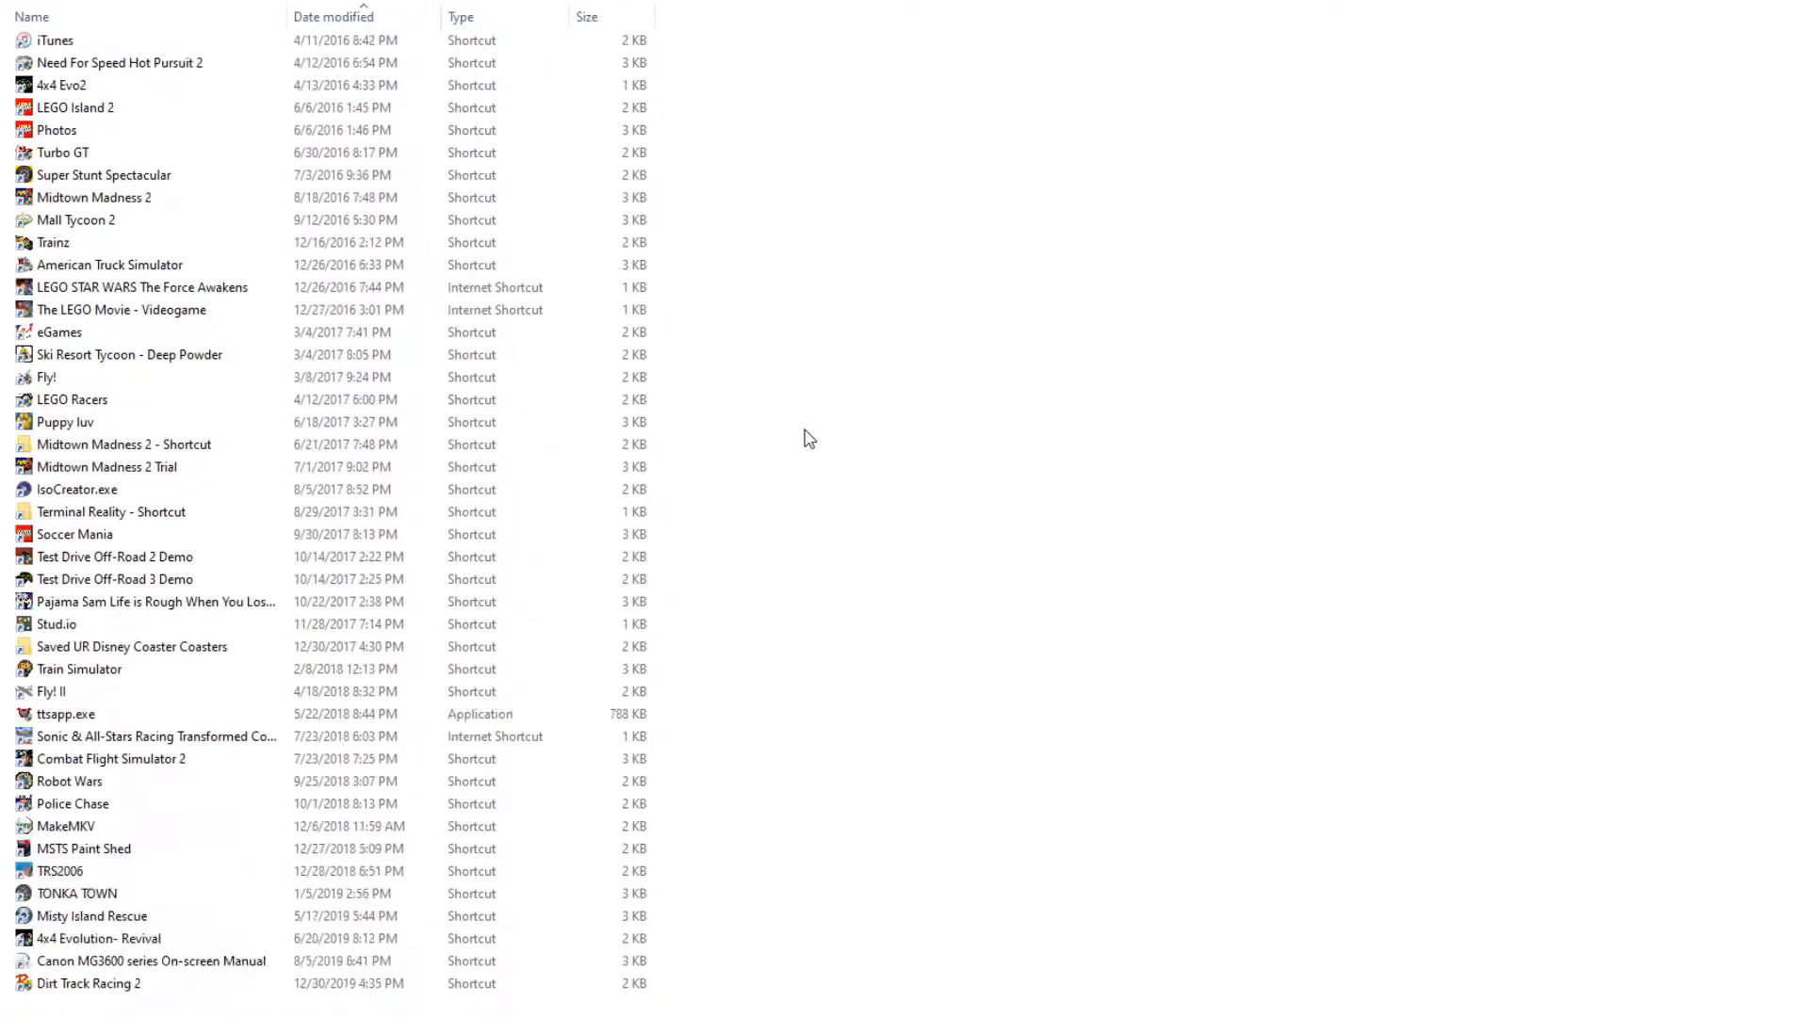
scroll(down, 3)
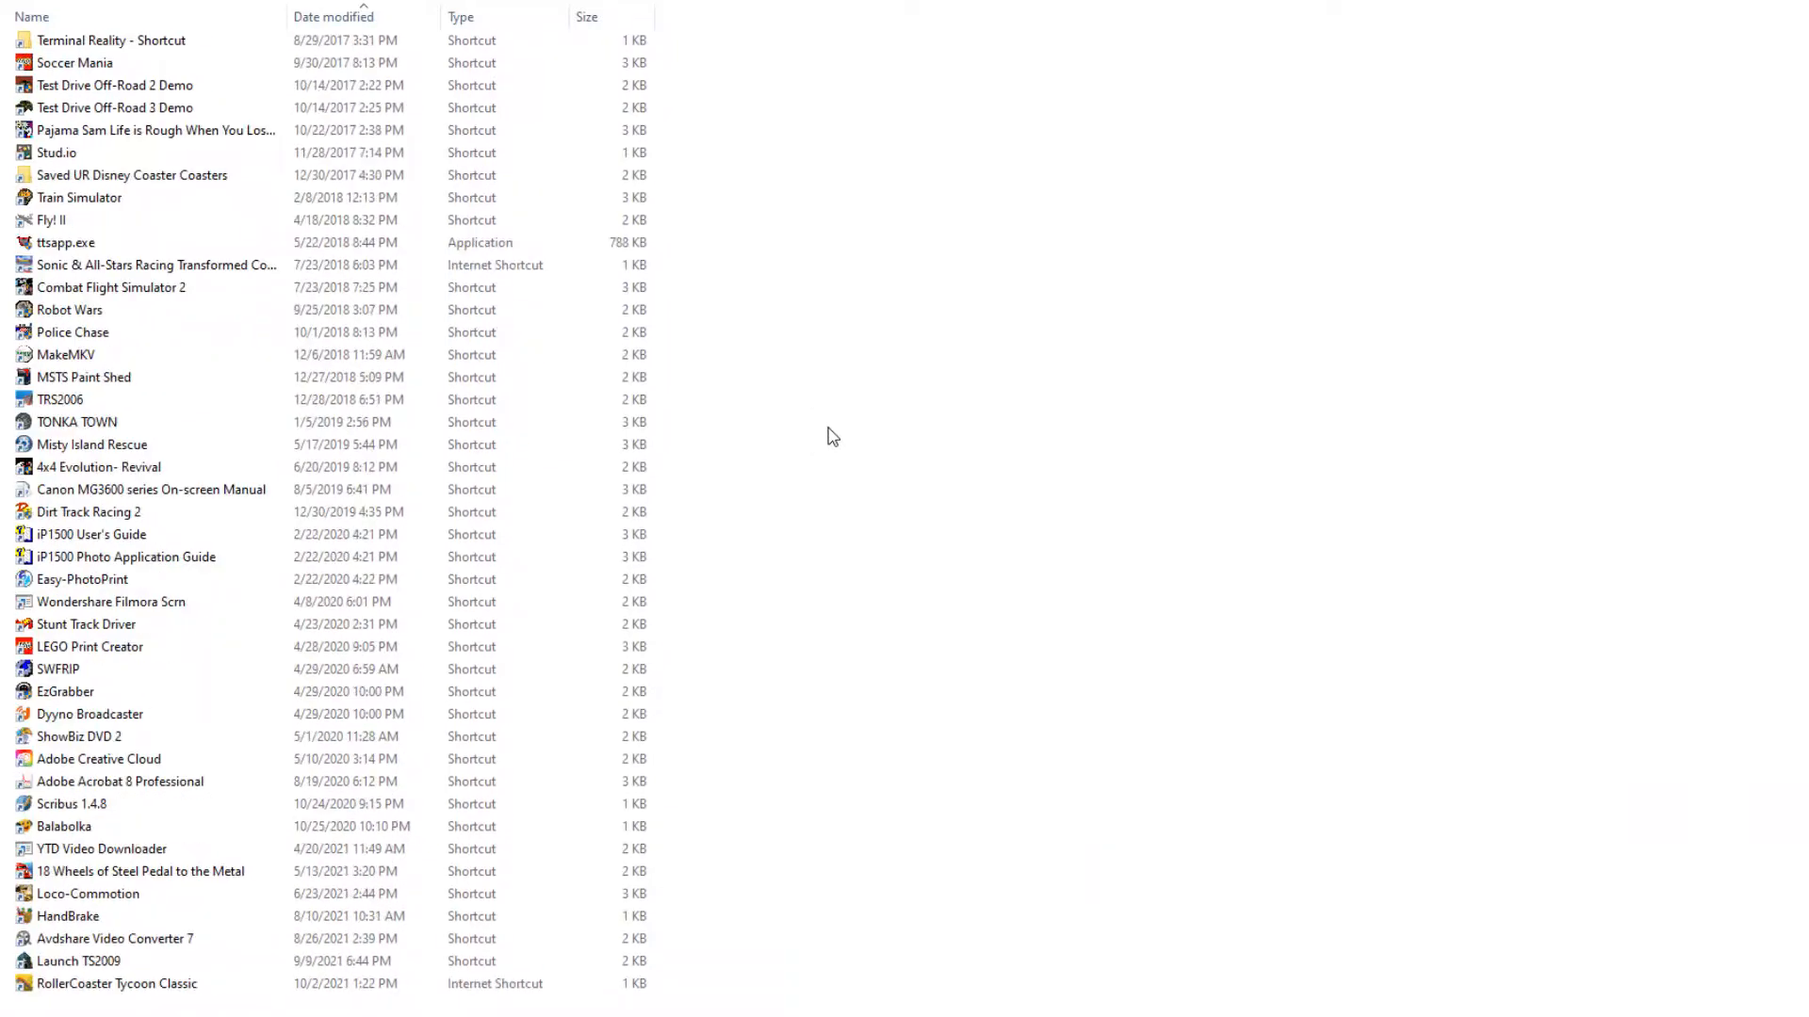
scroll(down, 3)
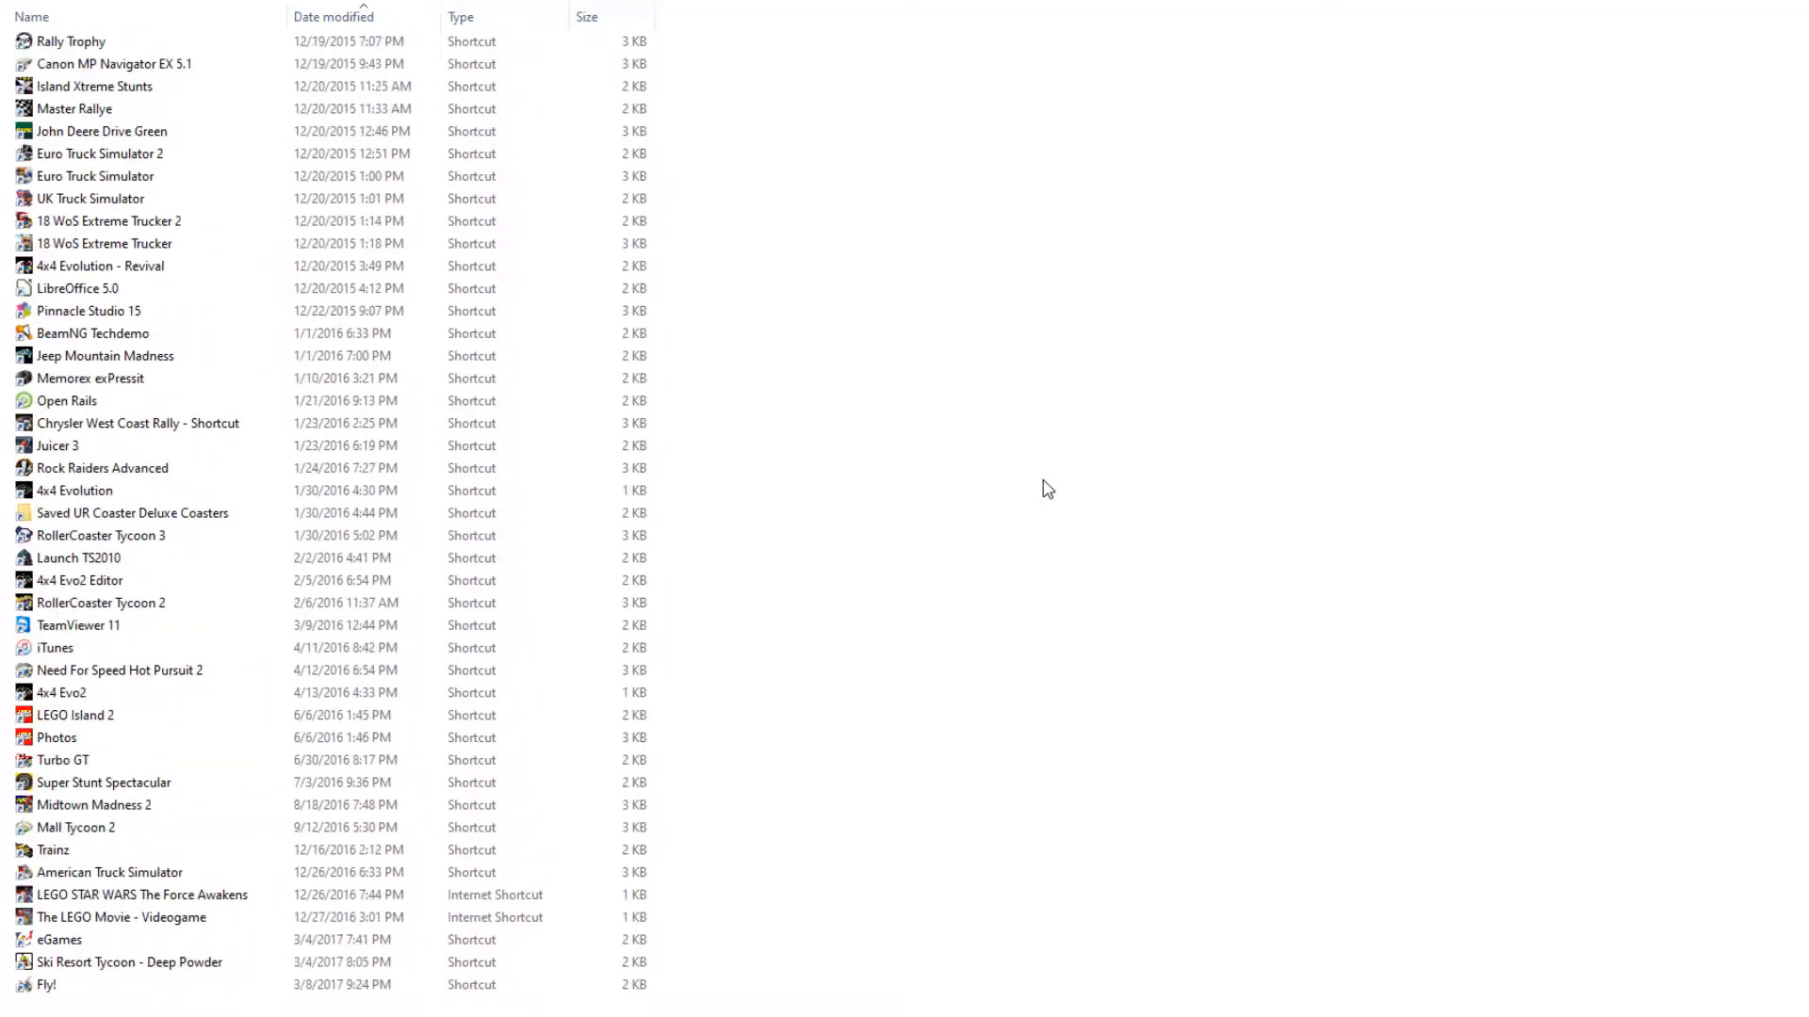
scroll(up, 3)
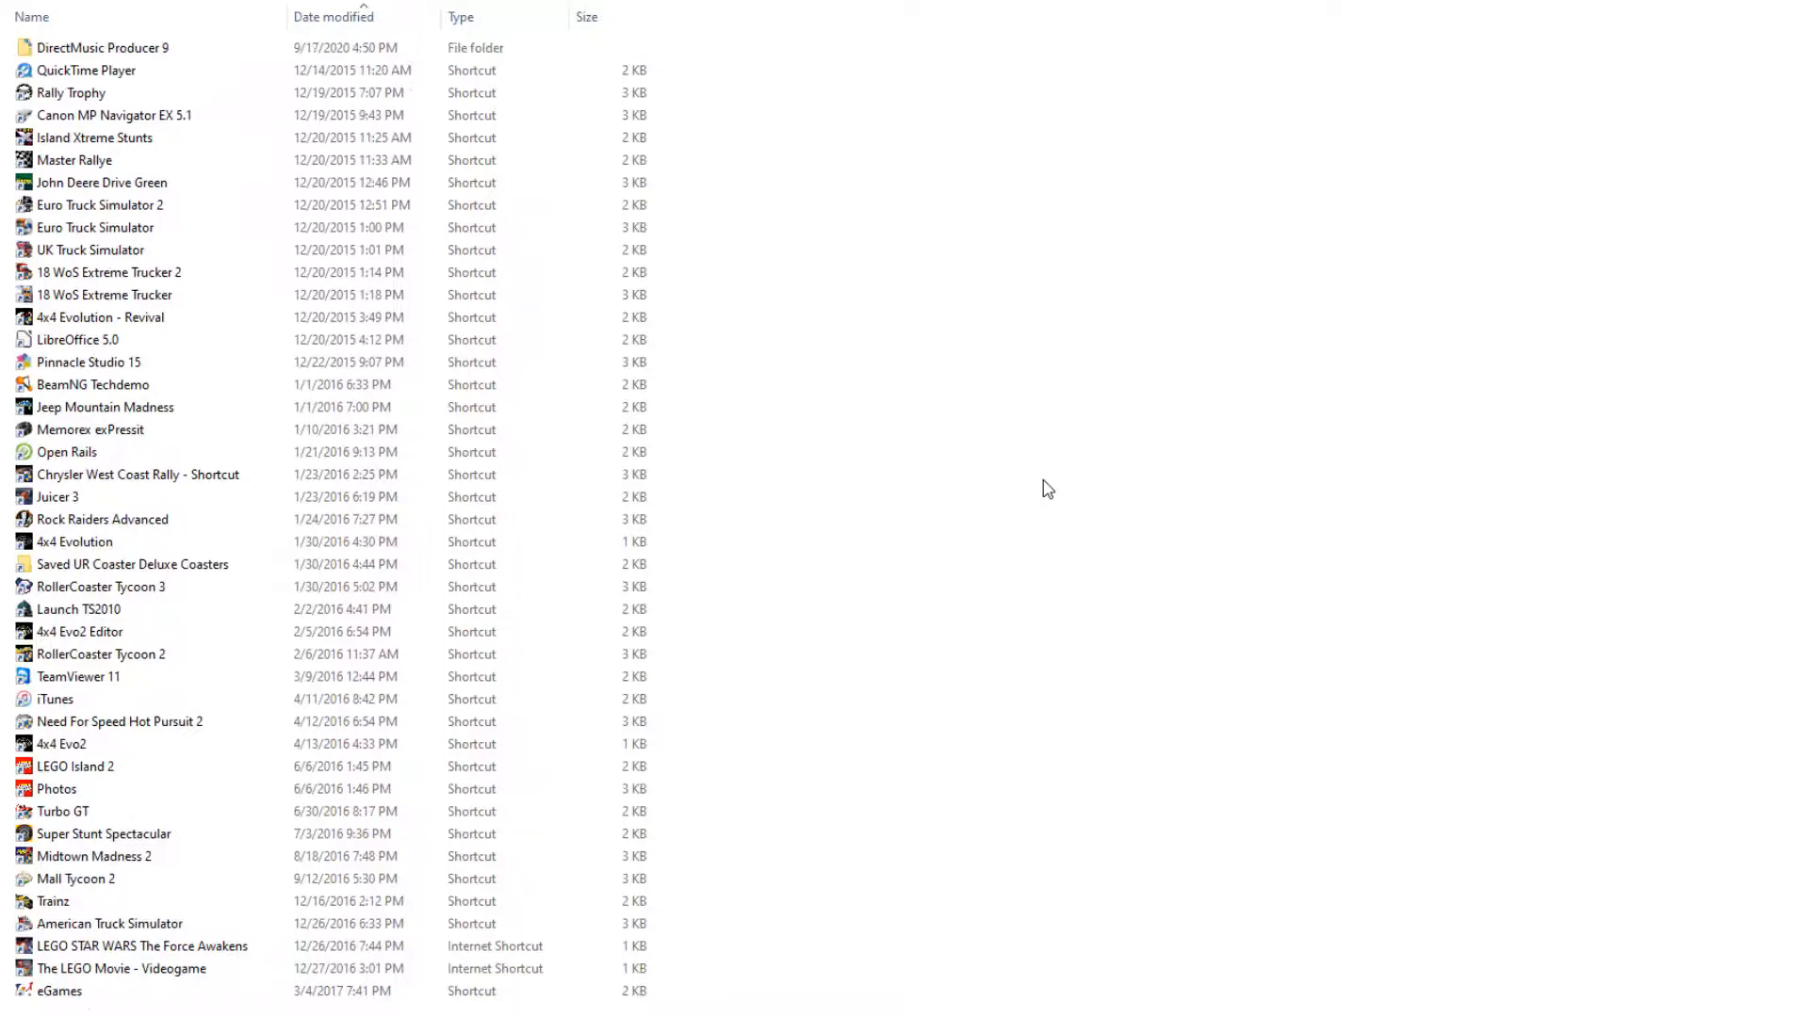
mouse_move(1030, 463)
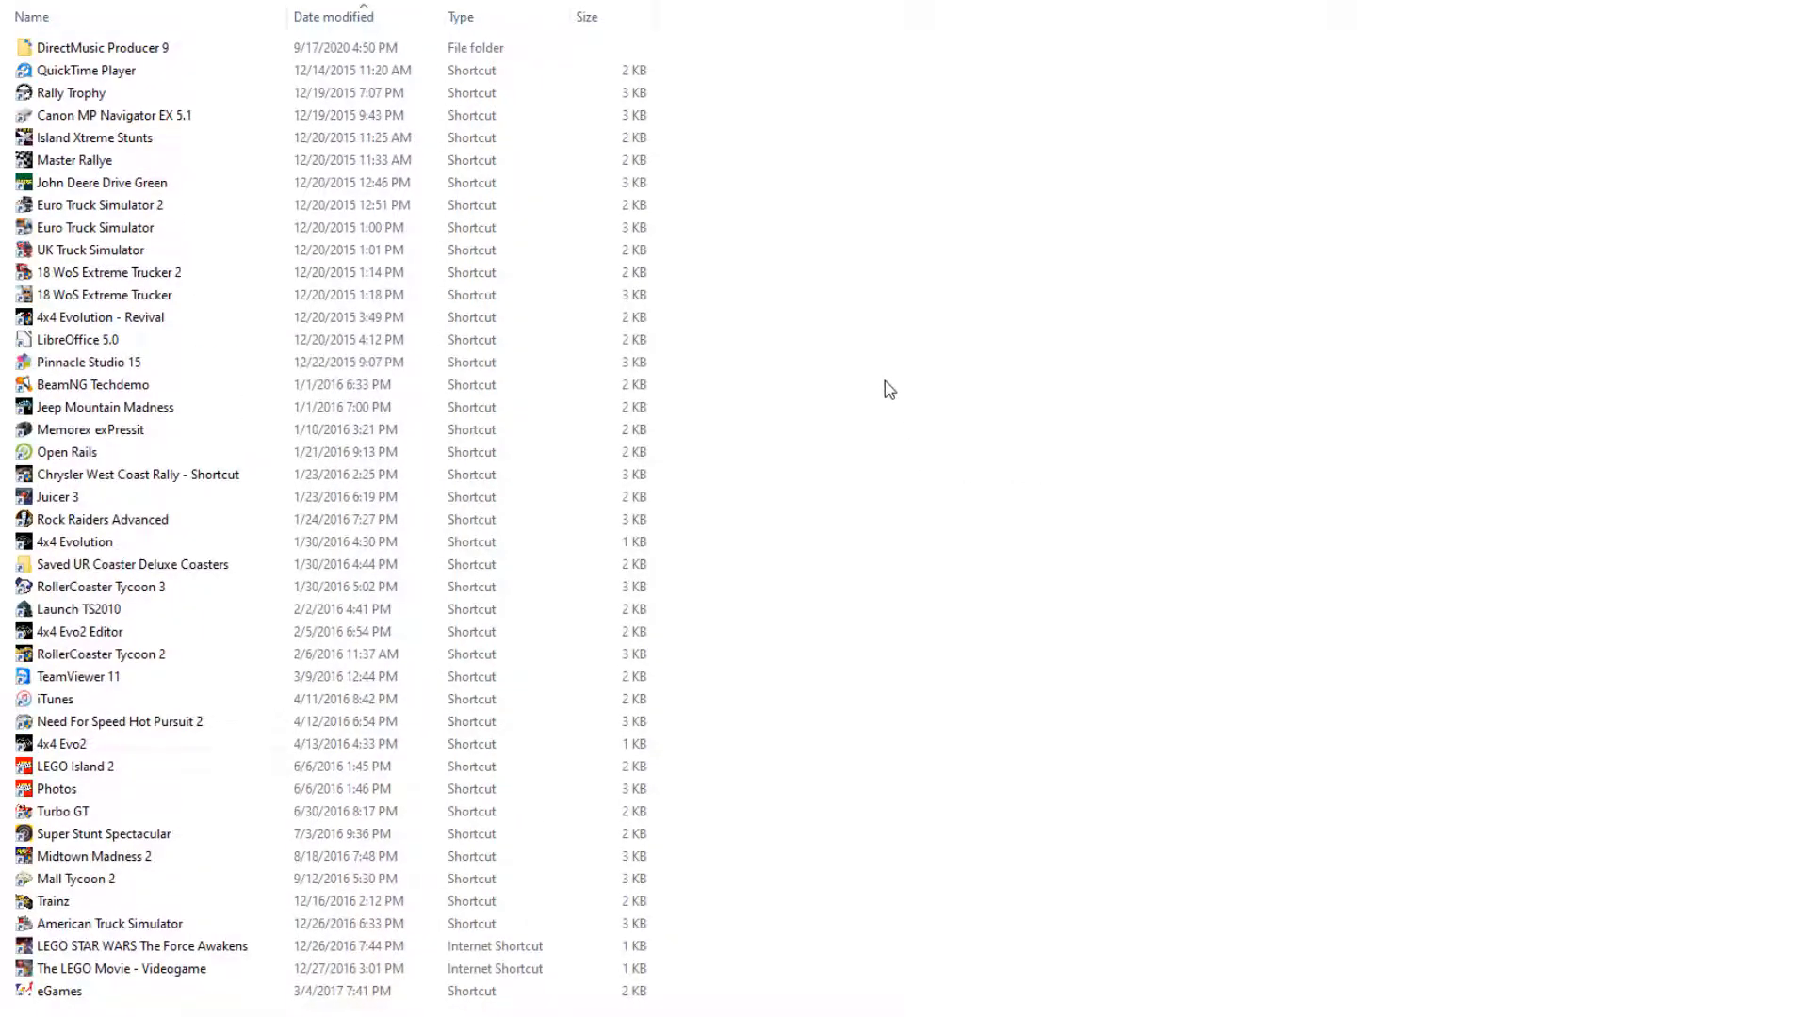
mouse_move(760, 34)
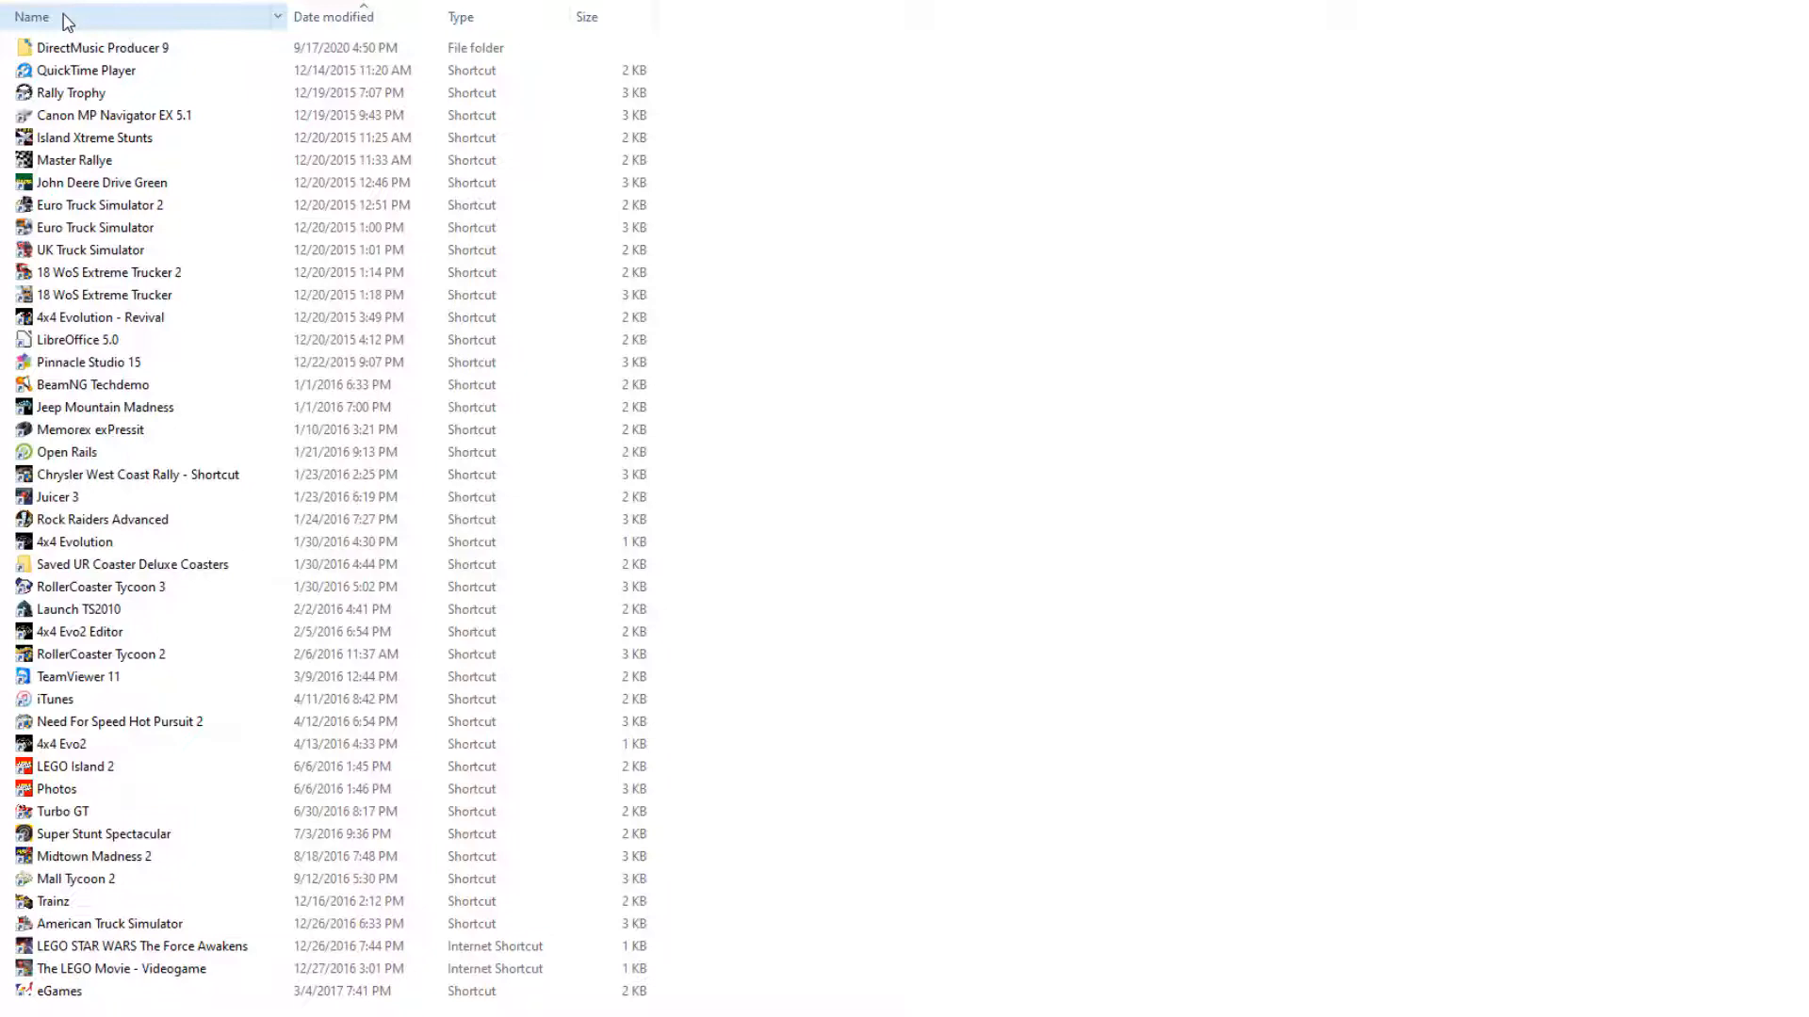
Step: Sort the shortcuts by the Name column and scroll down through the alphabetical list
click(26, 17)
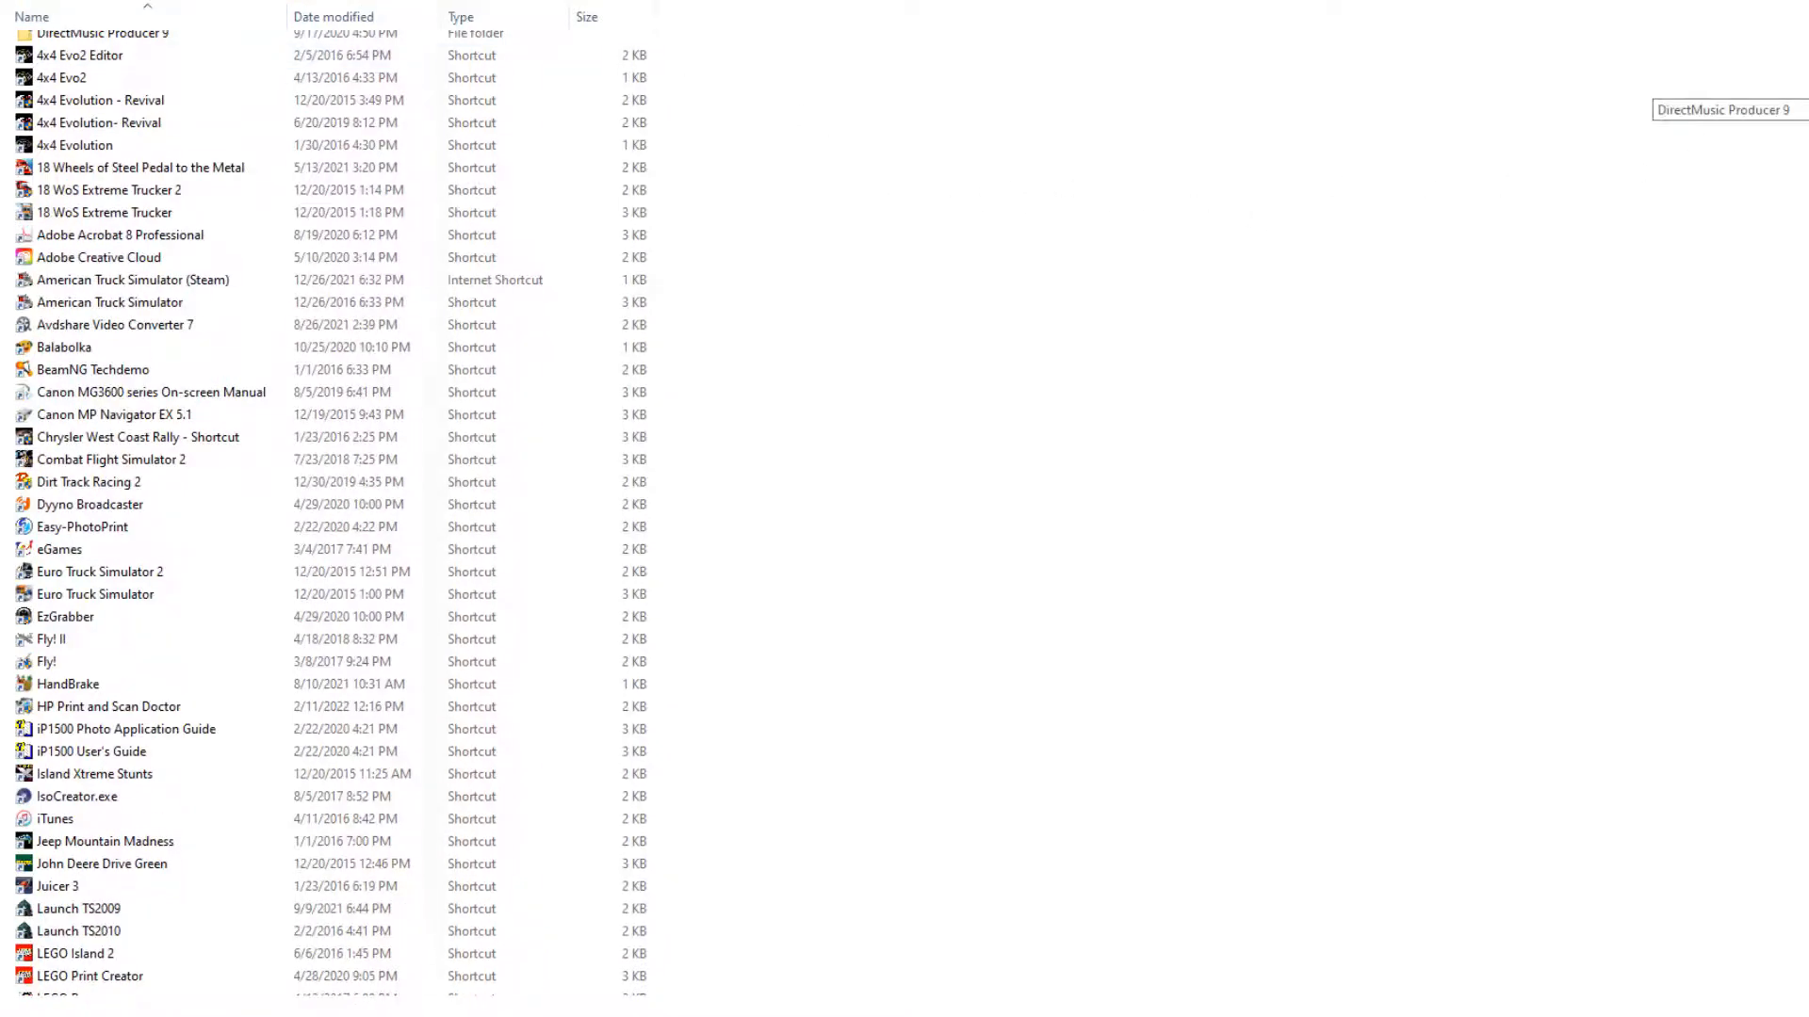
scroll(down, 3)
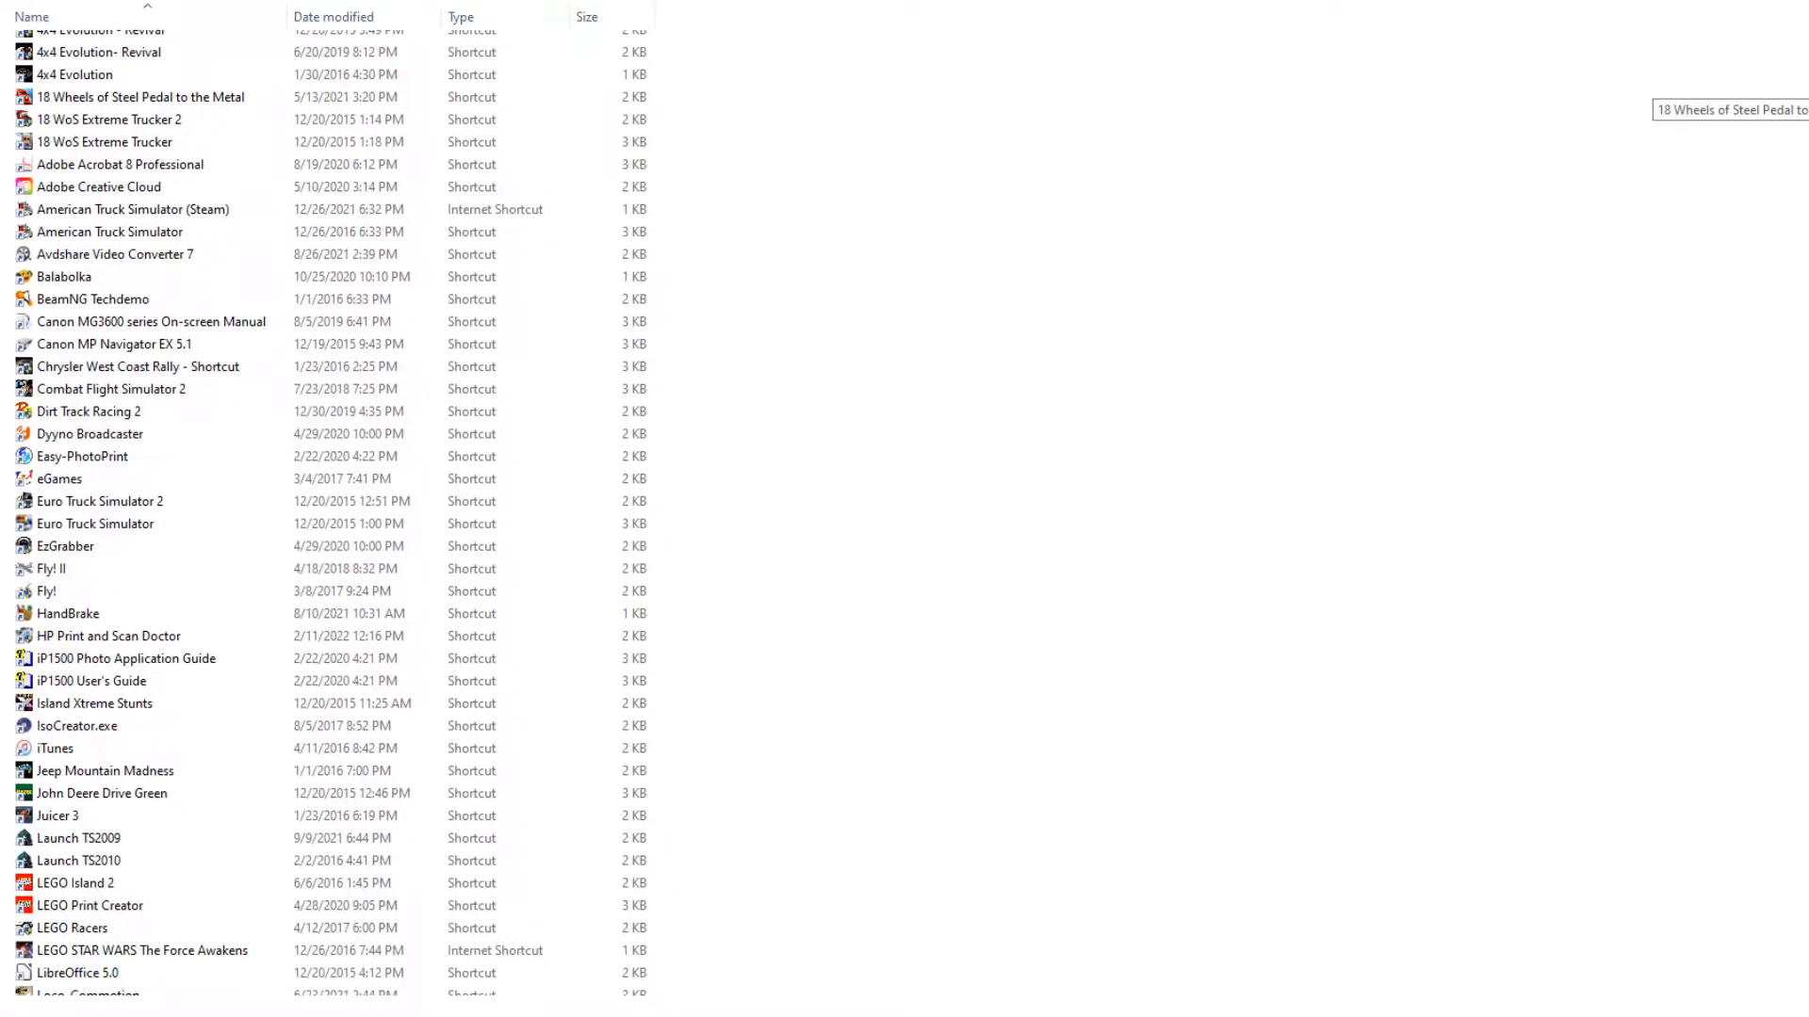
scroll(down, 3)
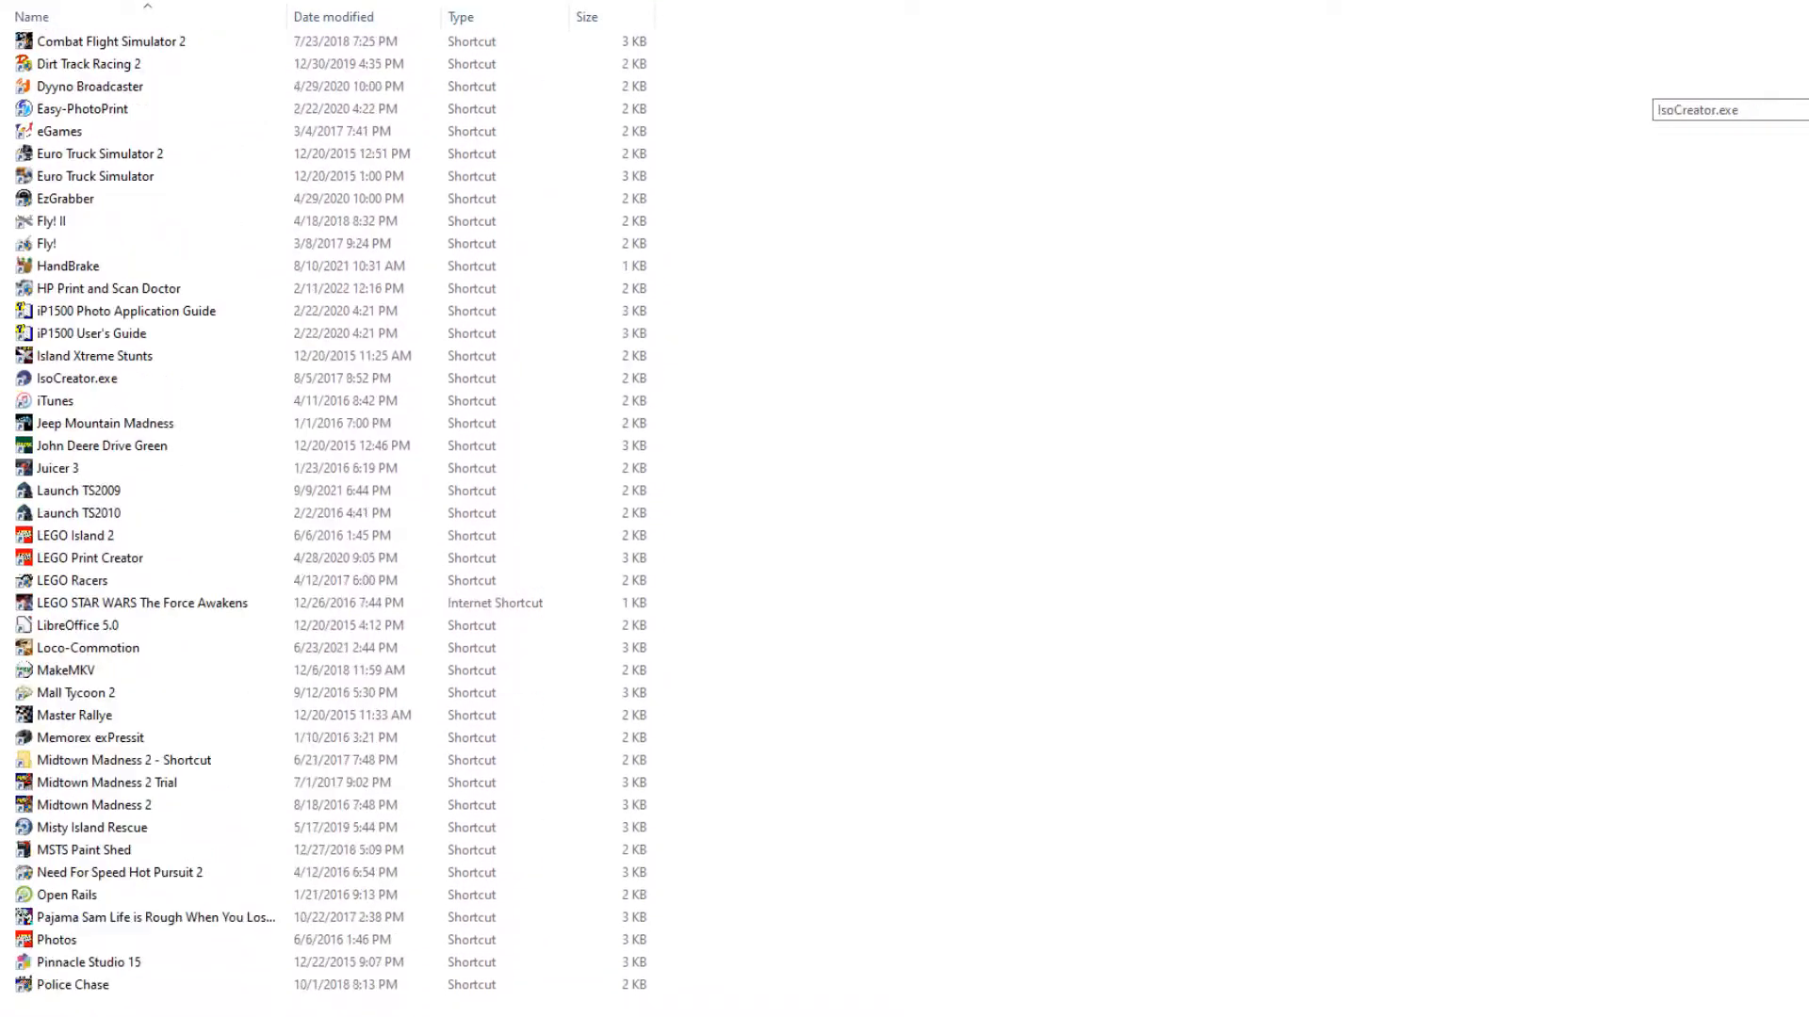
scroll(down, 3)
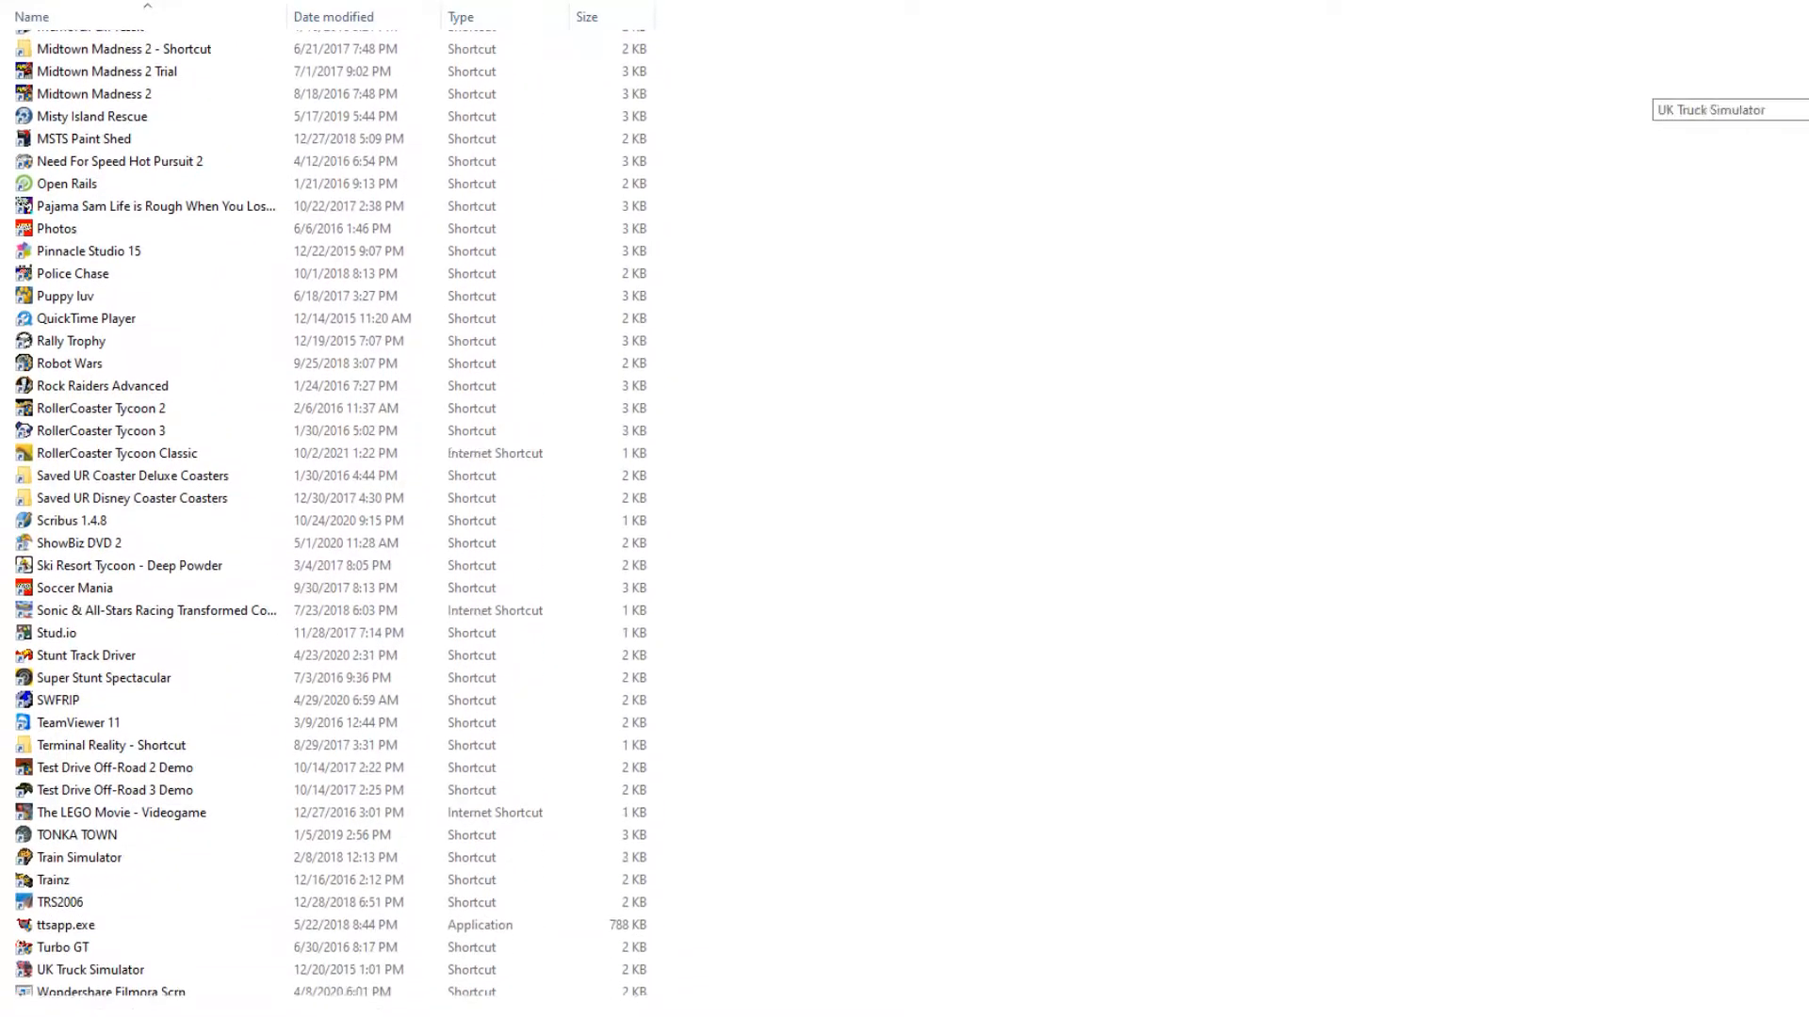
scroll(down, 3)
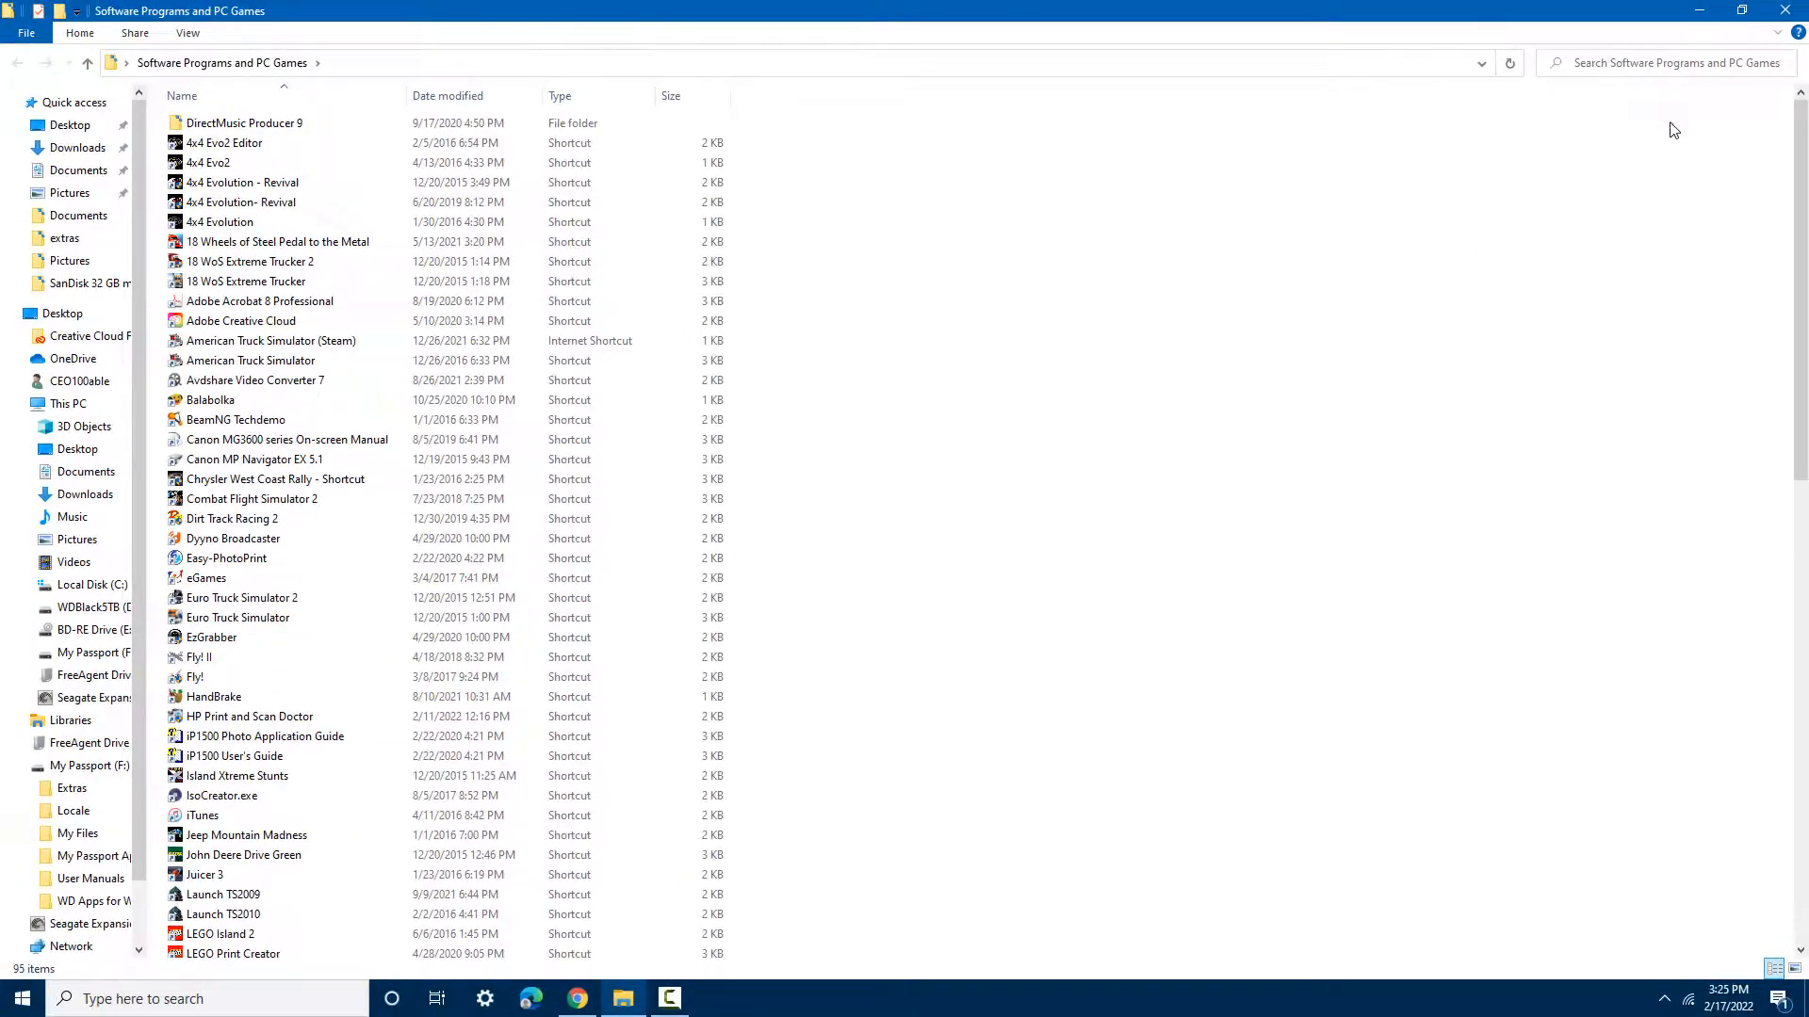
mouse_move(1634, 167)
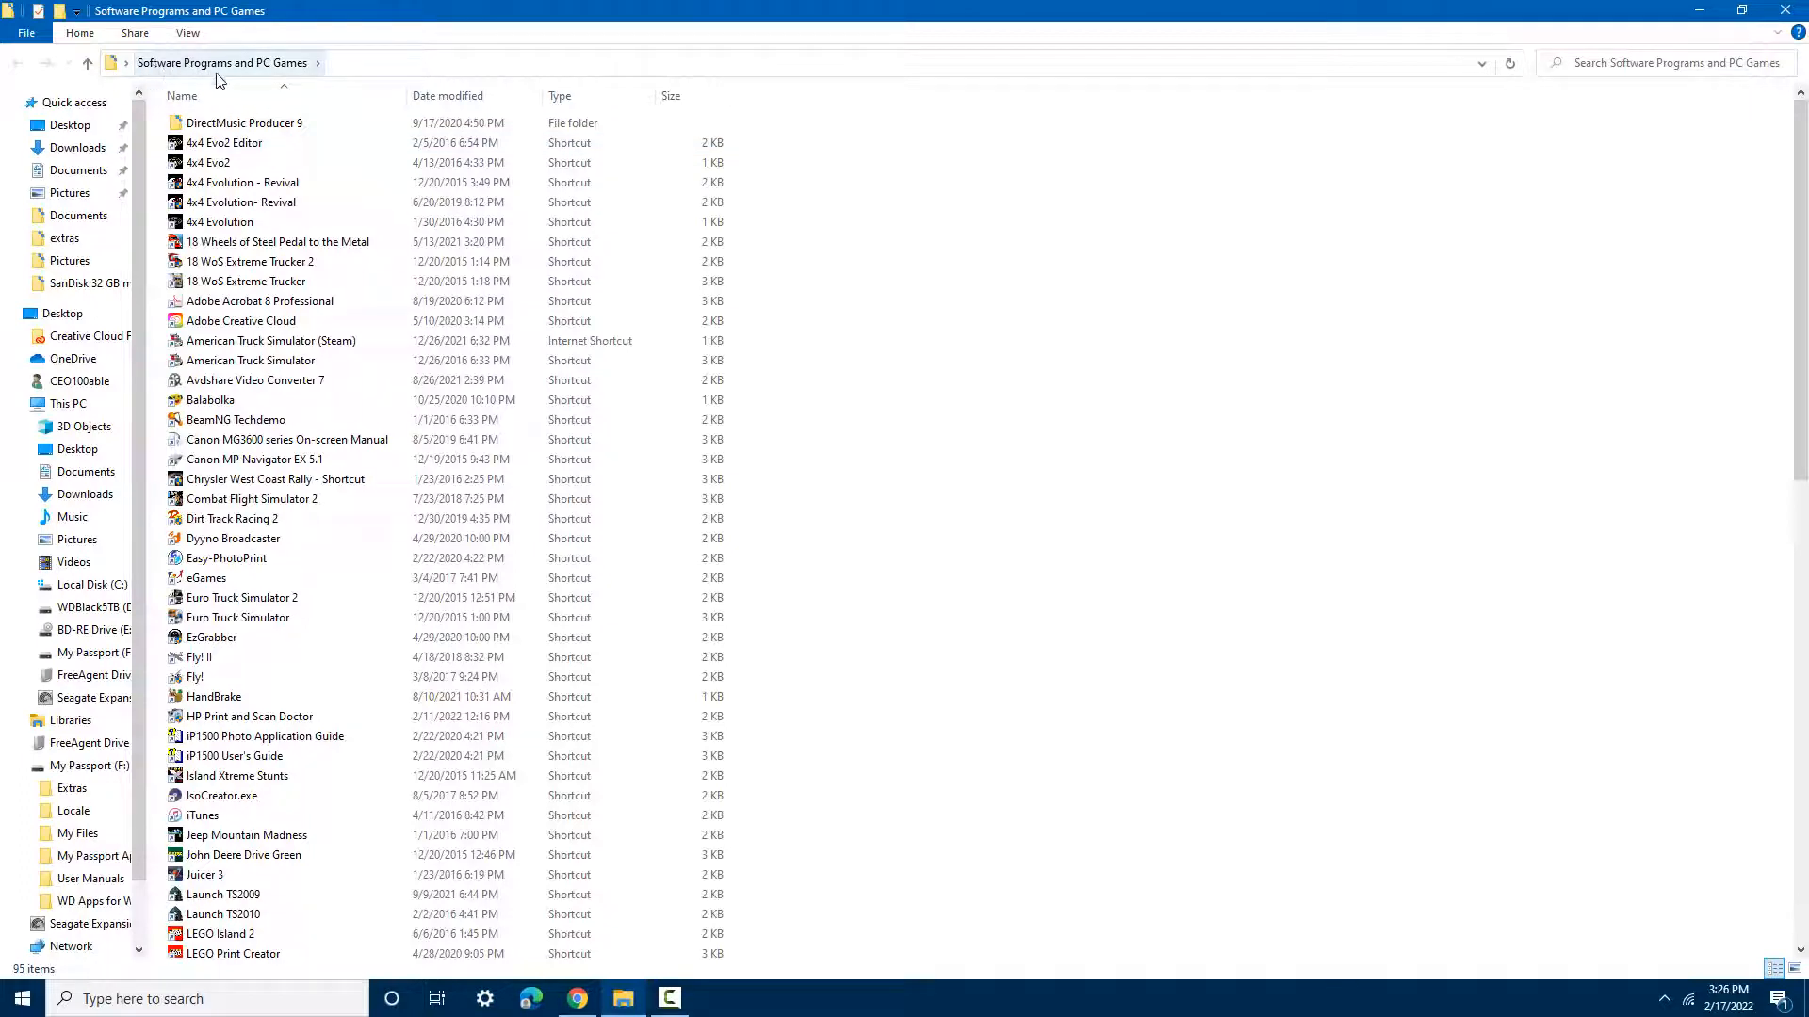
mouse_move(312, 85)
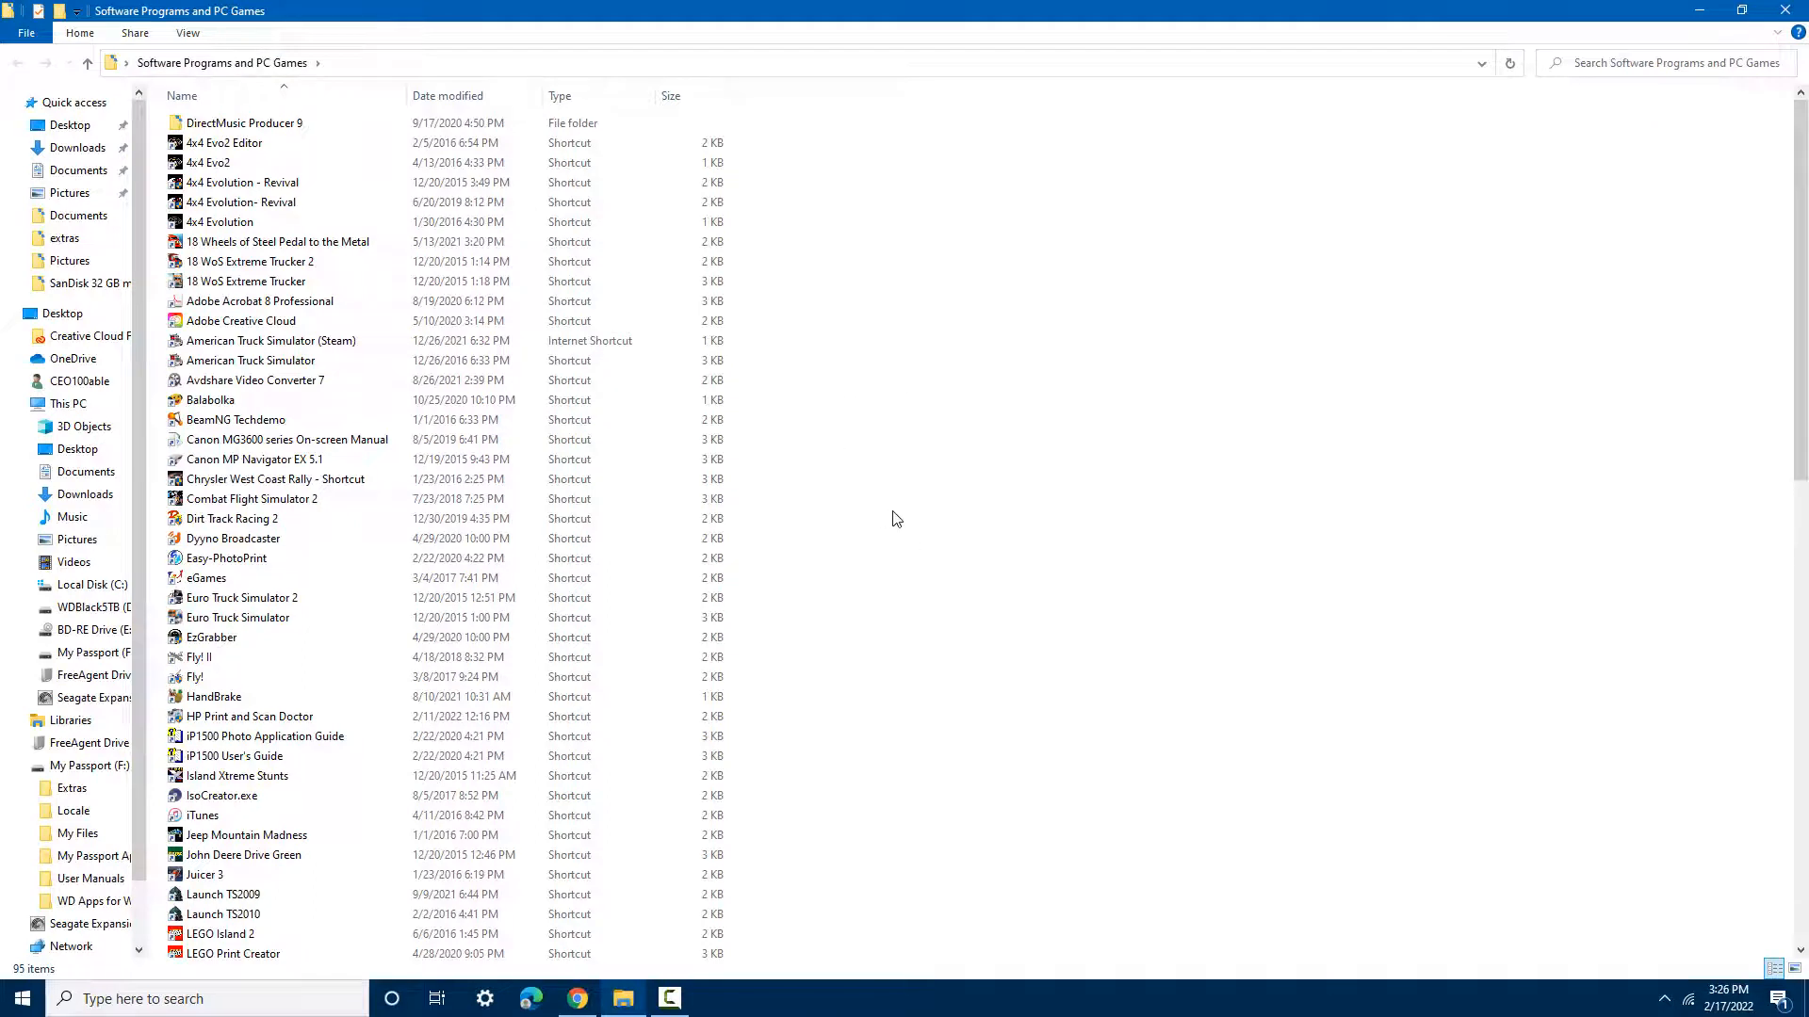
mouse_move(904, 611)
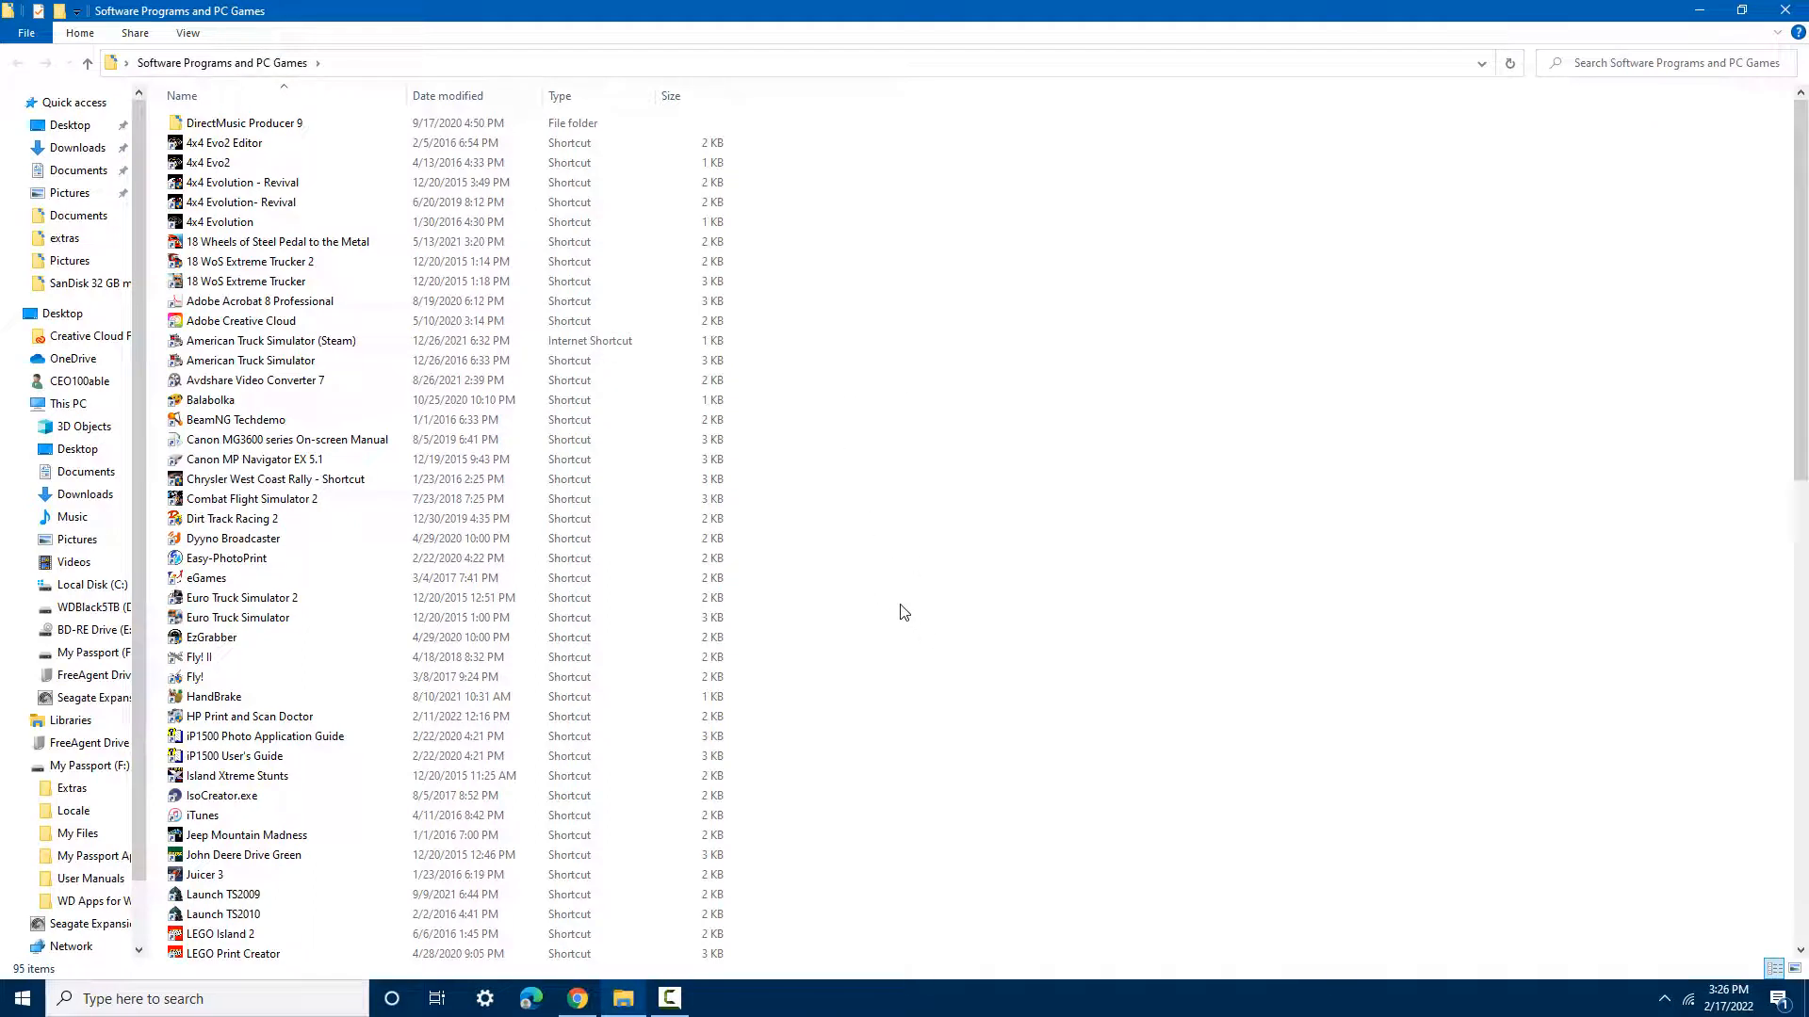
mouse_move(916, 680)
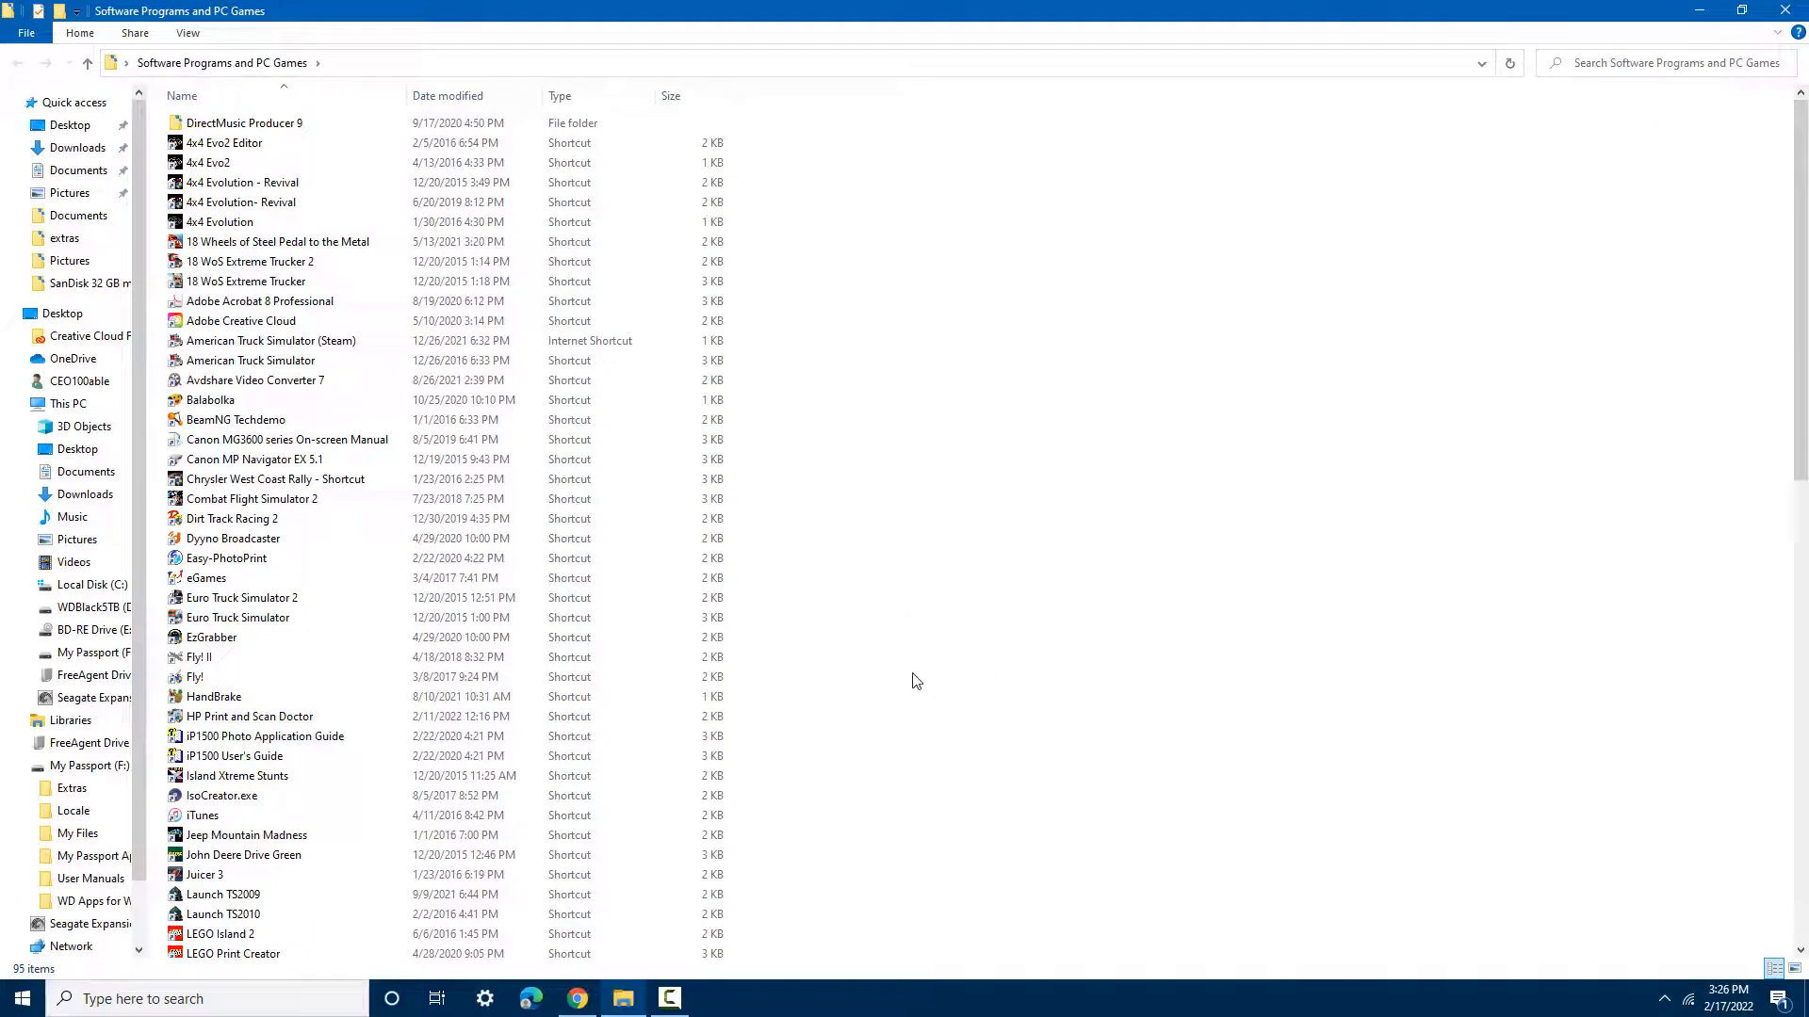
mouse_move(949, 698)
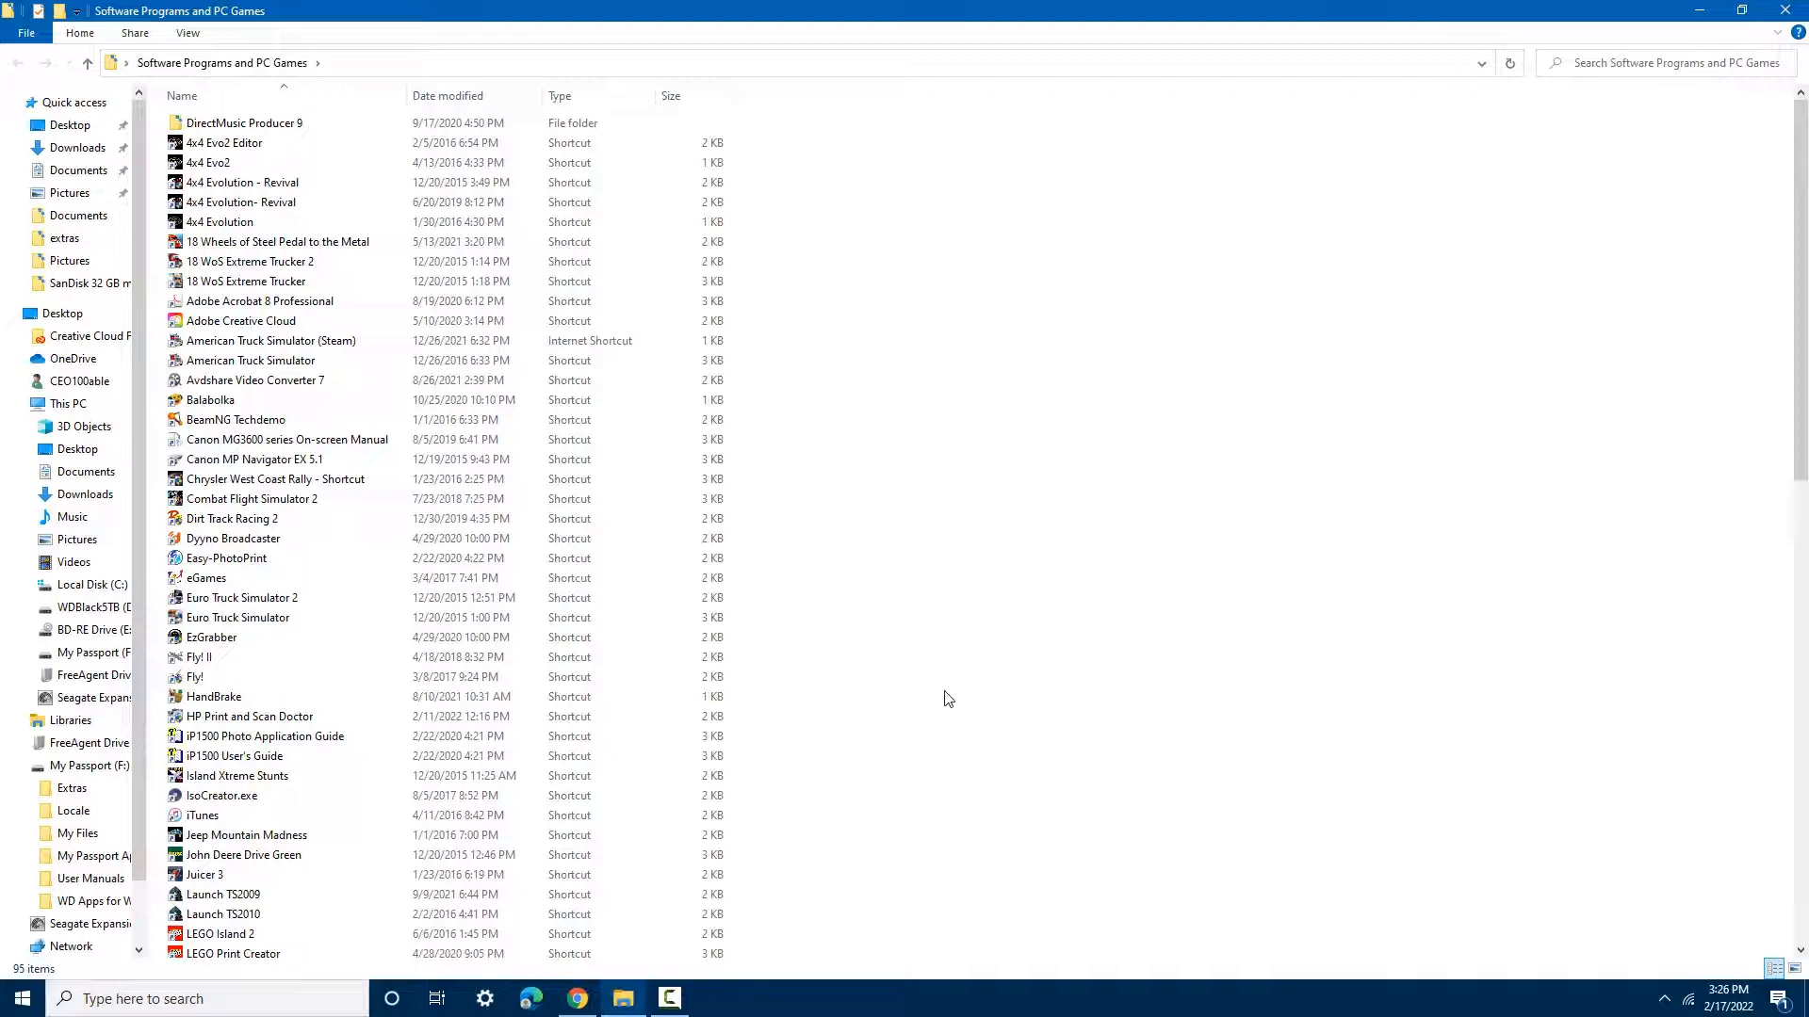
scroll(down, 3)
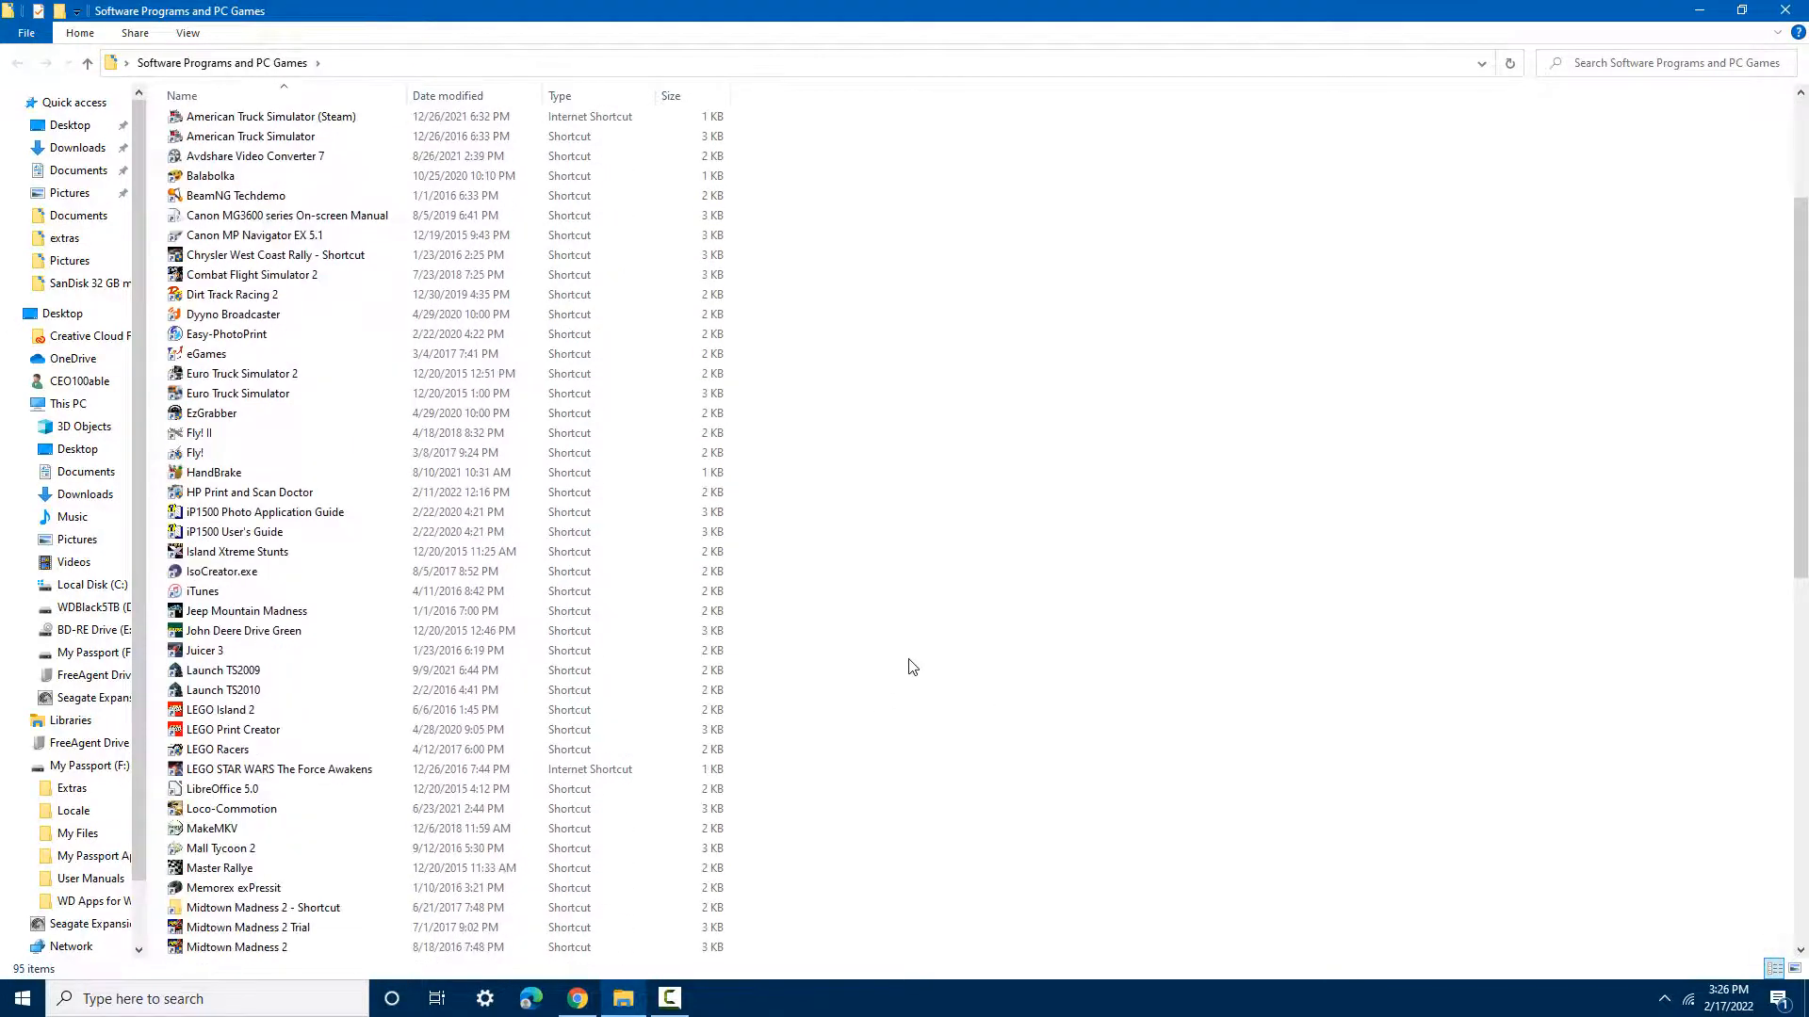
scroll(down, 3)
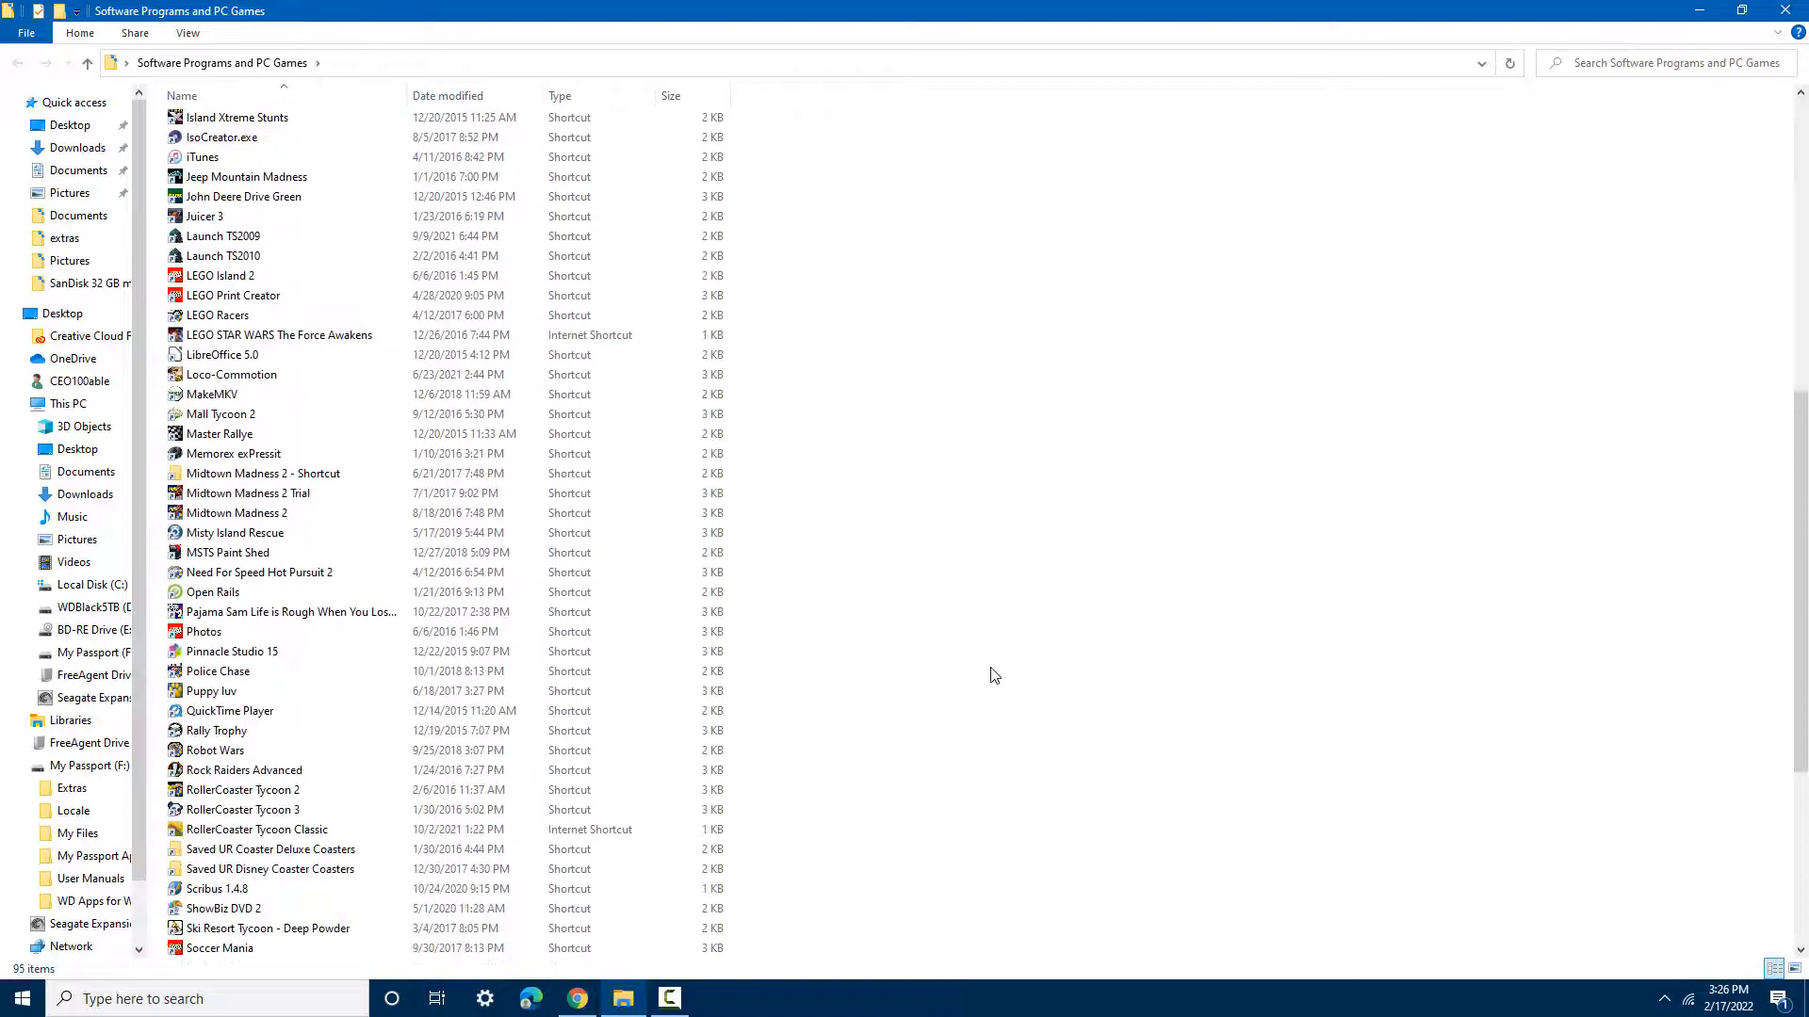
scroll(down, 3)
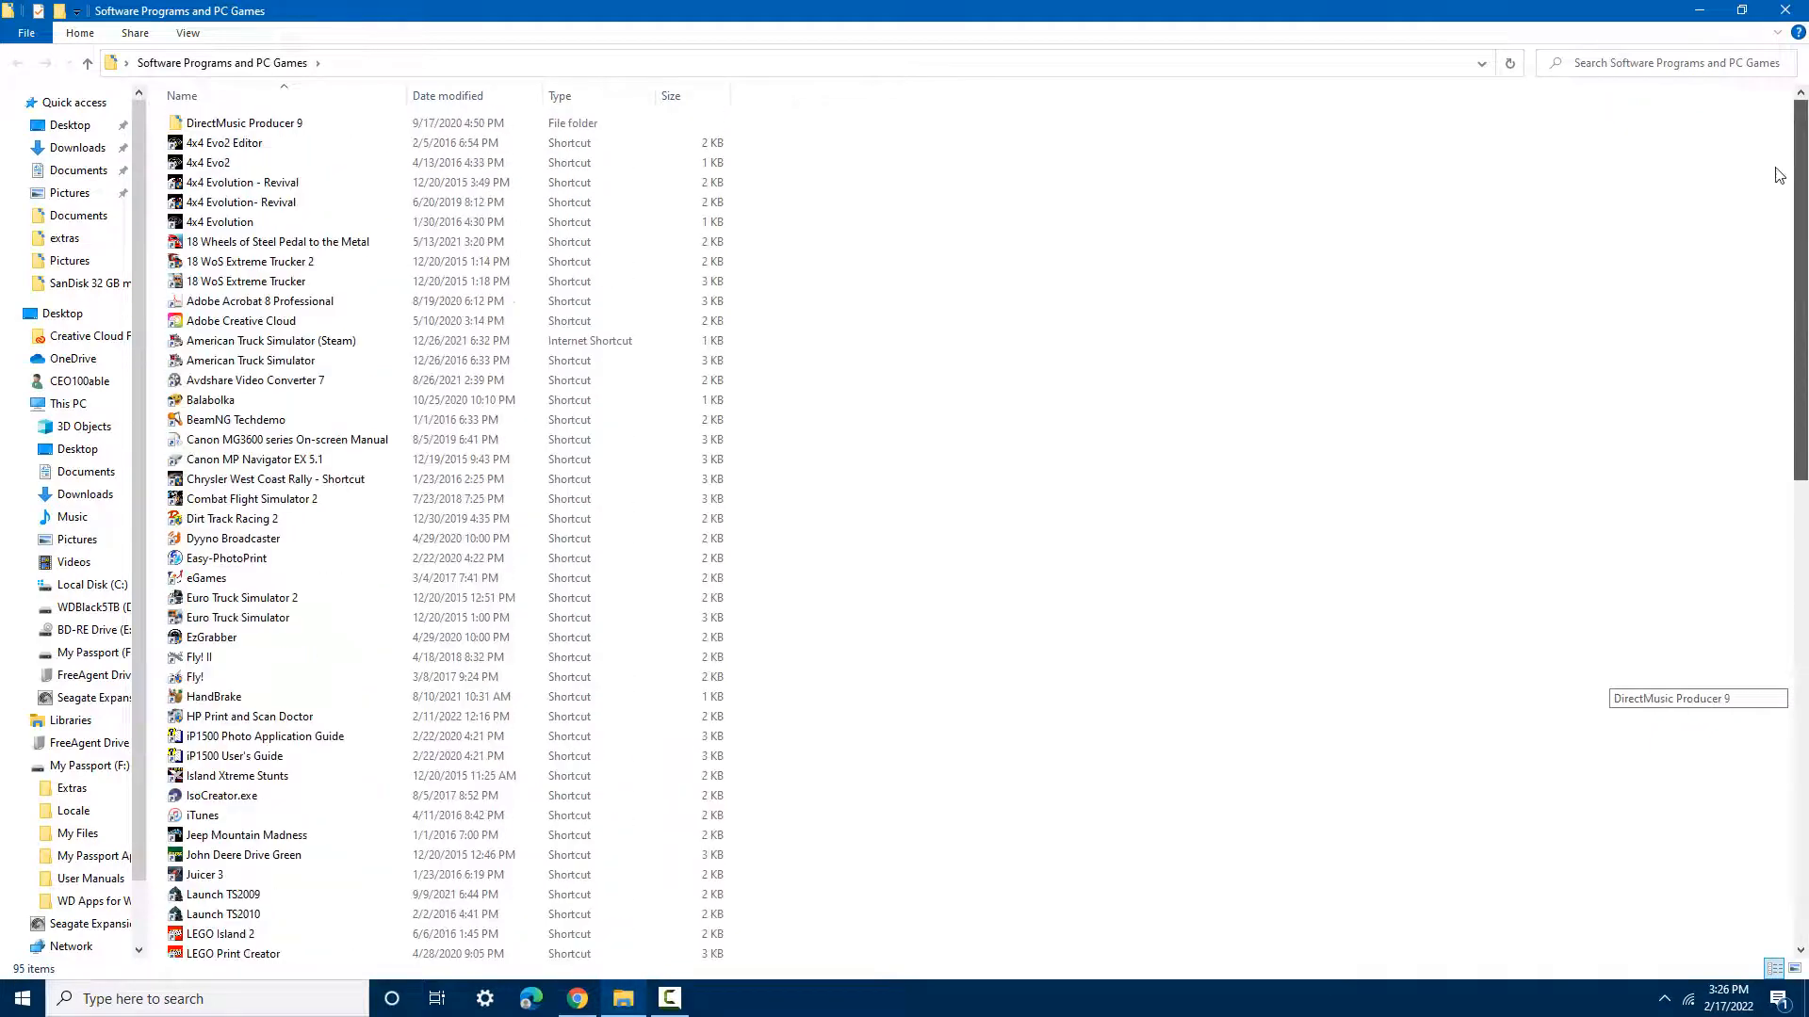
mouse_move(1784, 11)
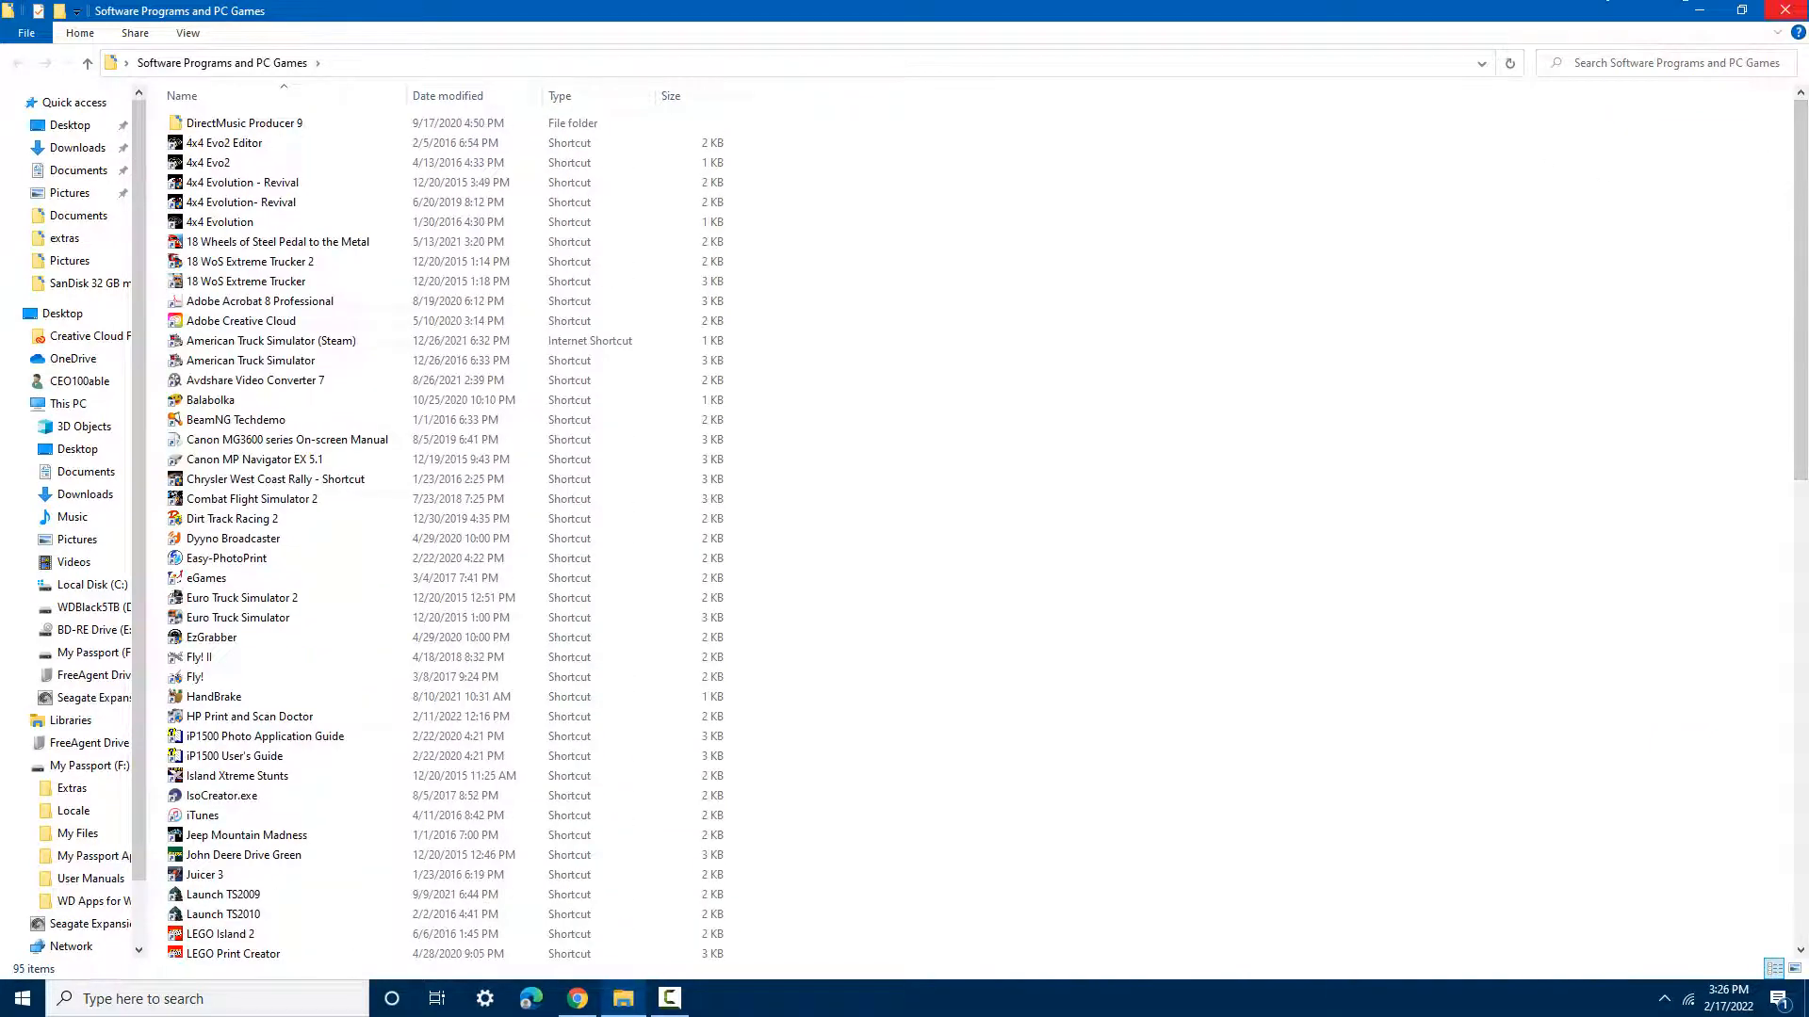